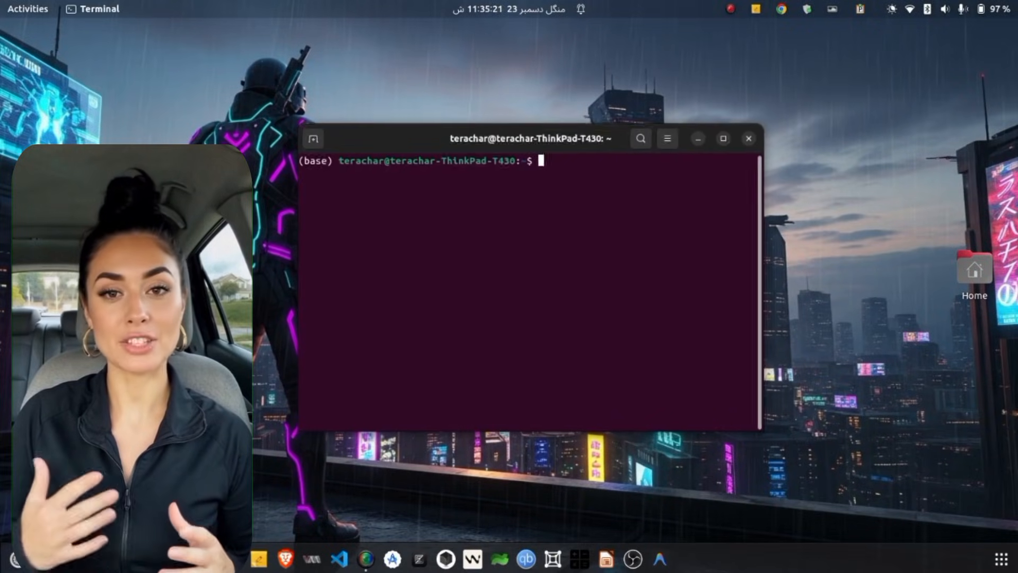
Launch scrcpy from the terminal to mirror the phone's home screen on the desktop.
{"action": "type", "text": "scrcpy"}
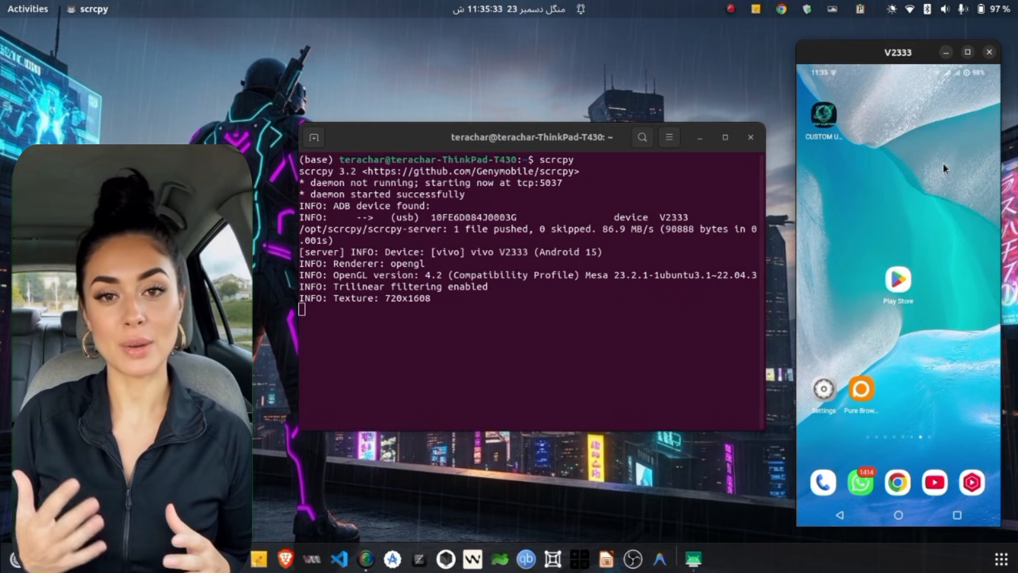
Put the terminal away so only the mirrored phone window remains.
{"action": "left_click", "coordinate": [751, 136]}
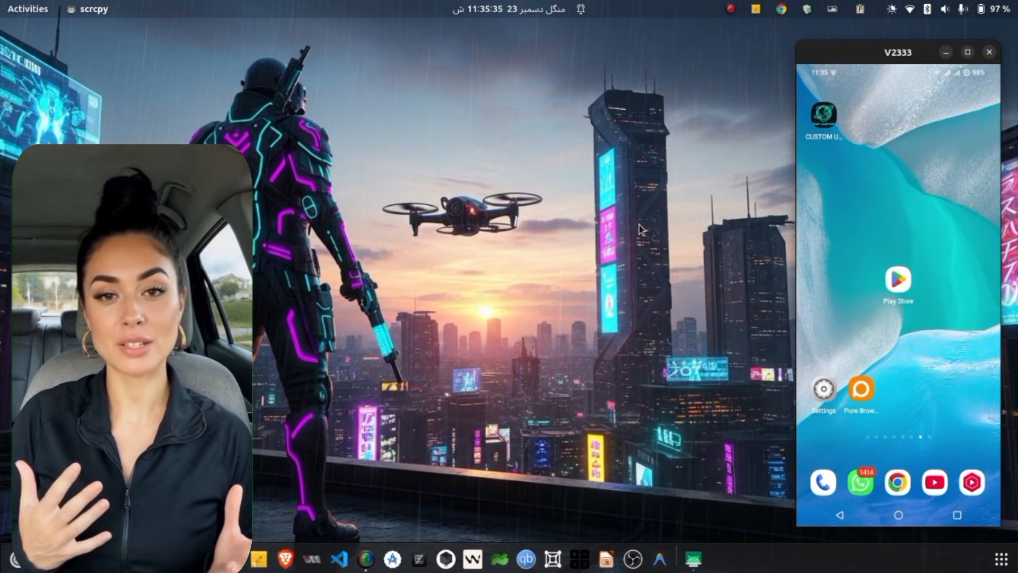
{"action": "mouse_move", "coordinate": [921, 331]}
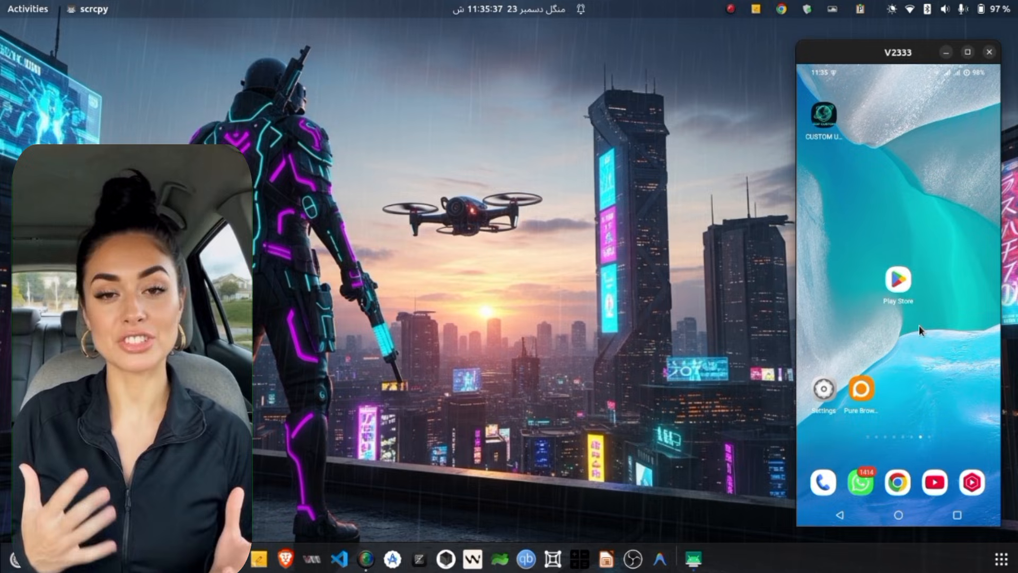
{"action": "mouse_move", "coordinate": [899, 302]}
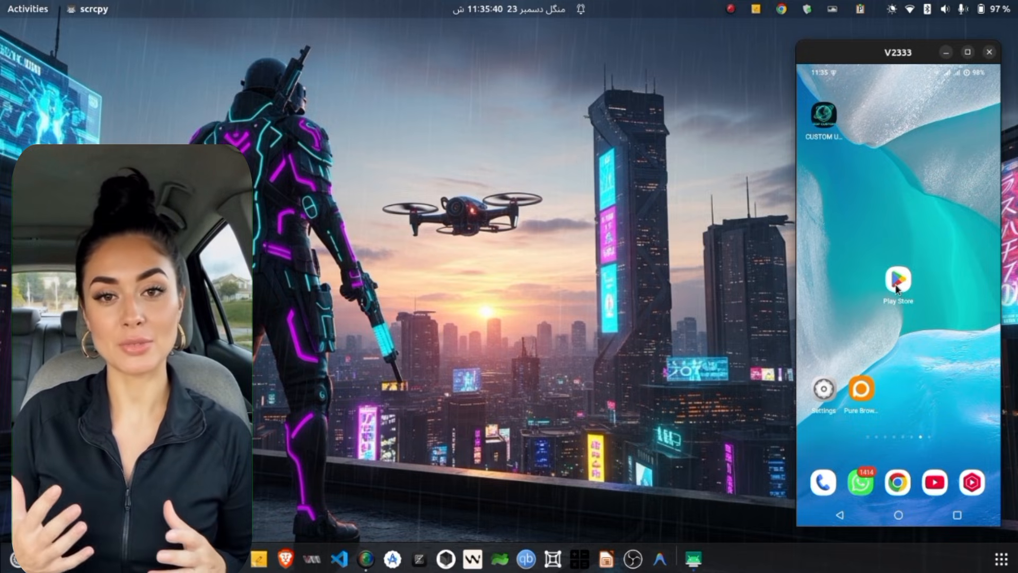
Search the Play Store for 'socksip tu' and open the SocksIP Tunnel app.
{"action": "left_click", "coordinate": [898, 280]}
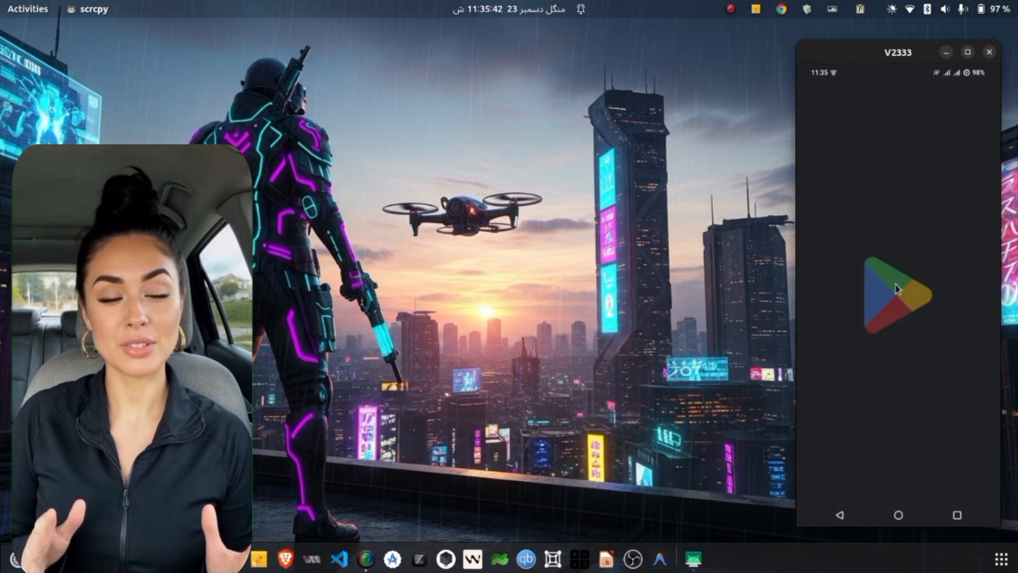
{"action": "left_click", "coordinate": [897, 289]}
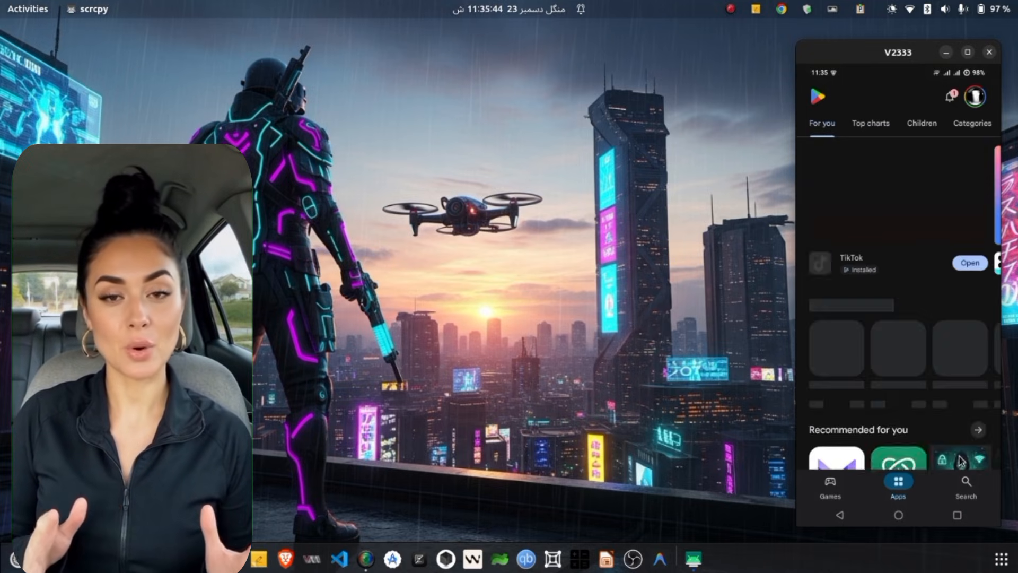
{"action": "left_click", "coordinate": [965, 482]}
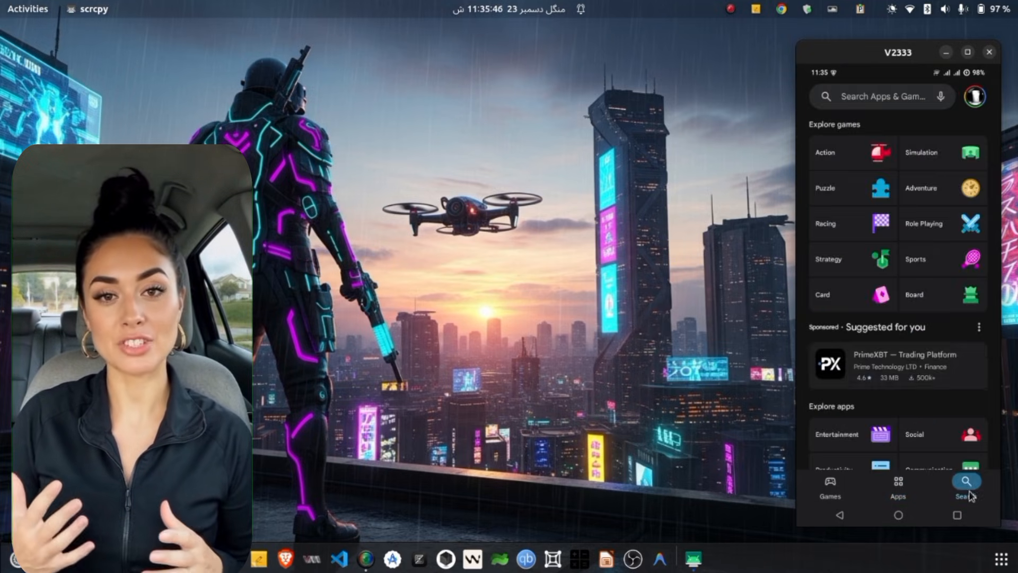
{"action": "left_click", "coordinate": [882, 97]}
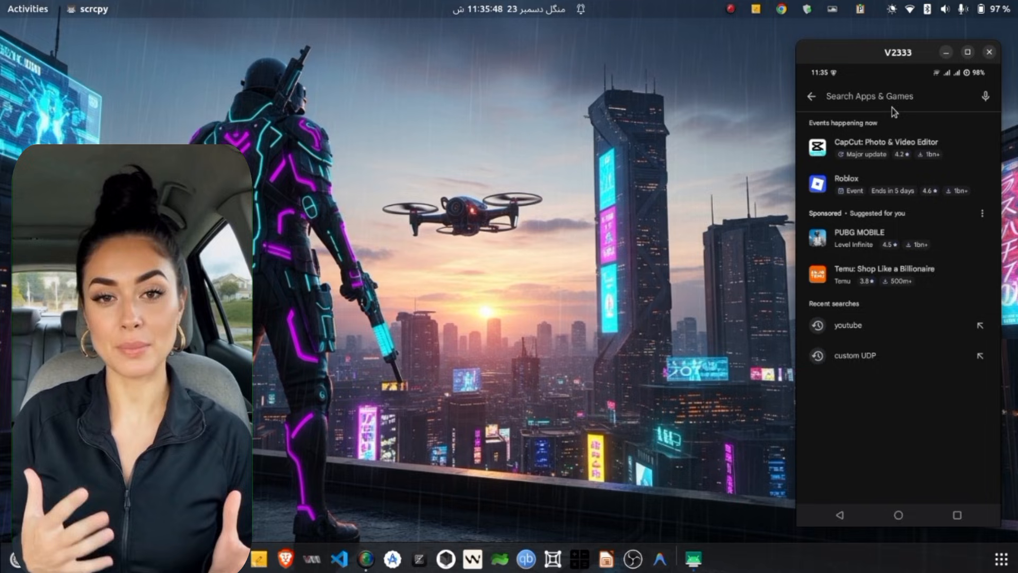
{"action": "left_click", "coordinate": [882, 96]}
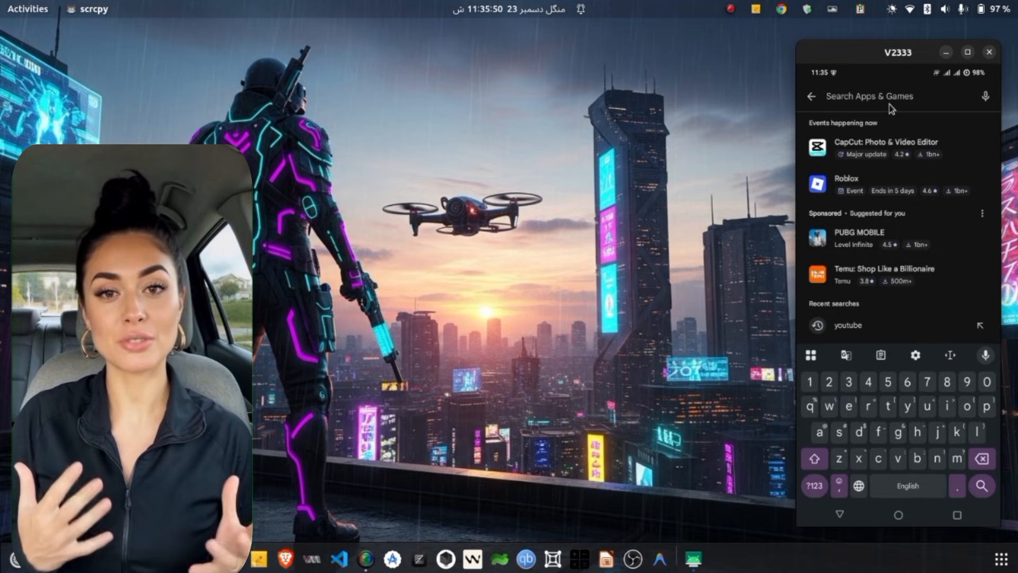
{"action": "type", "text": "socksip tu"}
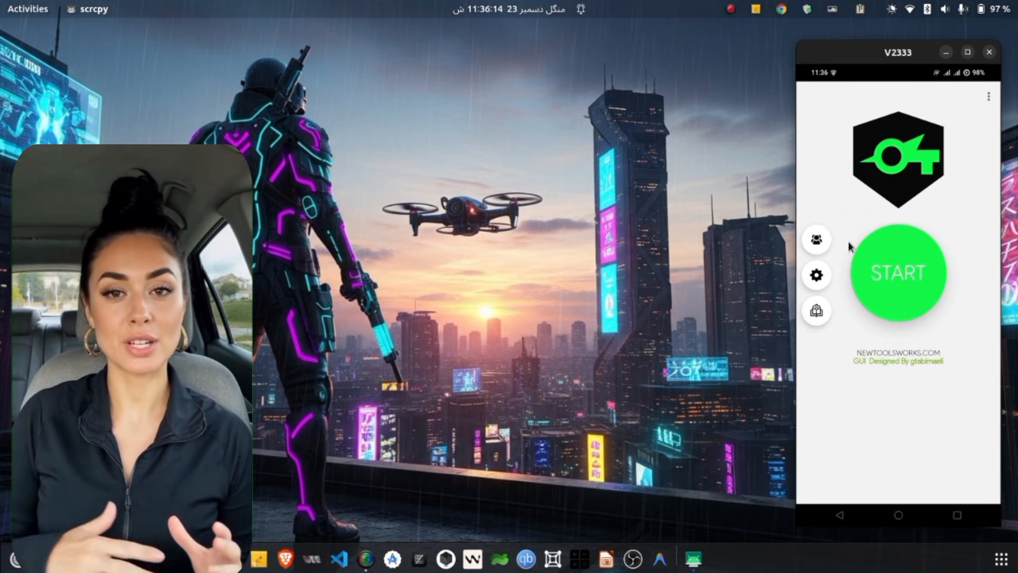
Accept the licence, answer the notification prompt and reach the Configuration page.
{"action": "left_click", "coordinate": [898, 271]}
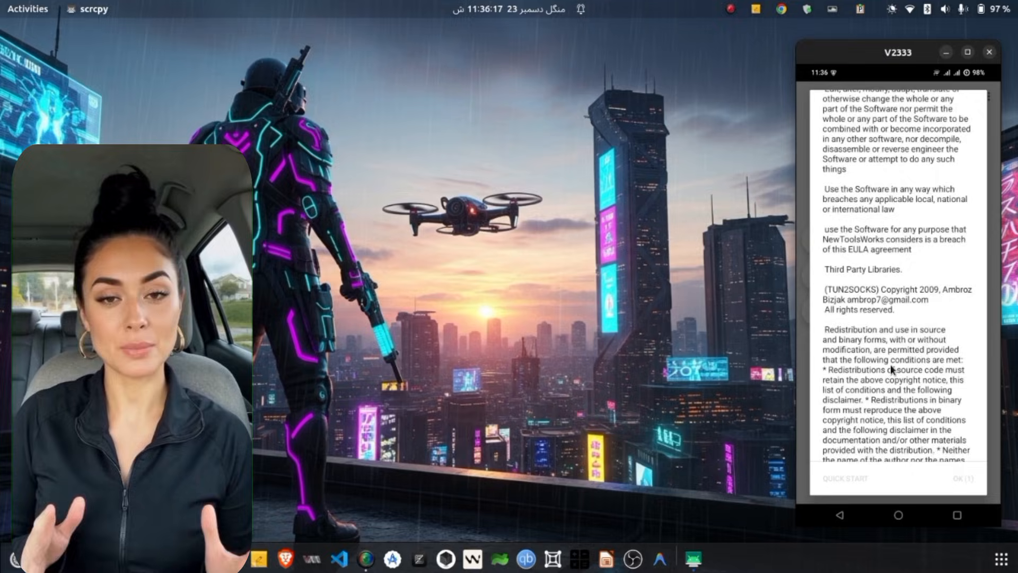
{"action": "left_click", "coordinate": [963, 478]}
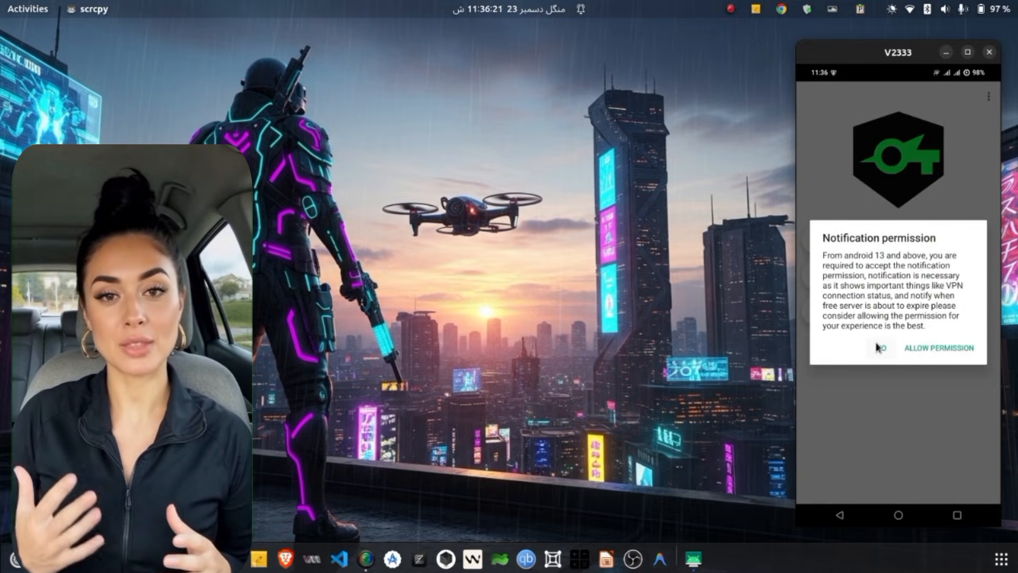
{"action": "left_click", "coordinate": [879, 348]}
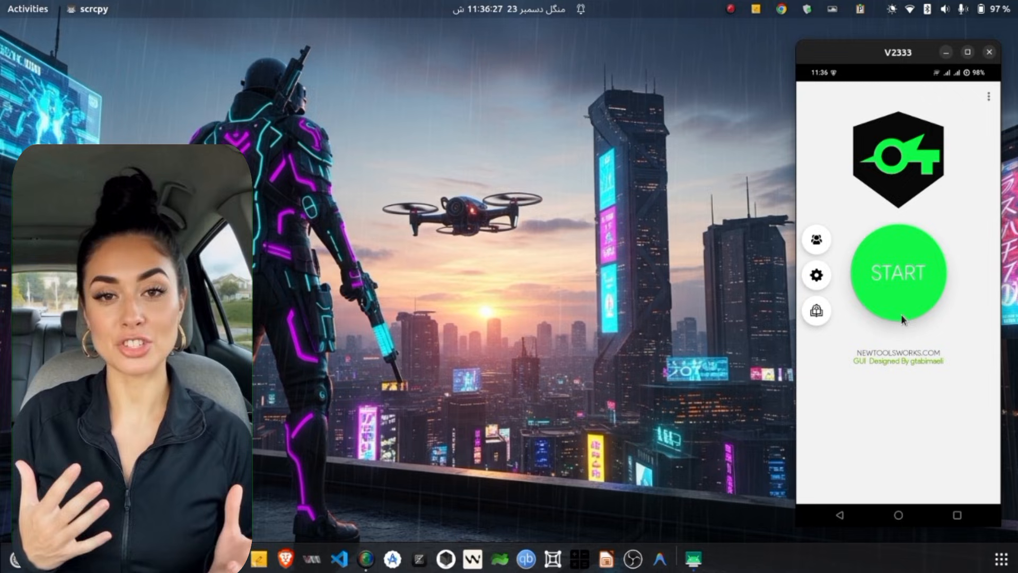
{"action": "left_click", "coordinate": [817, 273]}
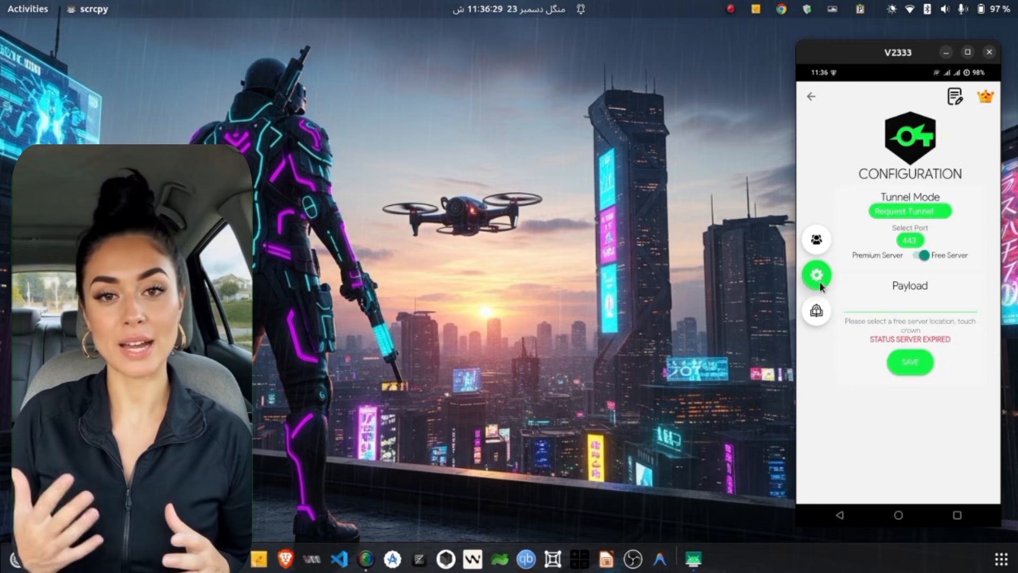
Choose UDP Request tunnel mode and accept the video bonus for a free server.
{"action": "left_click", "coordinate": [910, 210]}
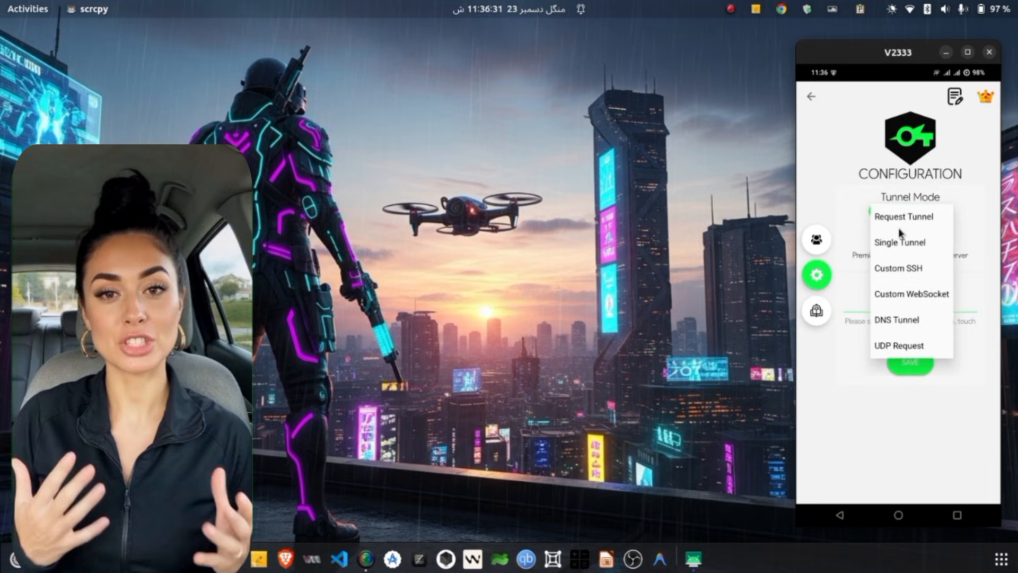
{"action": "left_click", "coordinate": [896, 346]}
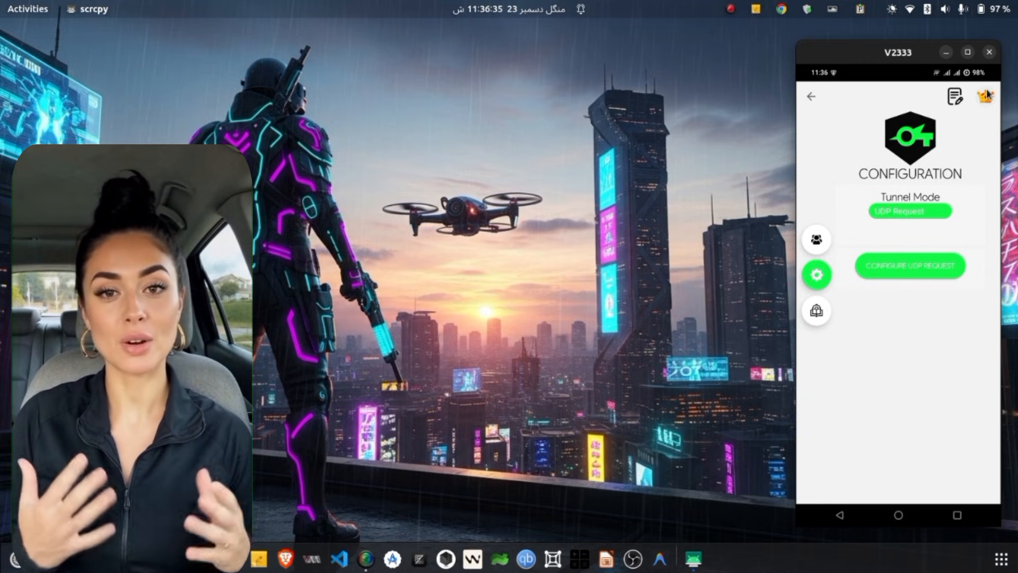
{"action": "left_click", "coordinate": [909, 265]}
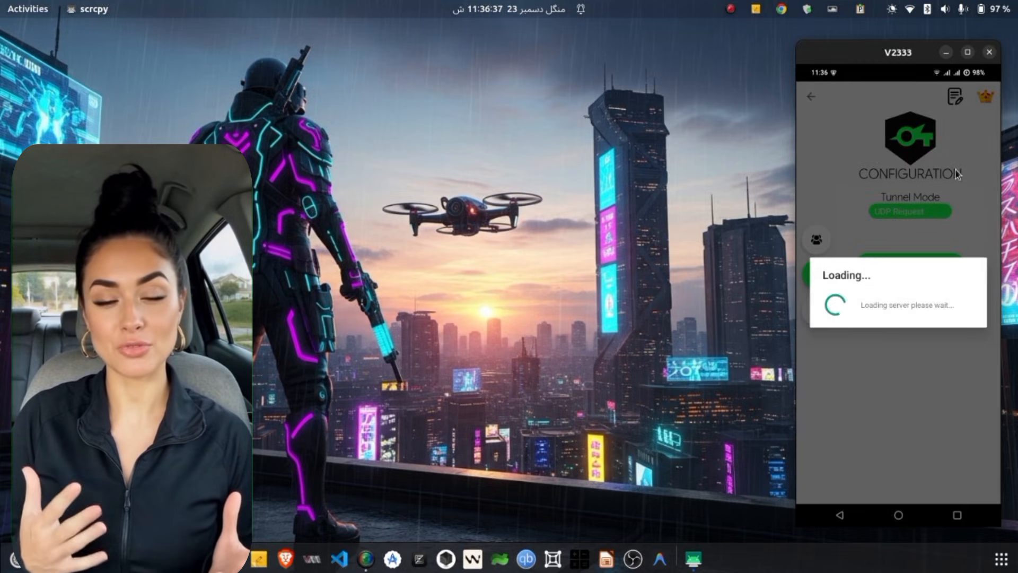
{"action": "mouse_move", "coordinate": [914, 270]}
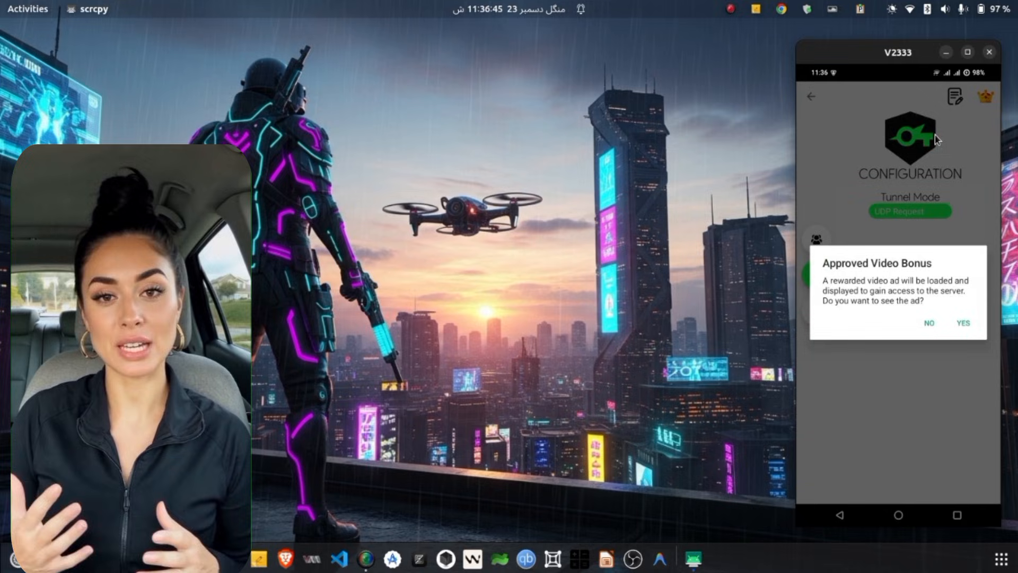
{"action": "left_click", "coordinate": [963, 322]}
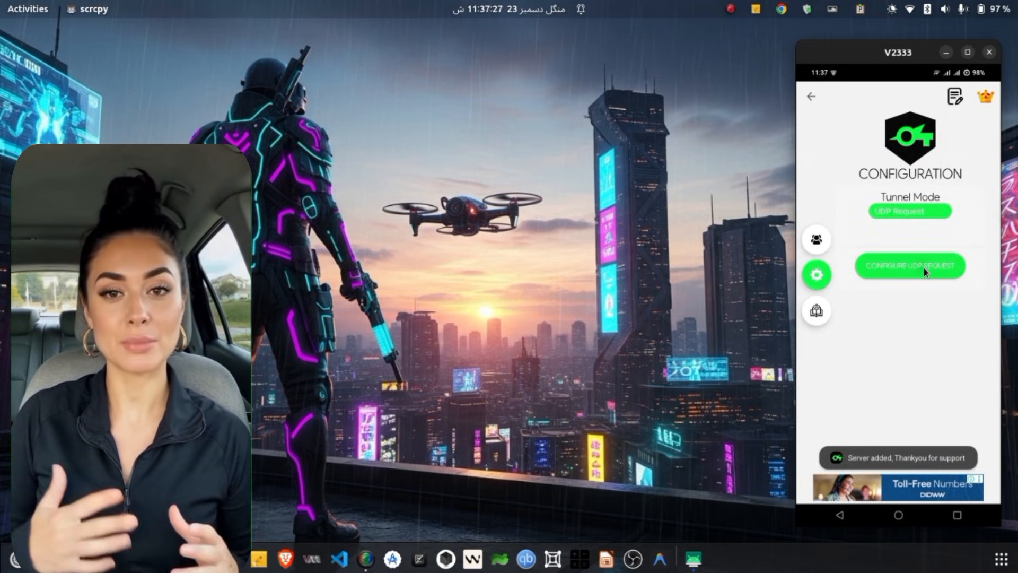
Save UDP Request settings with end port 65535 and receiver counter 255.
{"action": "left_click", "coordinate": [910, 265]}
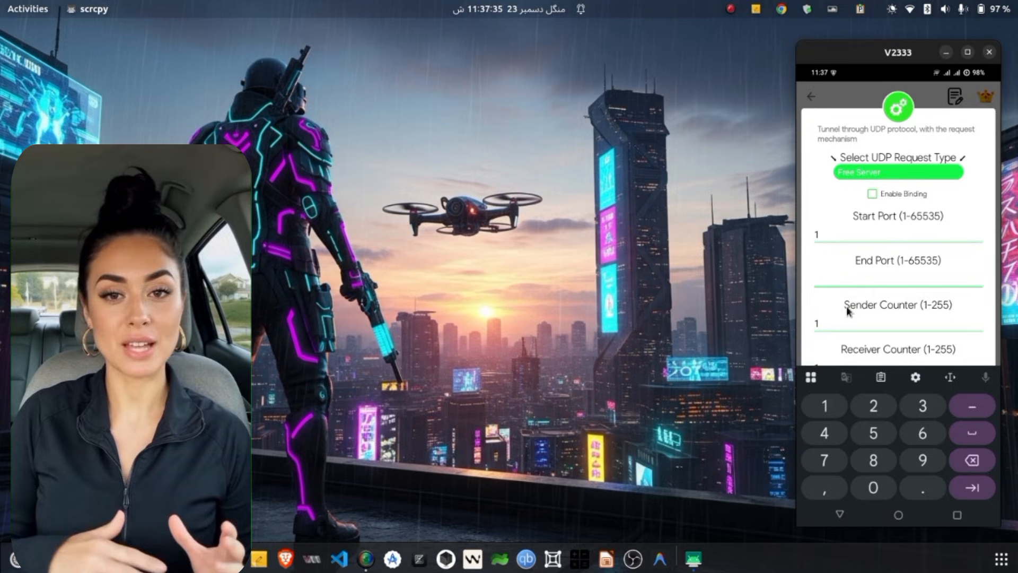
{"action": "type", "text": "65535"}
{"action": "type", "text": "255"}
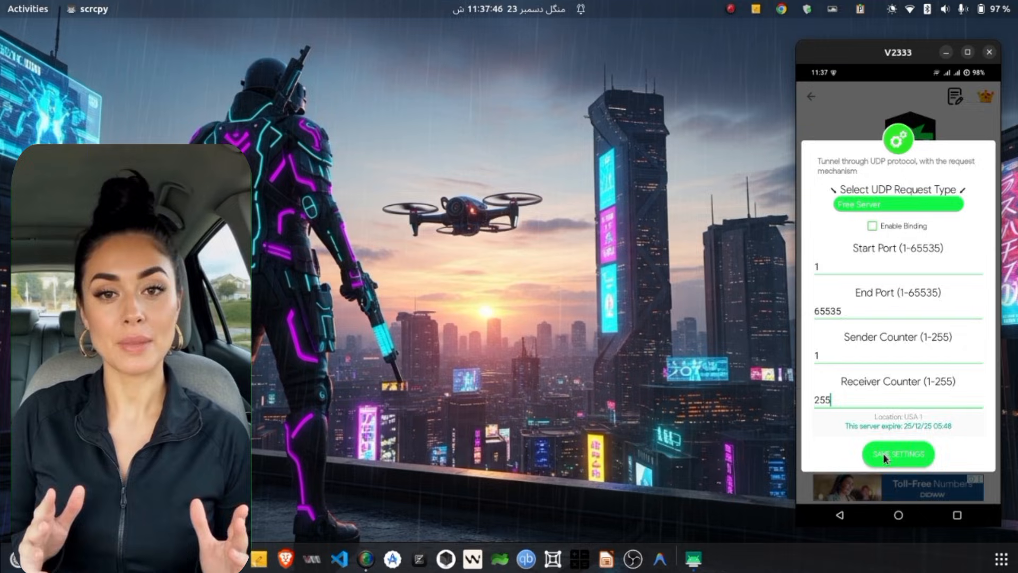
{"action": "left_click", "coordinate": [898, 453]}
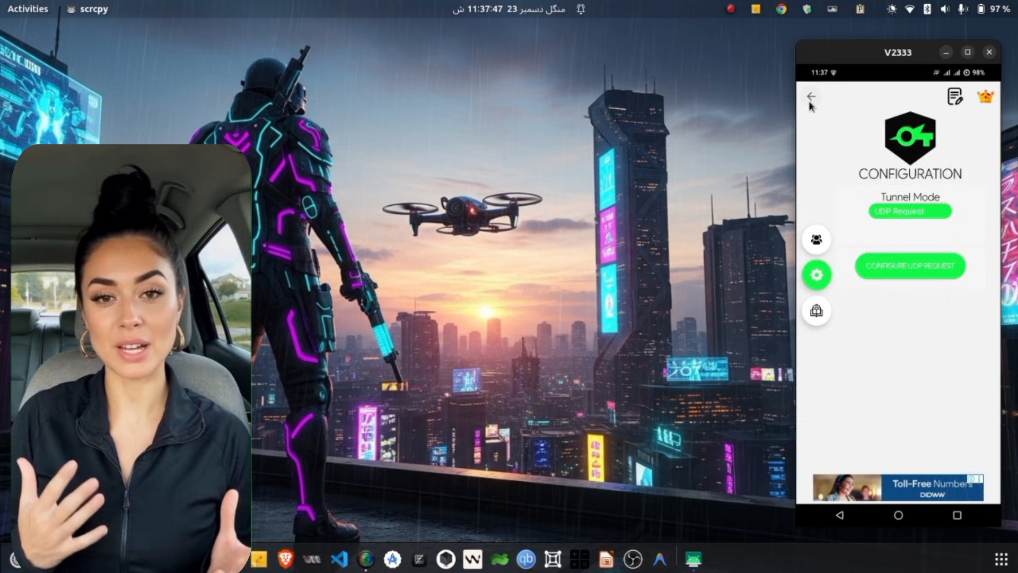
Briefly start then stop the VPN tunnel, and launch Firefox on the desktop.
{"action": "left_click", "coordinate": [910, 265]}
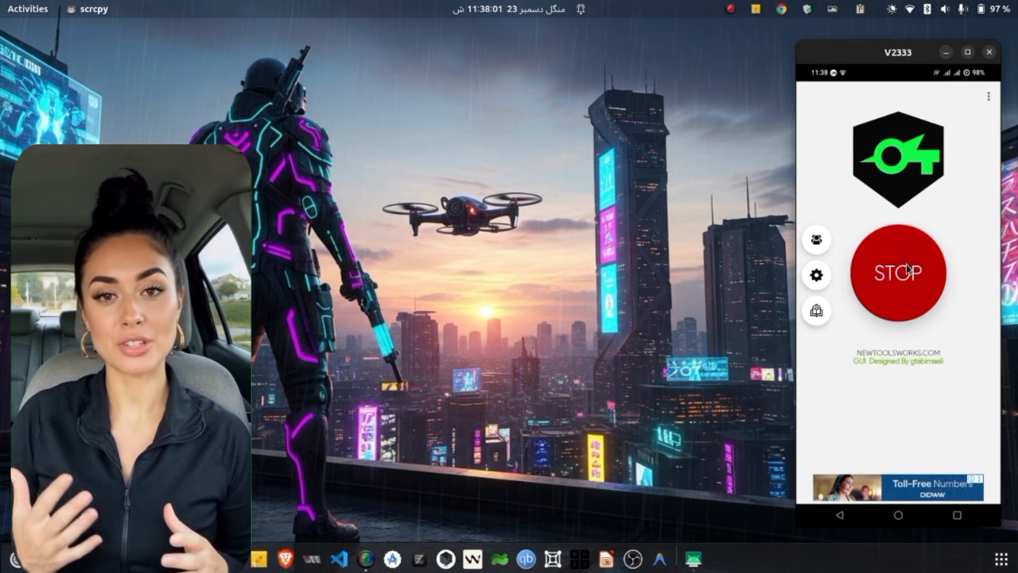
{"action": "left_click", "coordinate": [898, 274]}
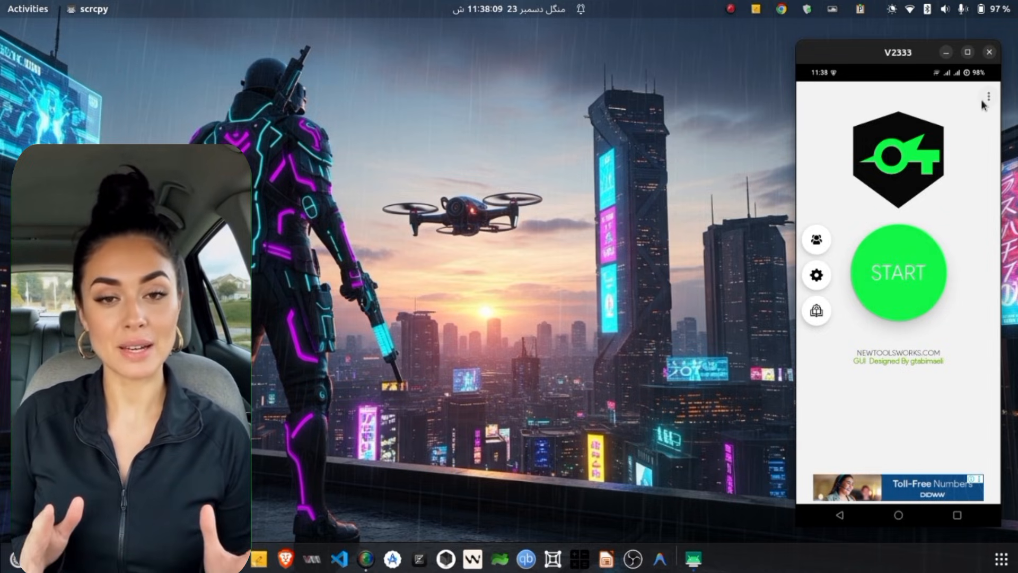
{"action": "left_click", "coordinate": [986, 96]}
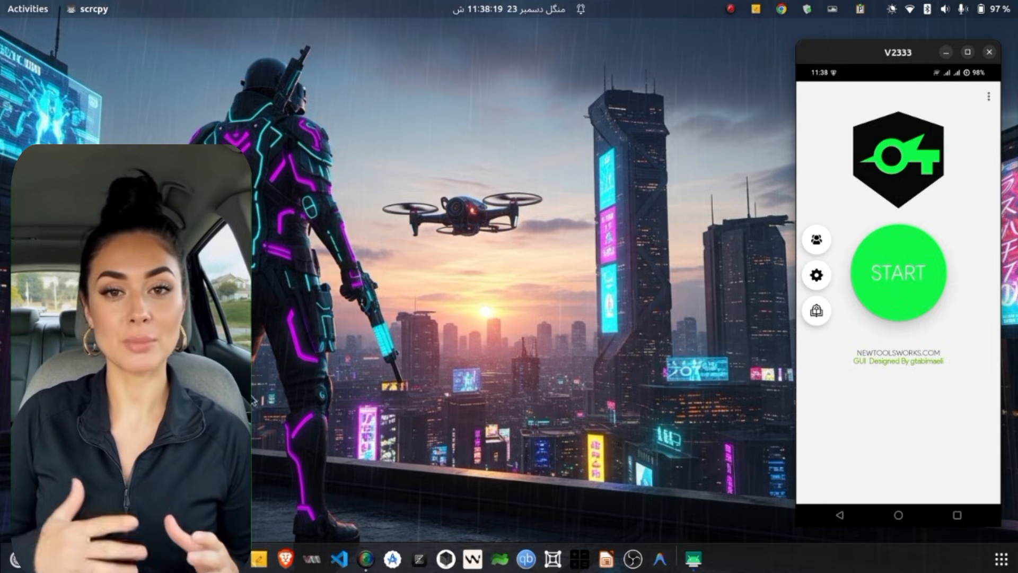
{"action": "left_click", "coordinate": [364, 555]}
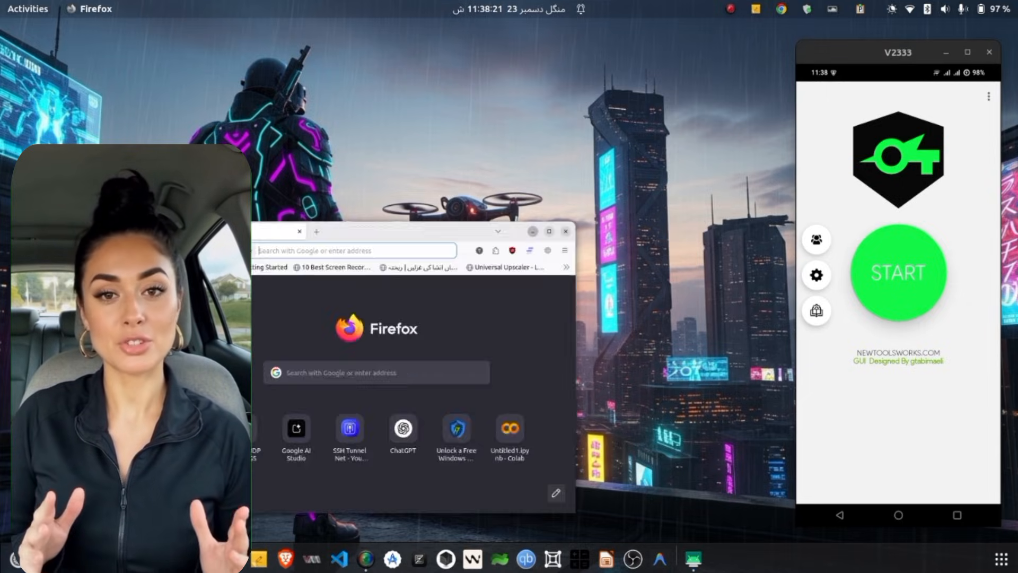
Google 'udp custom' and load the udpcustom.online UDP CONFIGS home page.
{"action": "left_click", "coordinate": [549, 231]}
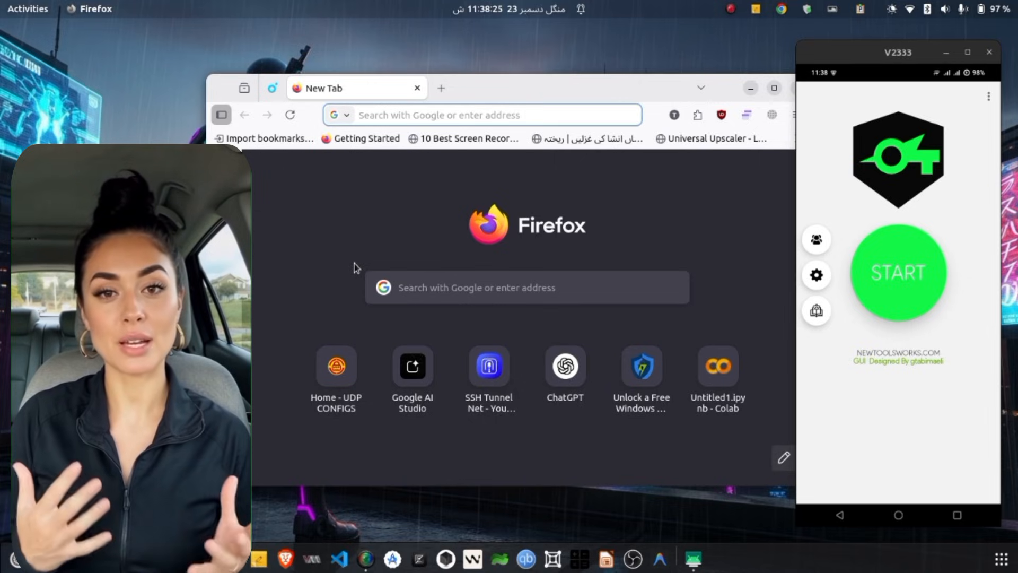
{"action": "type", "text": "u"}
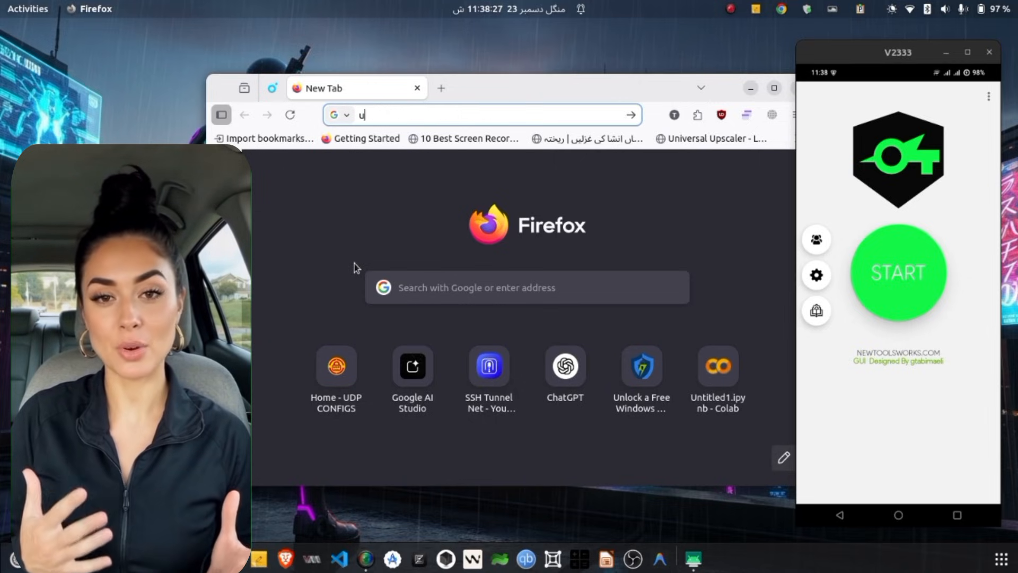
{"action": "type", "text": "dp"}
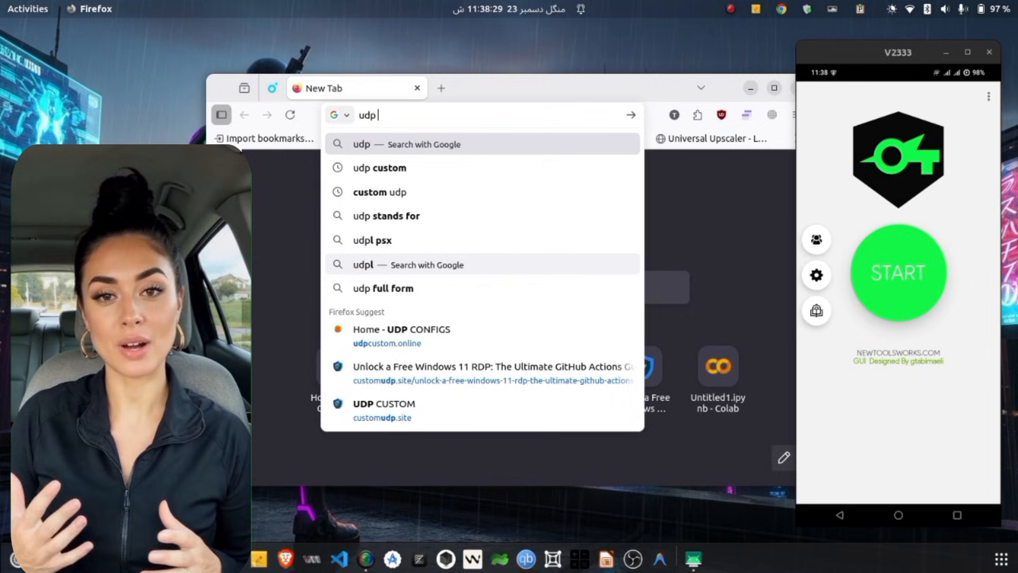
{"action": "type", "text": "custom"}
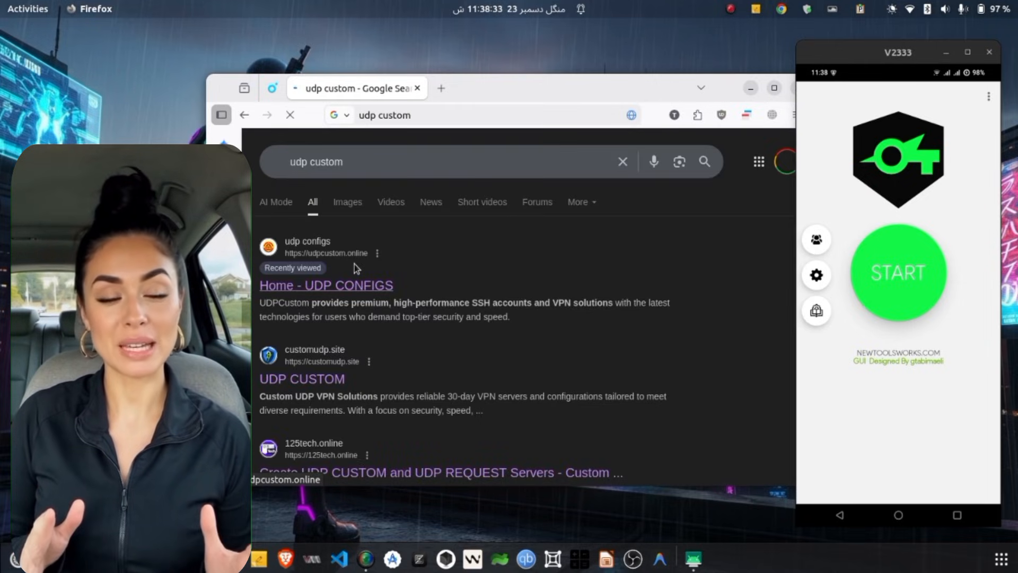
{"action": "left_click", "coordinate": [325, 286]}
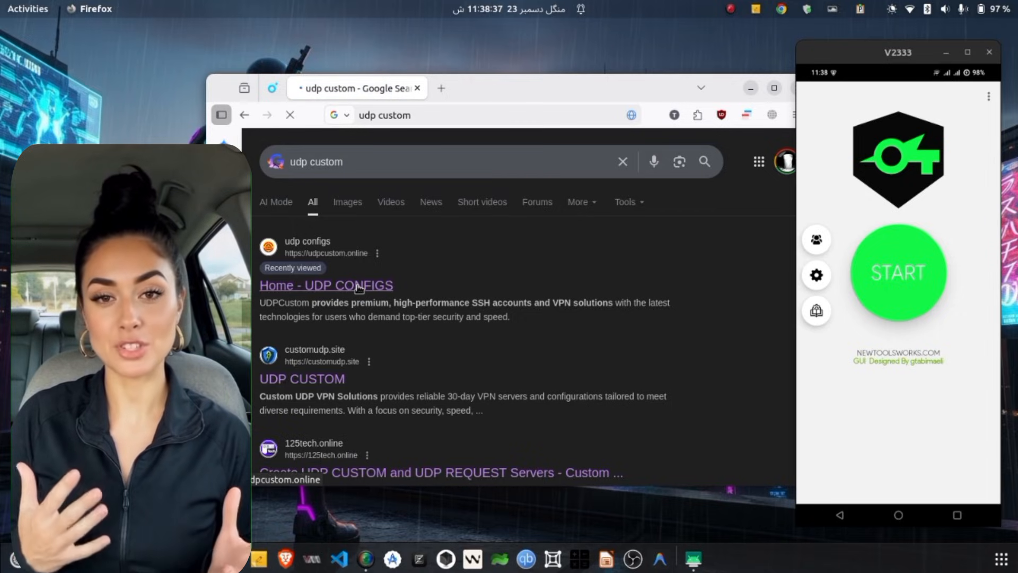
{"action": "left_click", "coordinate": [325, 285]}
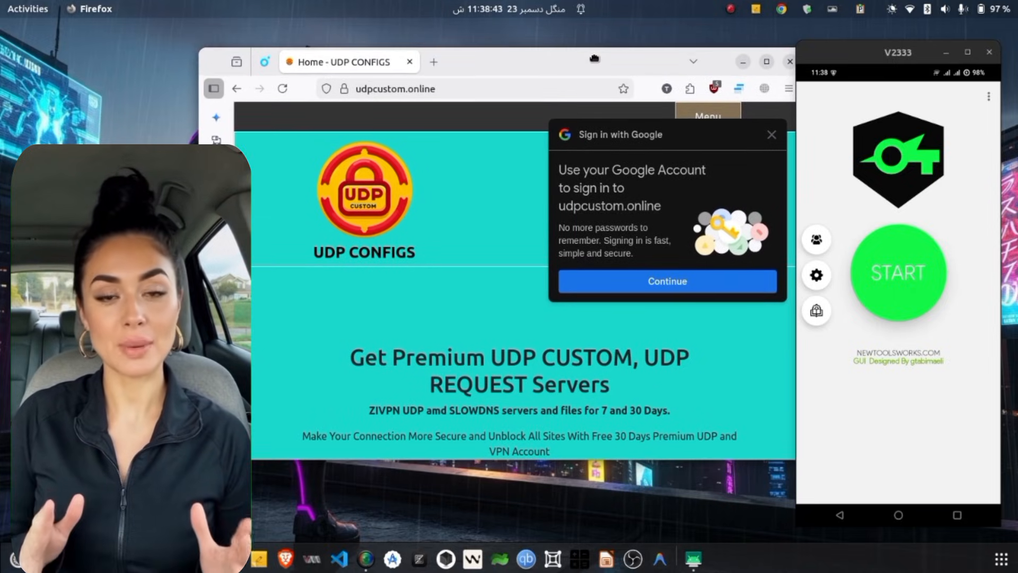
Dismiss the Google sign-in prompt and reach the Premium UDP Request Server page.
{"action": "left_click", "coordinate": [772, 134]}
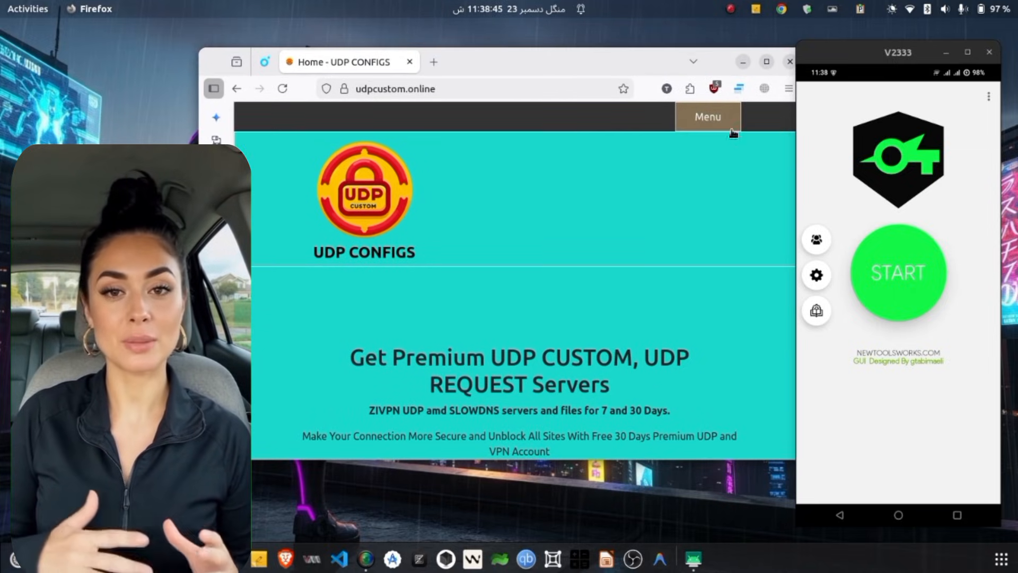
{"action": "left_click", "coordinate": [708, 116]}
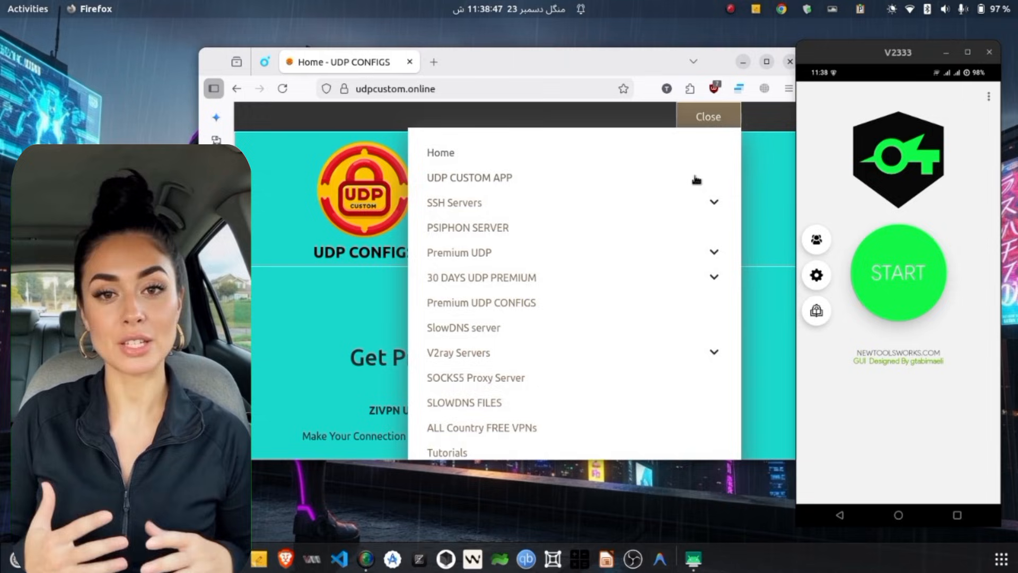
{"action": "mouse_move", "coordinate": [714, 251]}
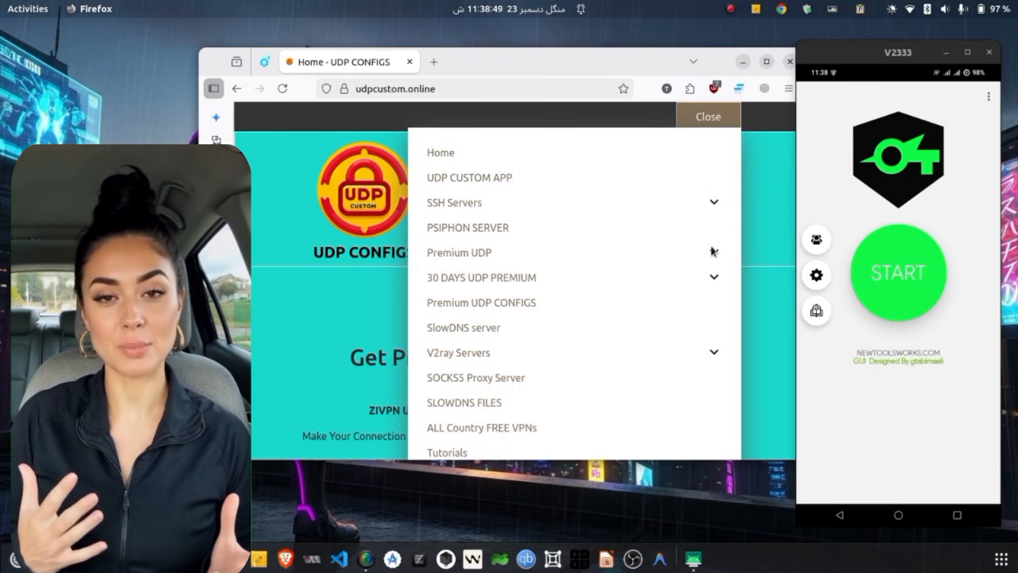
{"action": "left_click", "coordinate": [460, 253]}
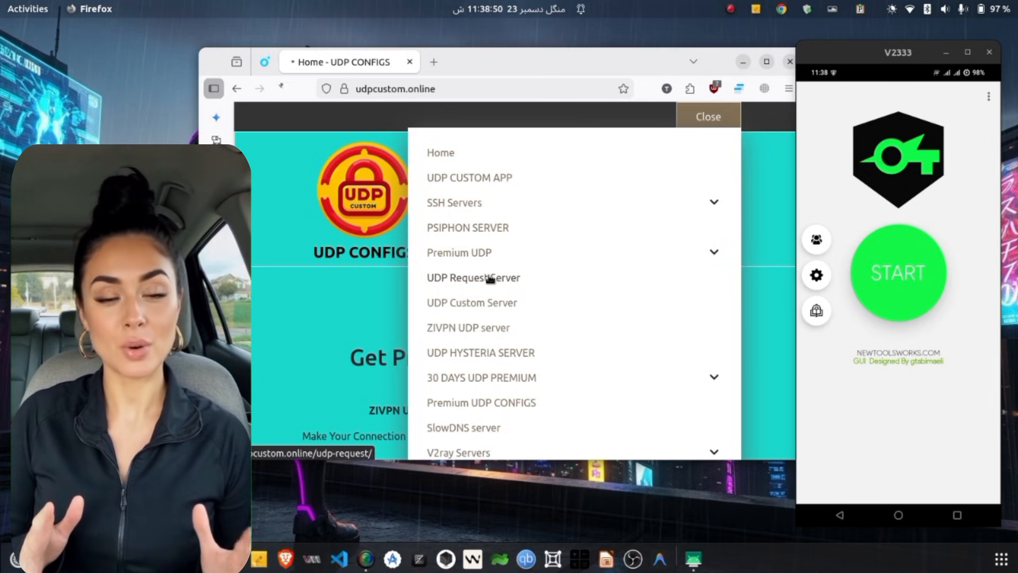
{"action": "left_click", "coordinate": [473, 278]}
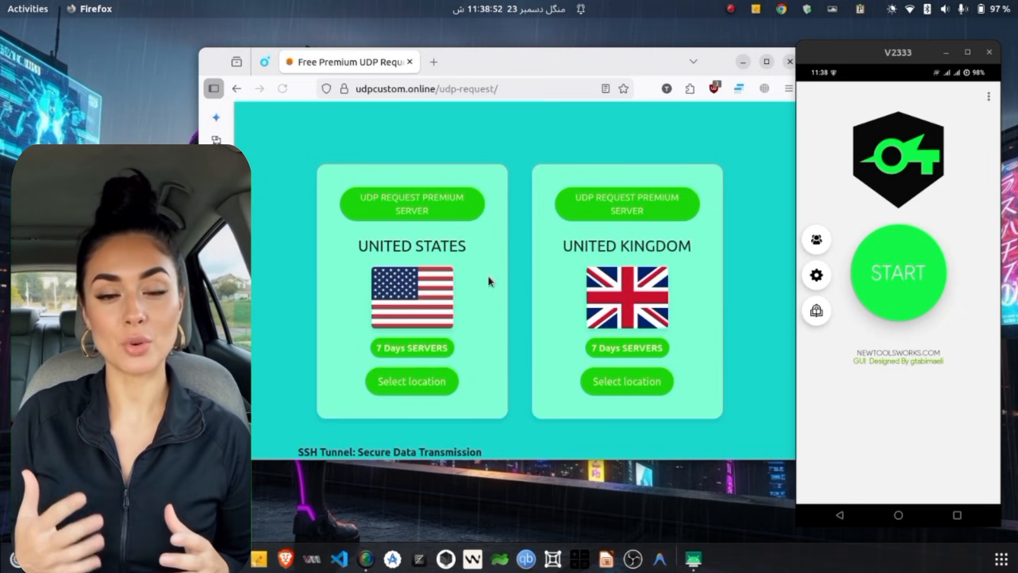
Pass the reCAPTCHA and create a 7-day premium UDP Request server at 69.10.35.45.
{"action": "scroll", "scroll_direction": "down", "scroll_amount": 3}
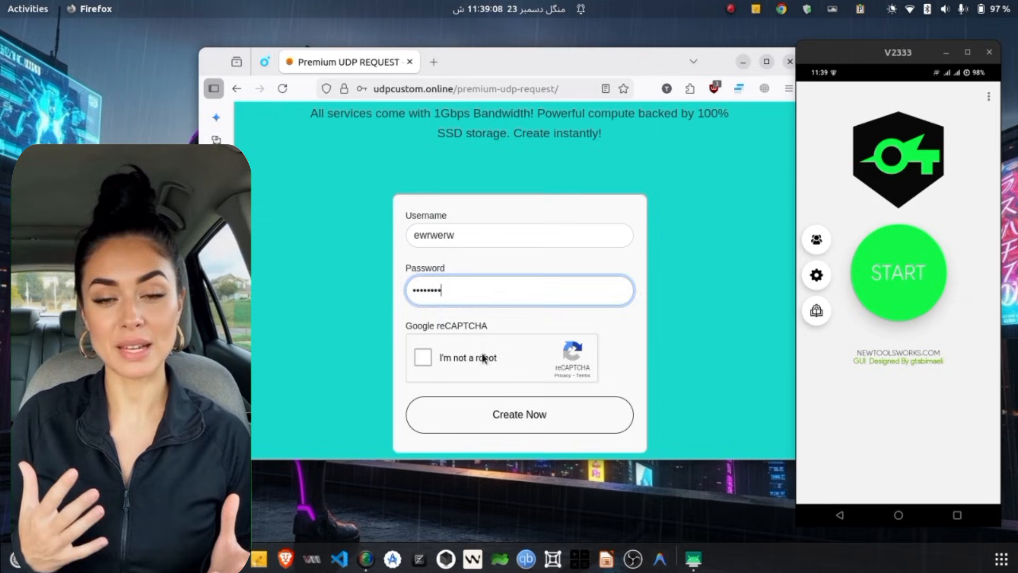
{"action": "left_click", "coordinate": [424, 358]}
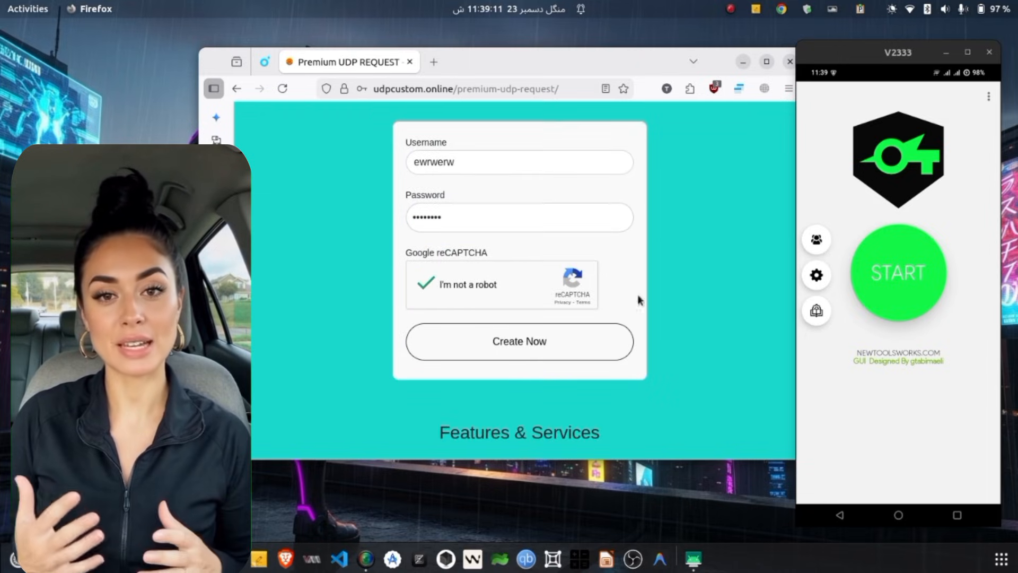
{"action": "left_click", "coordinate": [519, 341]}
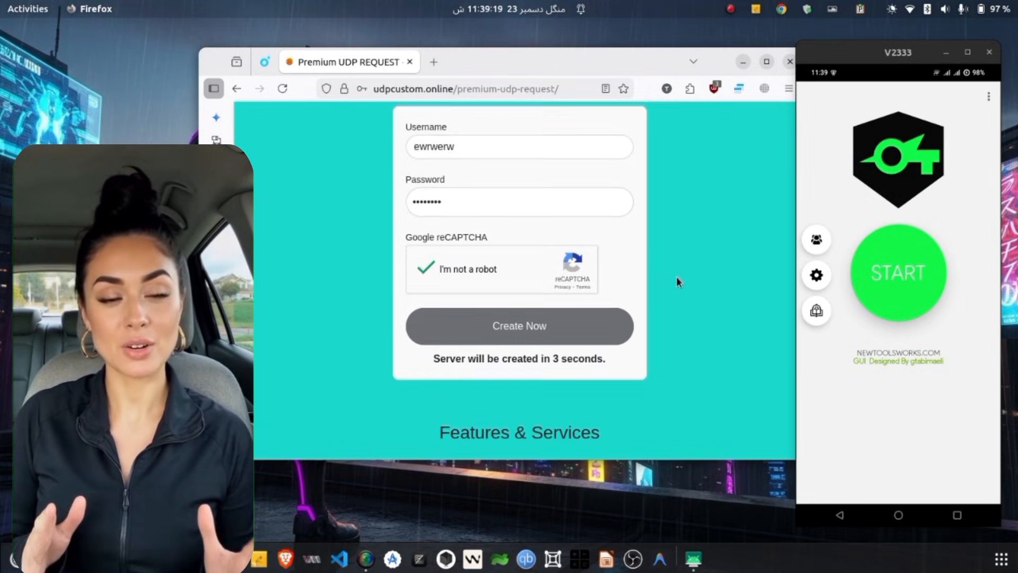
{"action": "scroll", "scroll_direction": "down", "scroll_amount": 3}
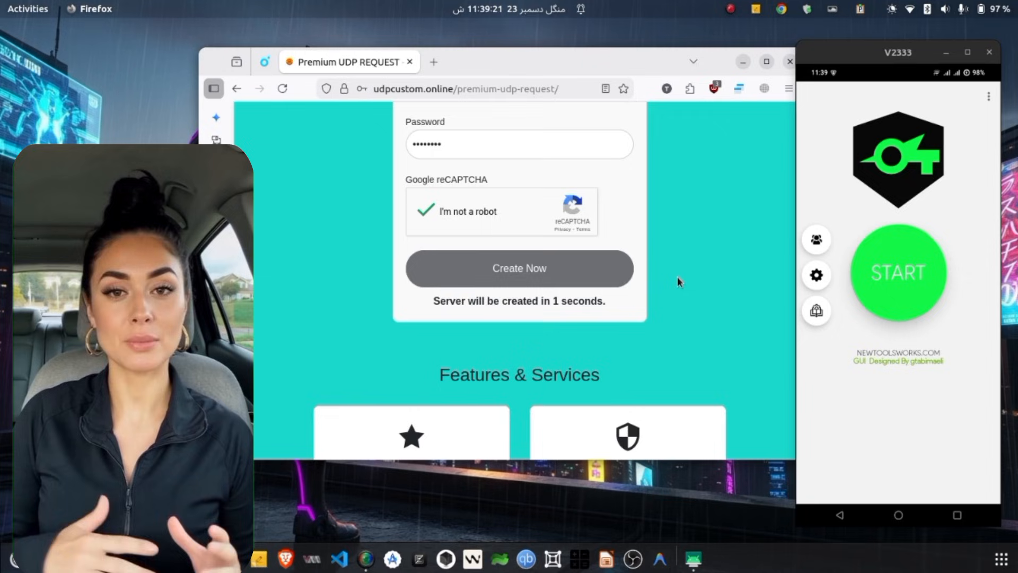
{"action": "left_click", "coordinate": [520, 268]}
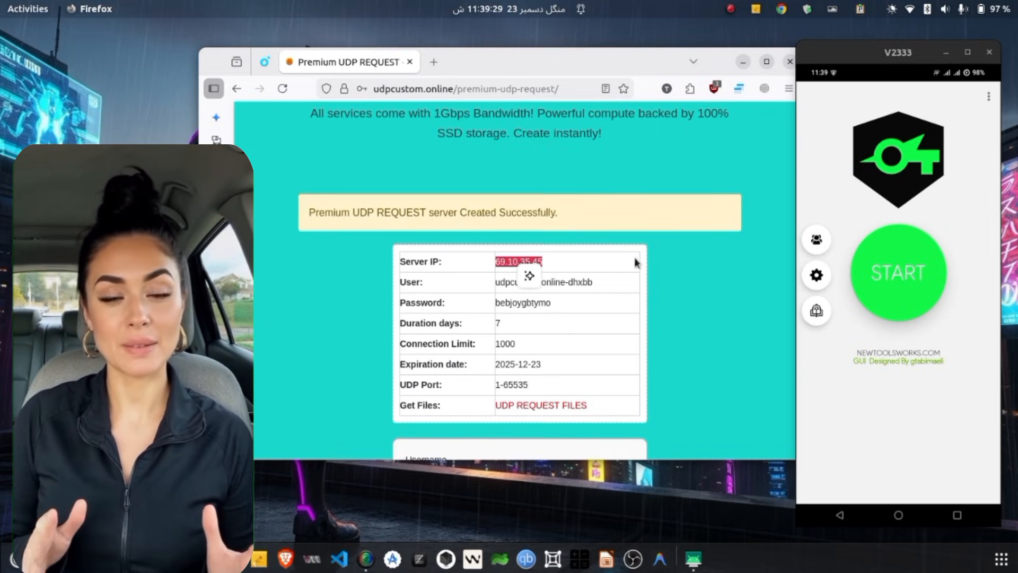
Switch the tunnel mode to UDP Request in the configuration screen.
{"action": "left_click", "coordinate": [817, 275]}
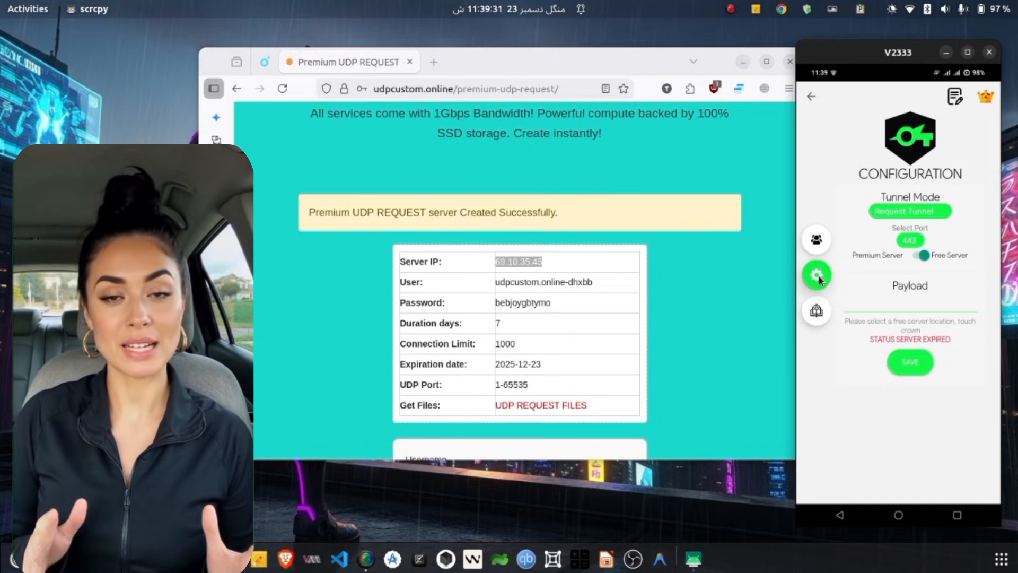
{"action": "left_click", "coordinate": [909, 211]}
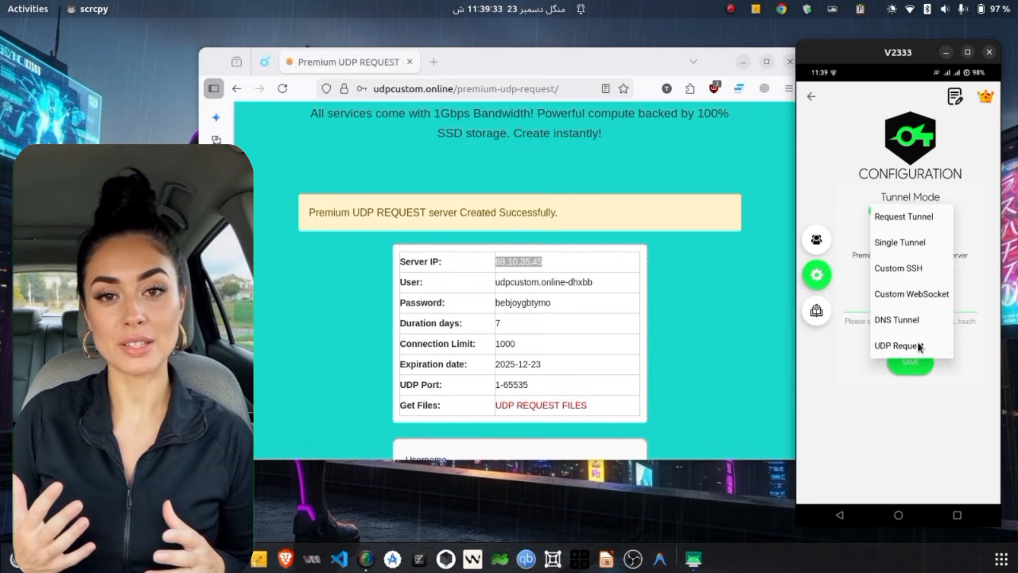
{"action": "left_click", "coordinate": [898, 346]}
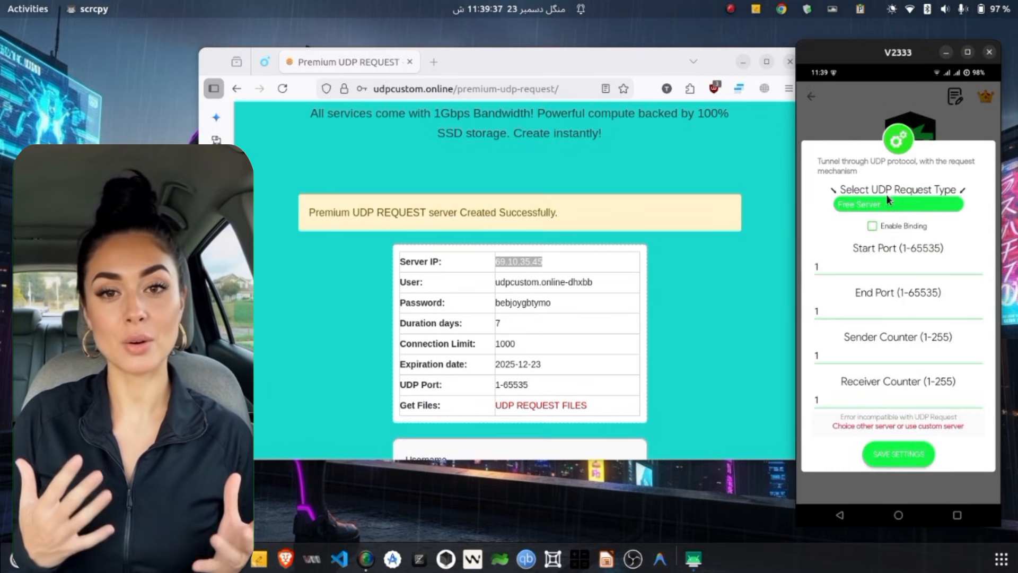
Set UDP Request to Custom server and enter server IP 69.10.35.45 with credentials.
{"action": "left_click", "coordinate": [898, 204]}
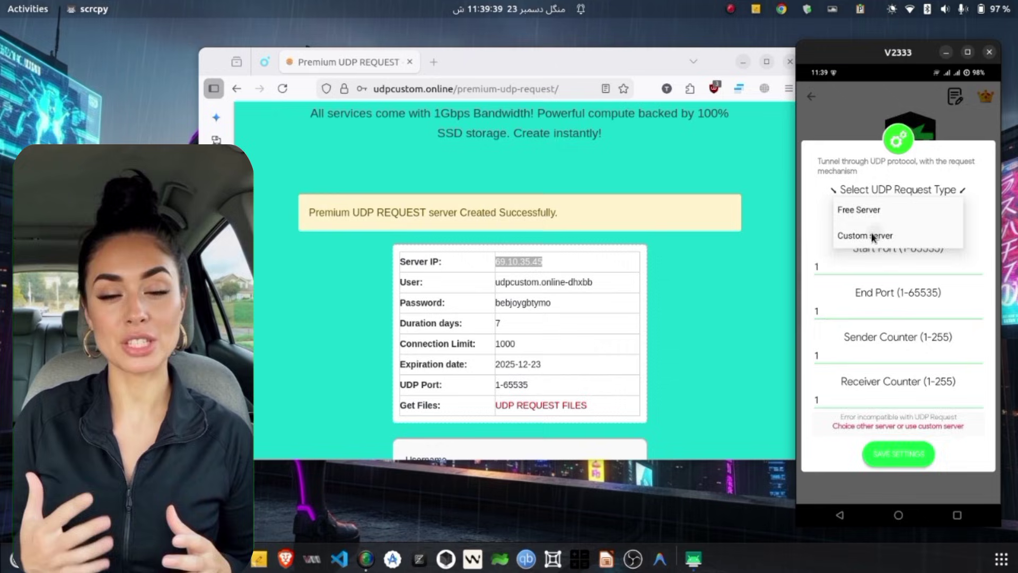
{"action": "left_click", "coordinate": [865, 235]}
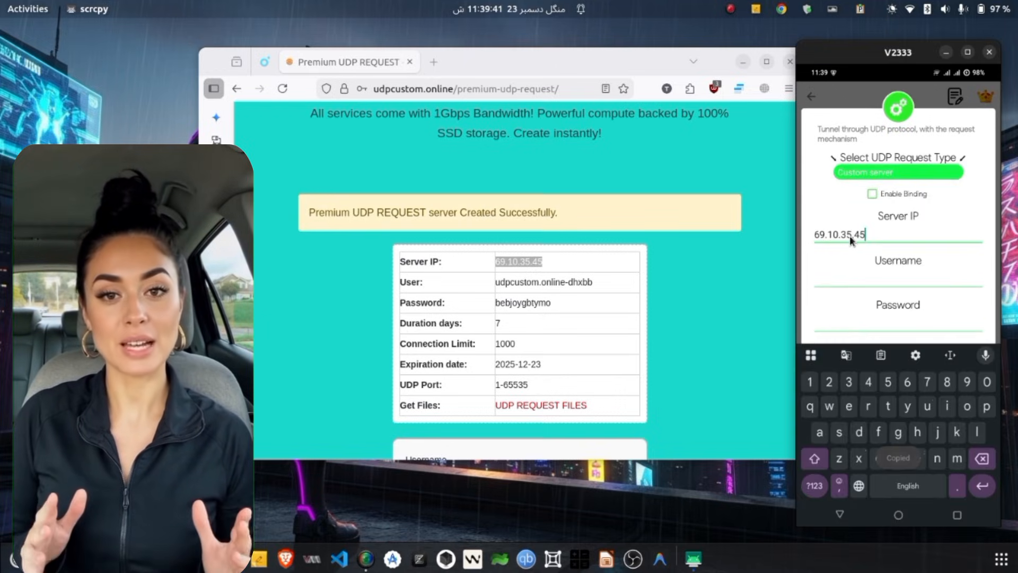
{"action": "double_click", "coordinate": [543, 283]}
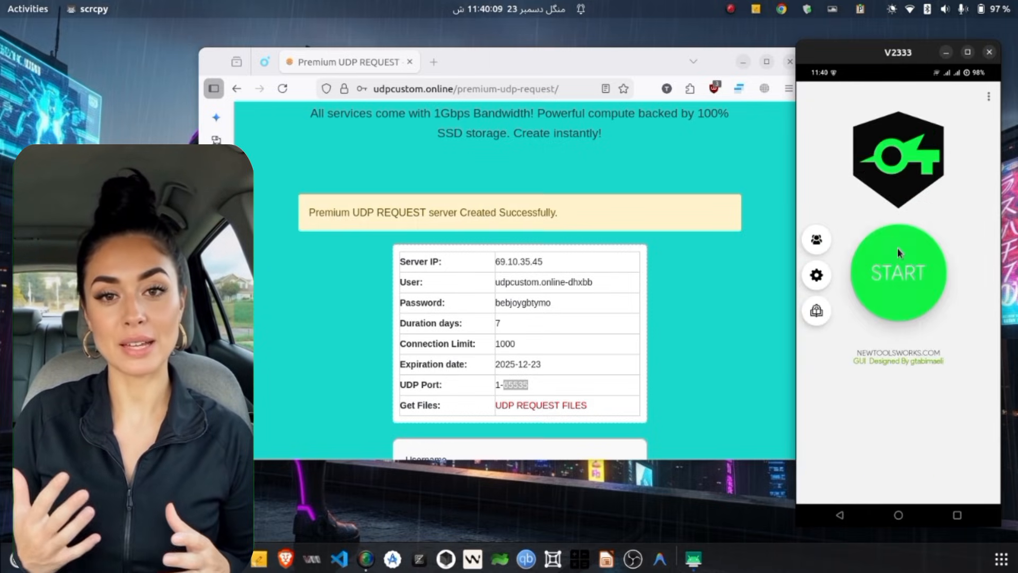
{"action": "left_click", "coordinate": [899, 273]}
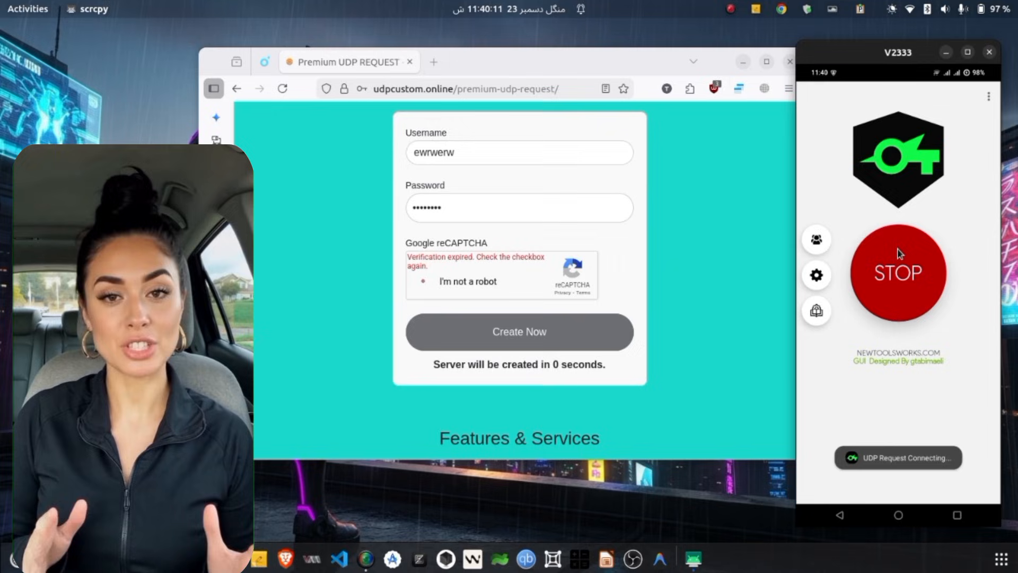
{"action": "left_click", "coordinate": [422, 282]}
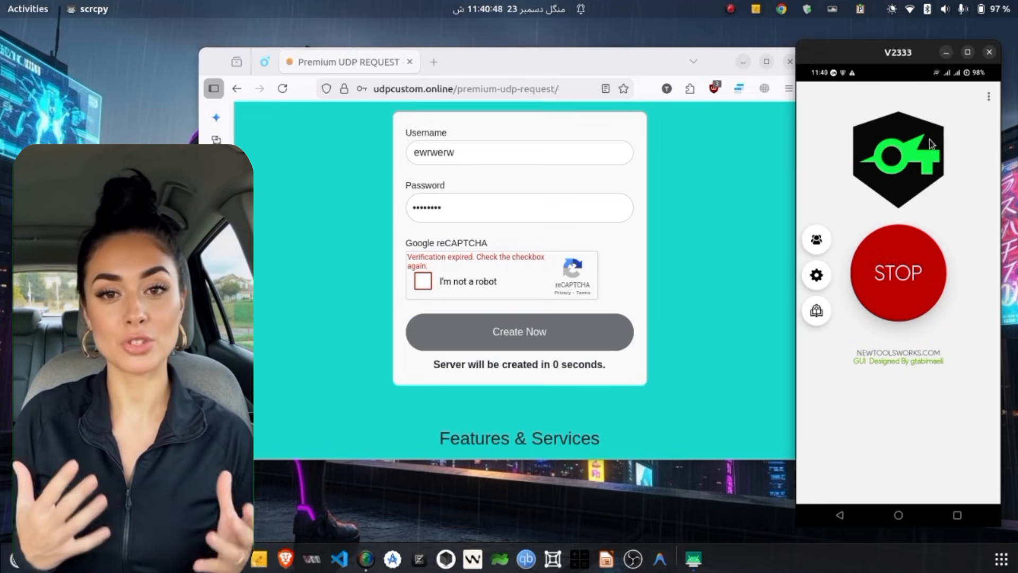
{"action": "mouse_move", "coordinate": [622, 123]}
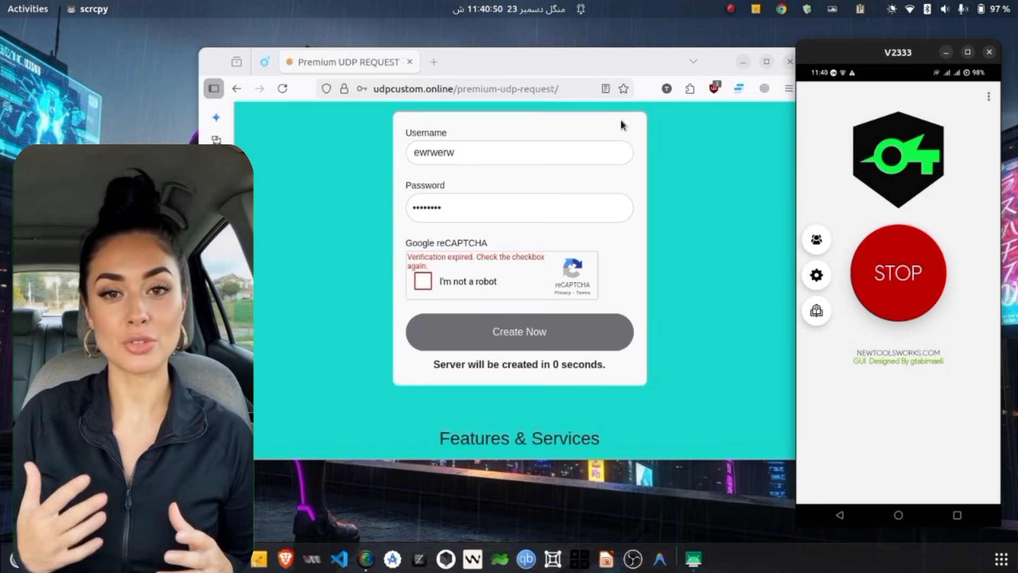
{"action": "left_click", "coordinate": [898, 274]}
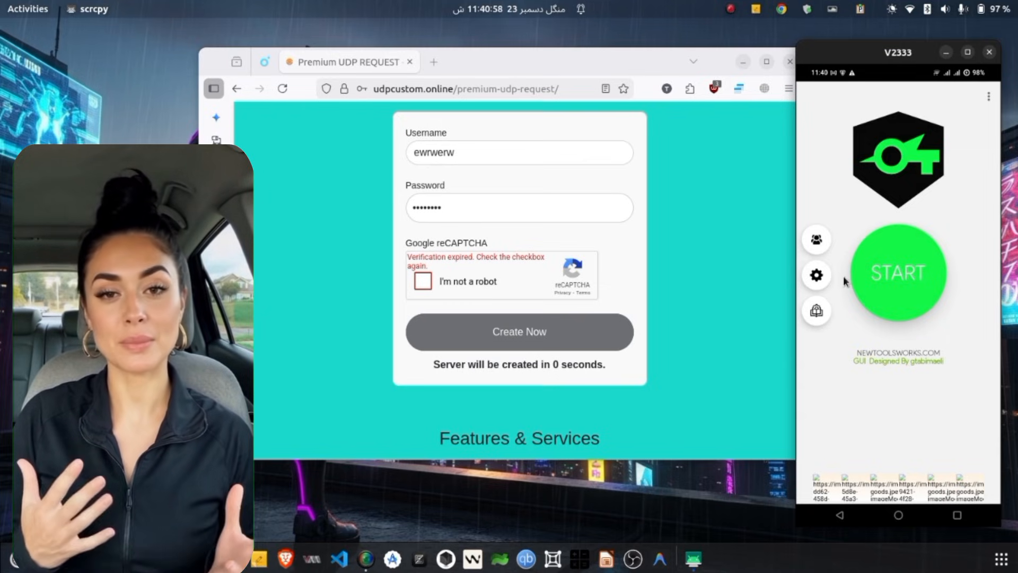
Change the tunnel mode from UDP Request to DNS Tunnel in the configuration screen.
{"action": "left_click", "coordinate": [816, 274]}
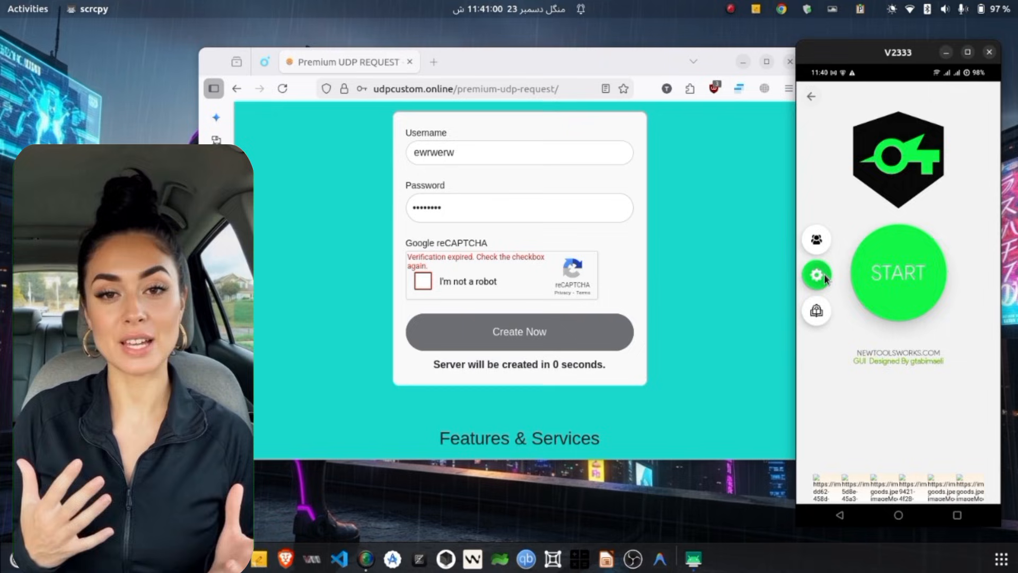
{"action": "left_click", "coordinate": [816, 274]}
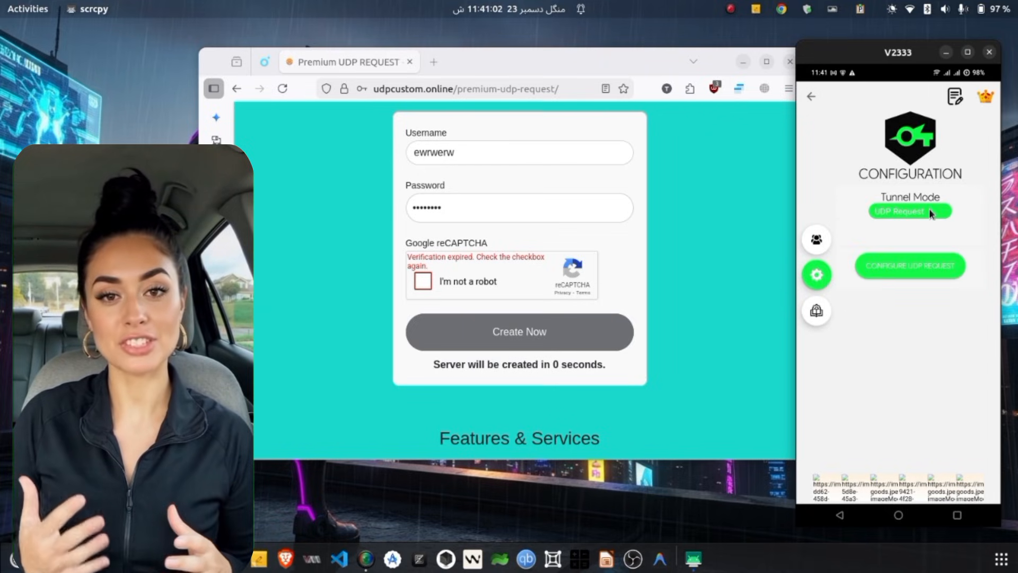
{"action": "left_click", "coordinate": [910, 211]}
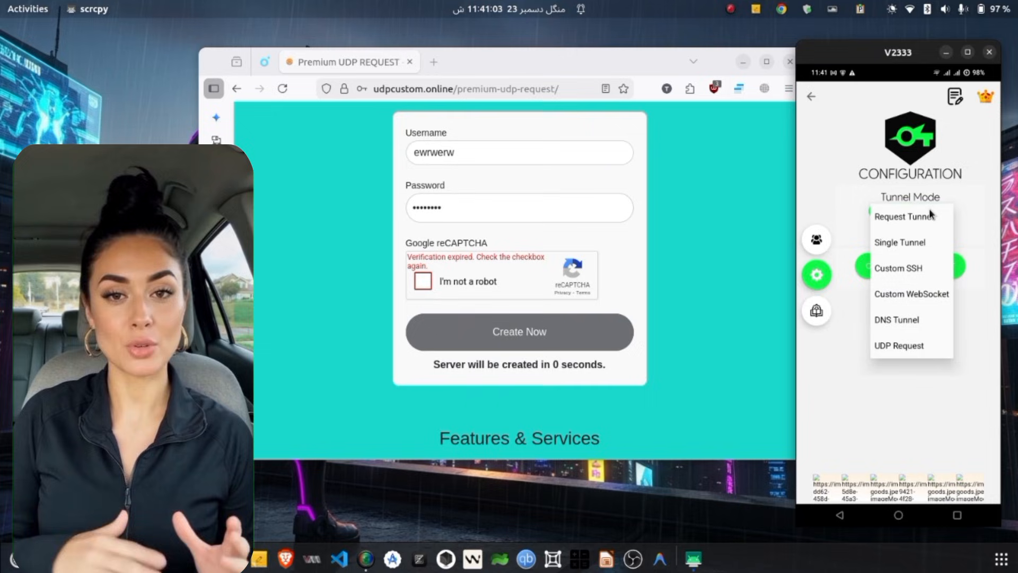
{"action": "mouse_move", "coordinate": [915, 261]}
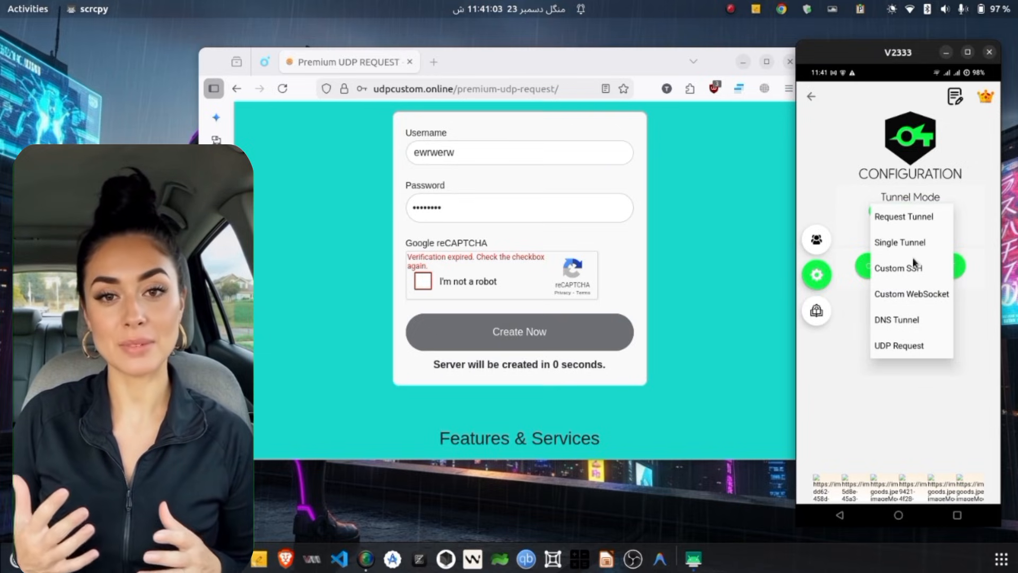
{"action": "left_click", "coordinate": [896, 319]}
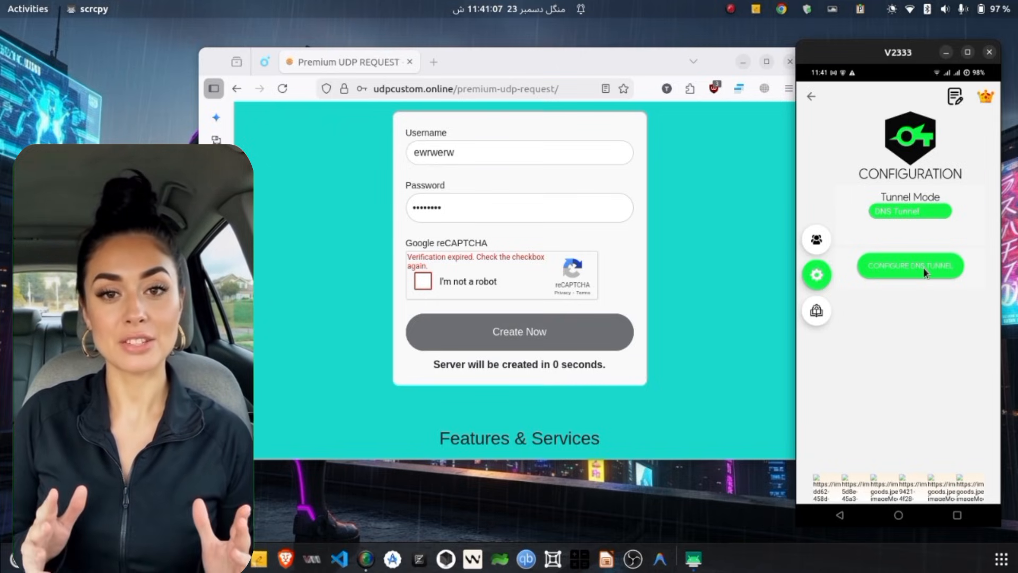
{"action": "left_click", "coordinate": [910, 265]}
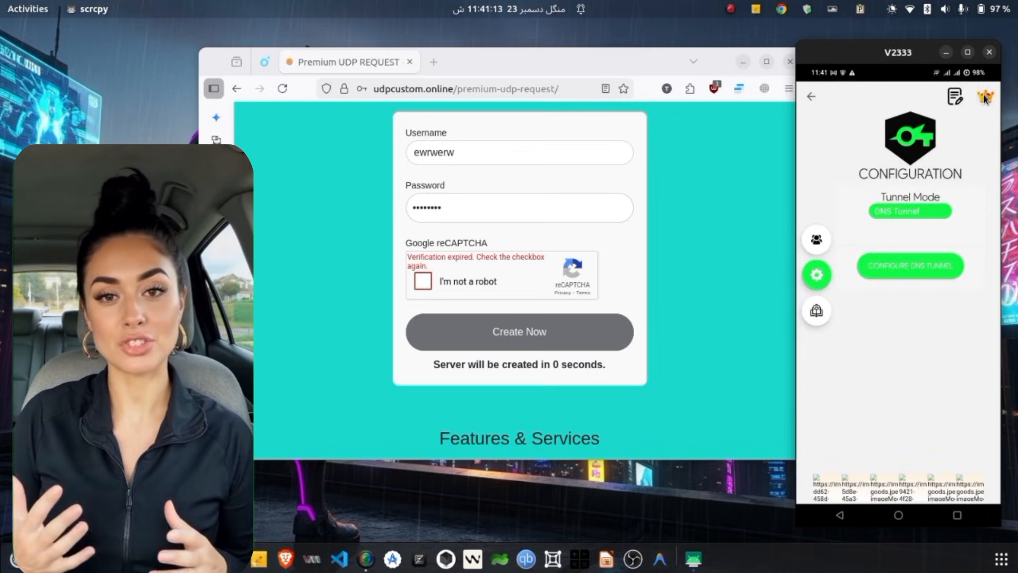
Save the free DNS tunnel with Server DNS 8.8.8.8:53 and start the VPN.
{"action": "left_click", "coordinate": [910, 265]}
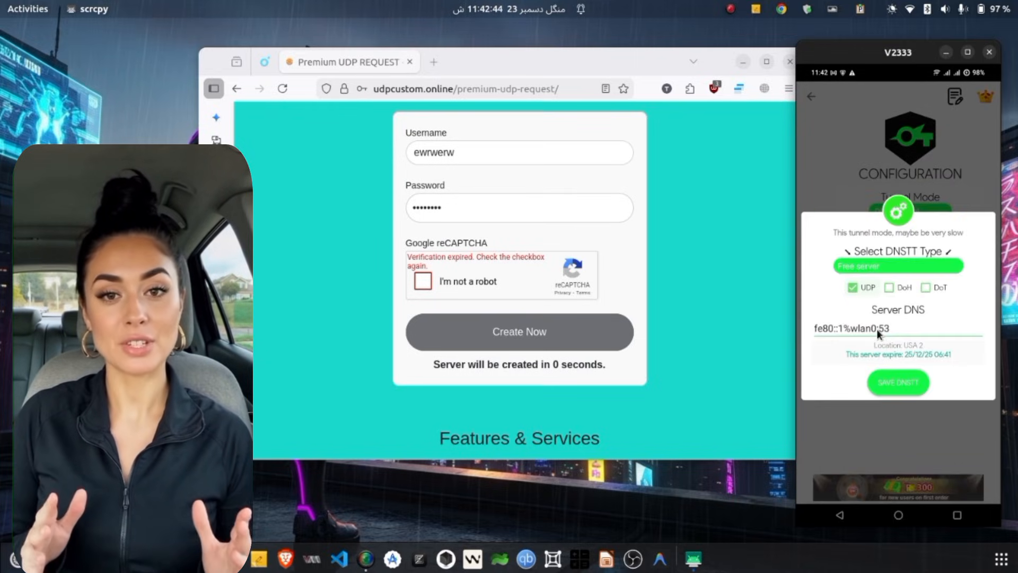
{"action": "left_click", "coordinate": [882, 329]}
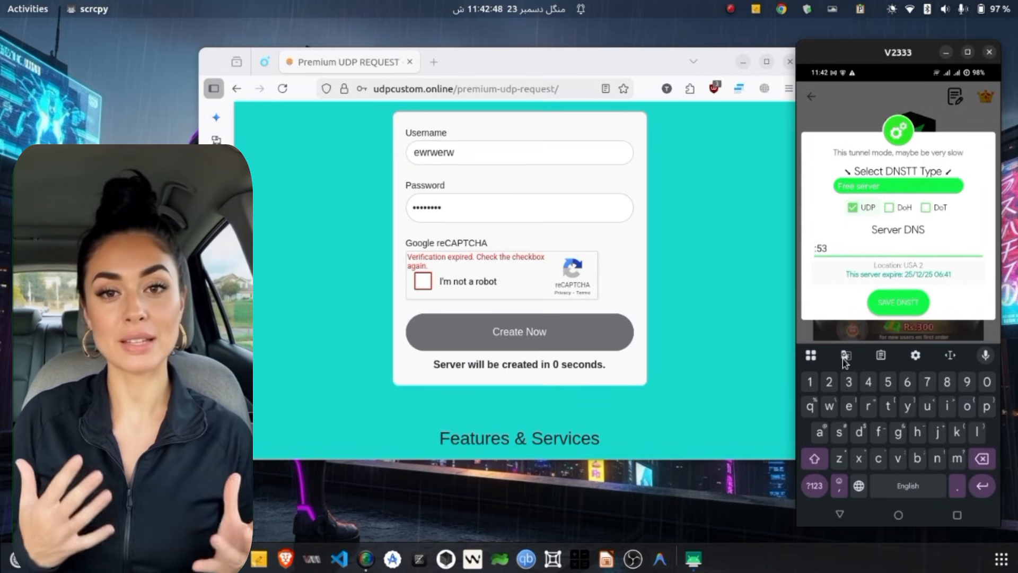
{"action": "type", "text": "8.8.8.8"}
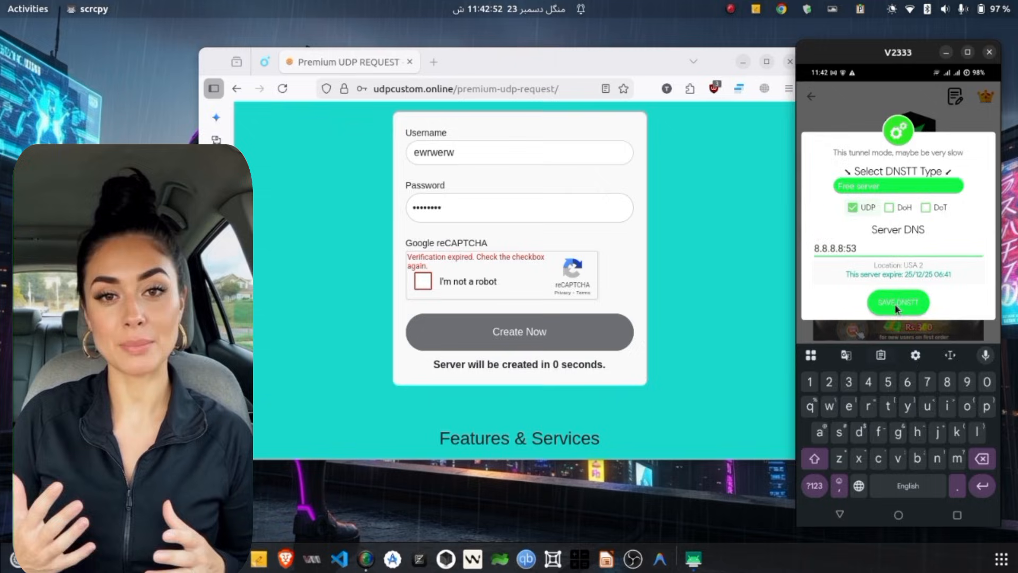
{"action": "left_click", "coordinate": [897, 302]}
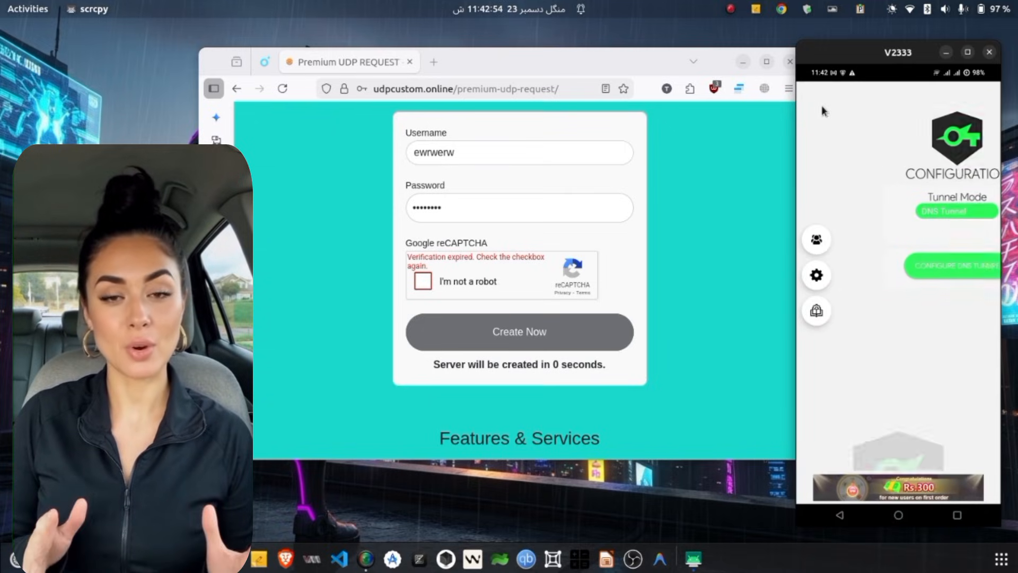
{"action": "left_click", "coordinate": [951, 268]}
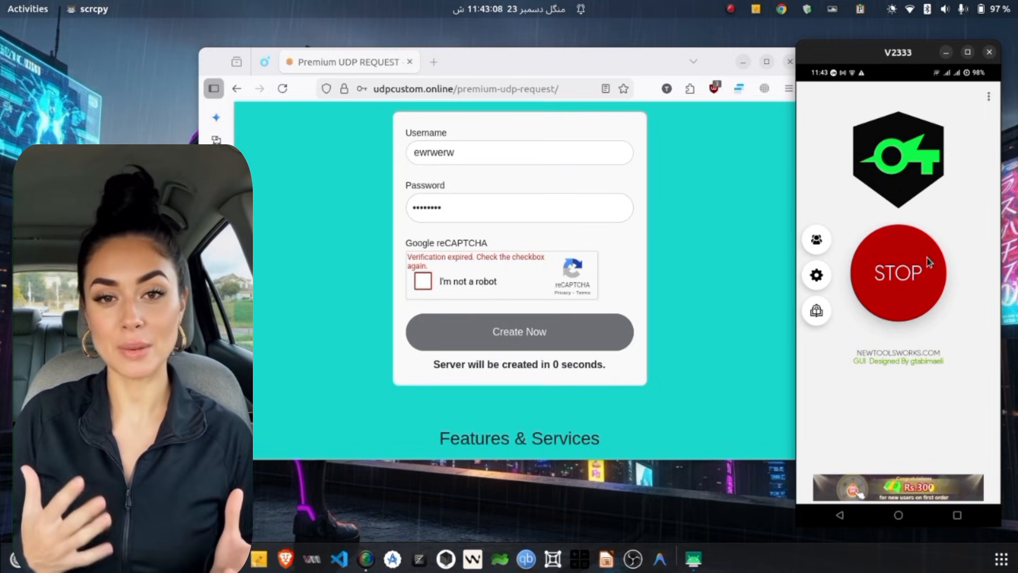
Stop the running DNS tunnel so the main screen is ready to start again.
{"action": "left_click", "coordinate": [897, 273]}
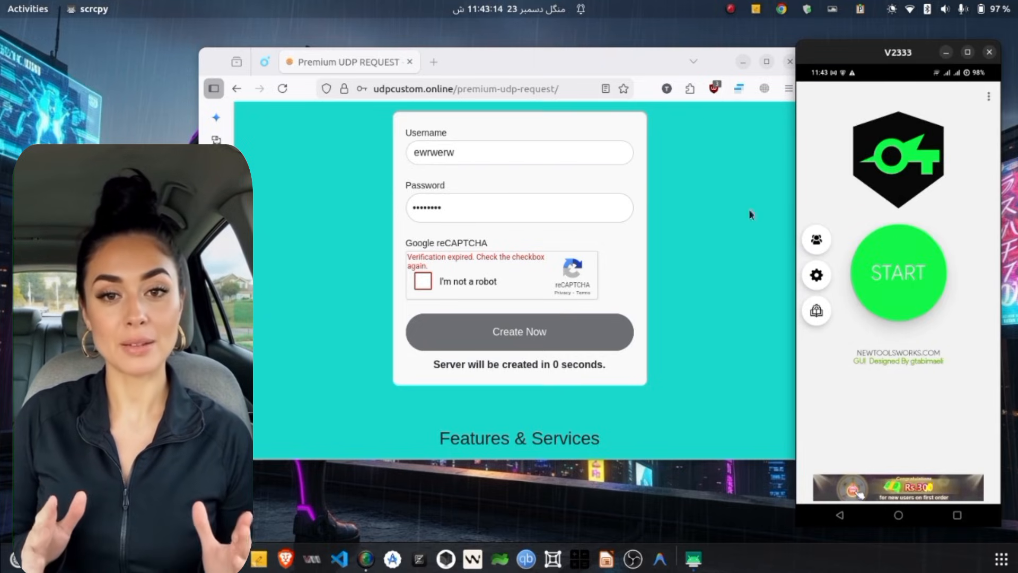
{"action": "mouse_move", "coordinate": [437, 110]}
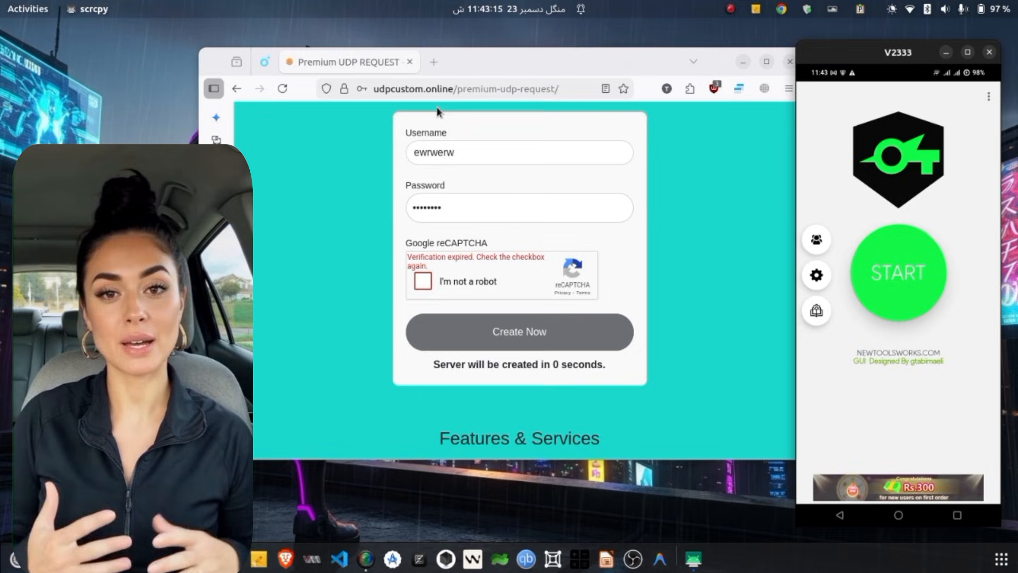
{"action": "mouse_move", "coordinate": [460, 176]}
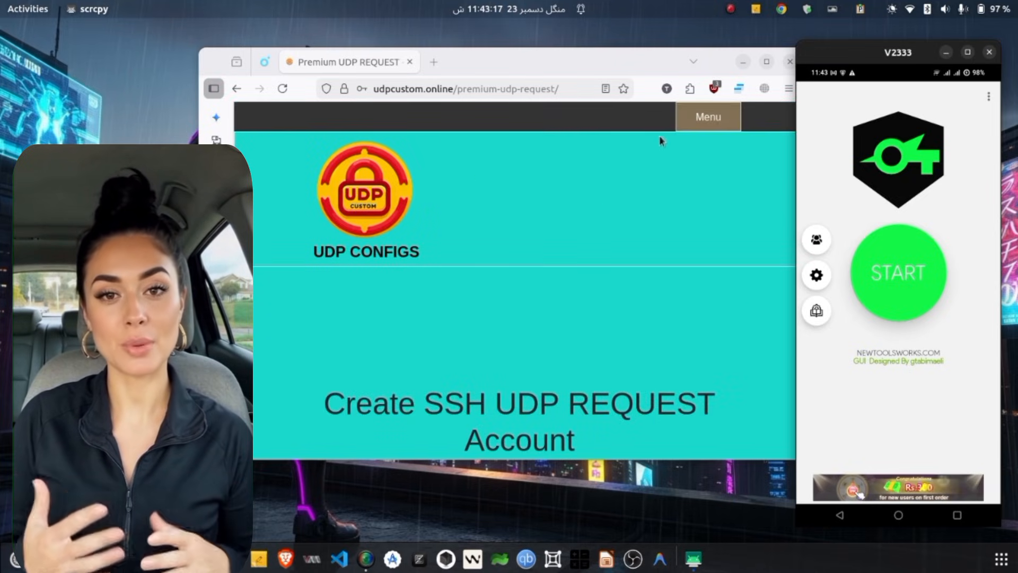
From the udpcustom.online menu, go to SlowDNS servers and select the United States location.
{"action": "left_click", "coordinate": [708, 117]}
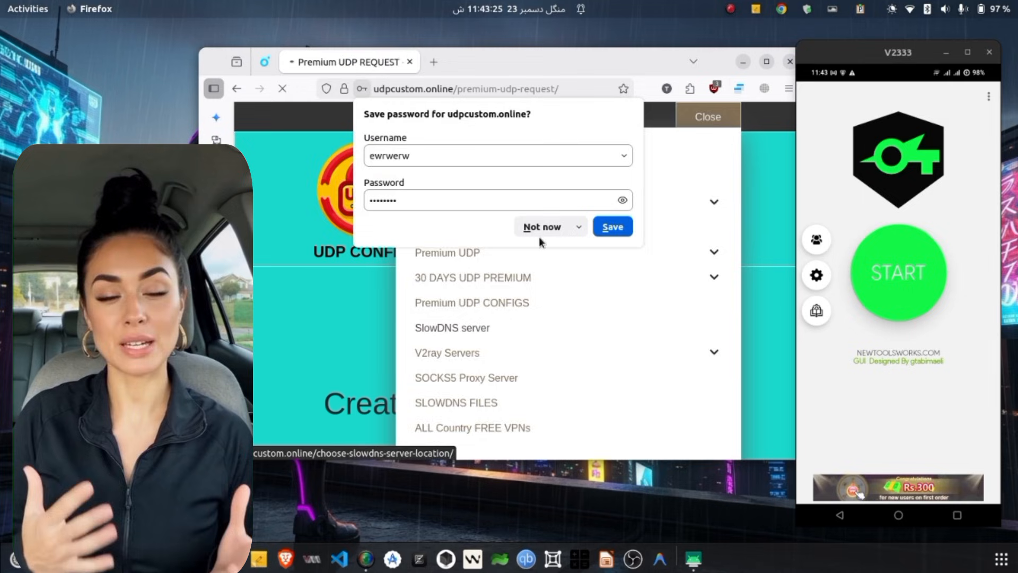
{"action": "left_click", "coordinate": [542, 226]}
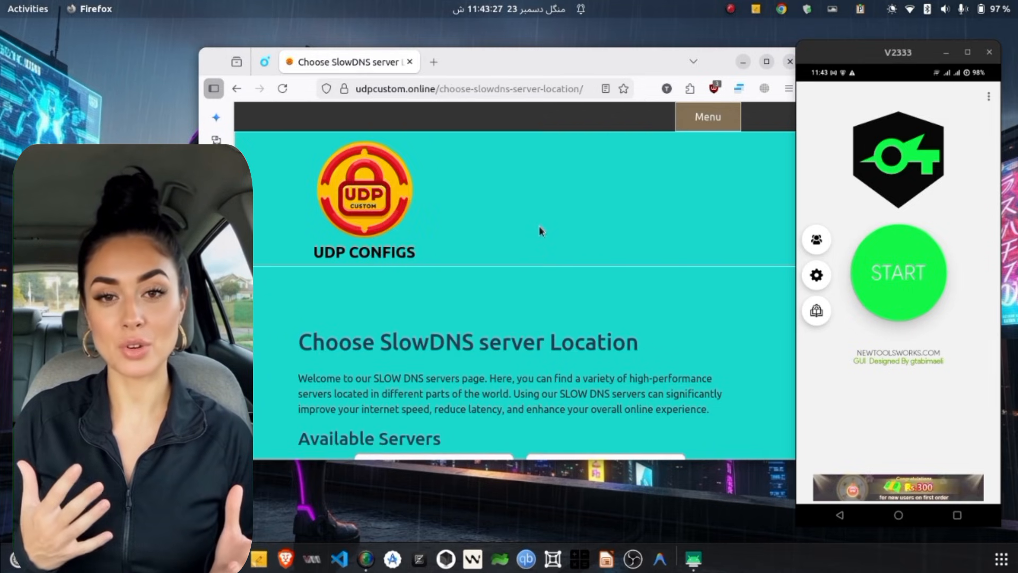
{"action": "scroll", "scroll_direction": "down", "scroll_amount": 3}
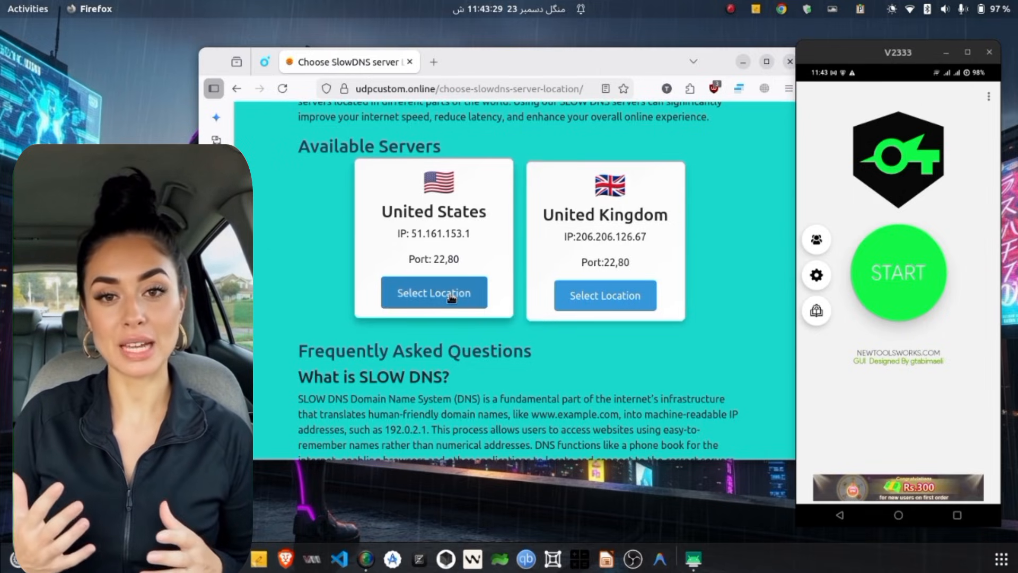
{"action": "left_click", "coordinate": [434, 292]}
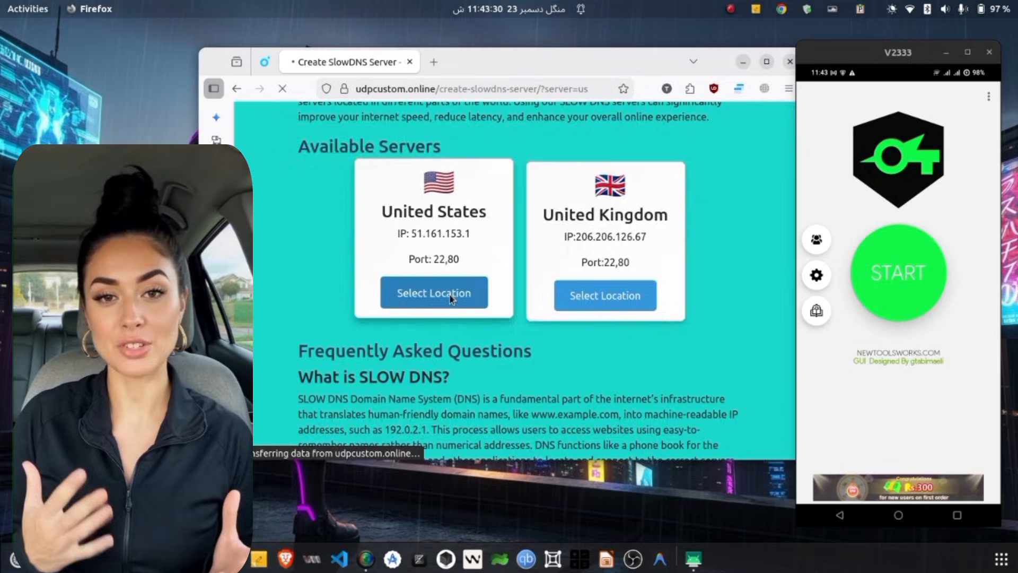
Create the US SlowDNS account and view its IP, login, port 22, nameserver and expiry 2025-12-27.
{"action": "left_click", "coordinate": [433, 293]}
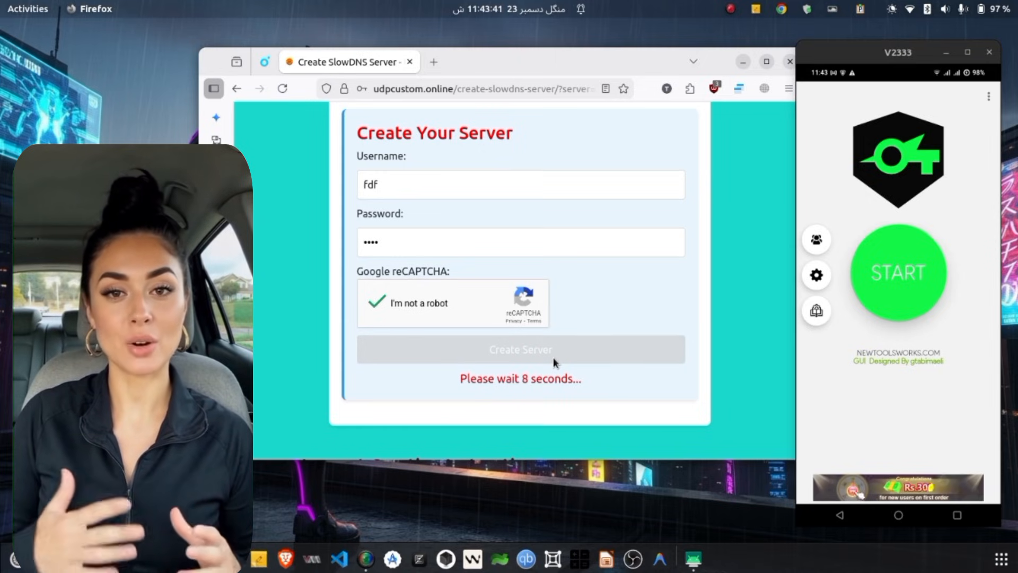
{"action": "scroll", "scroll_direction": "down", "scroll_amount": 3}
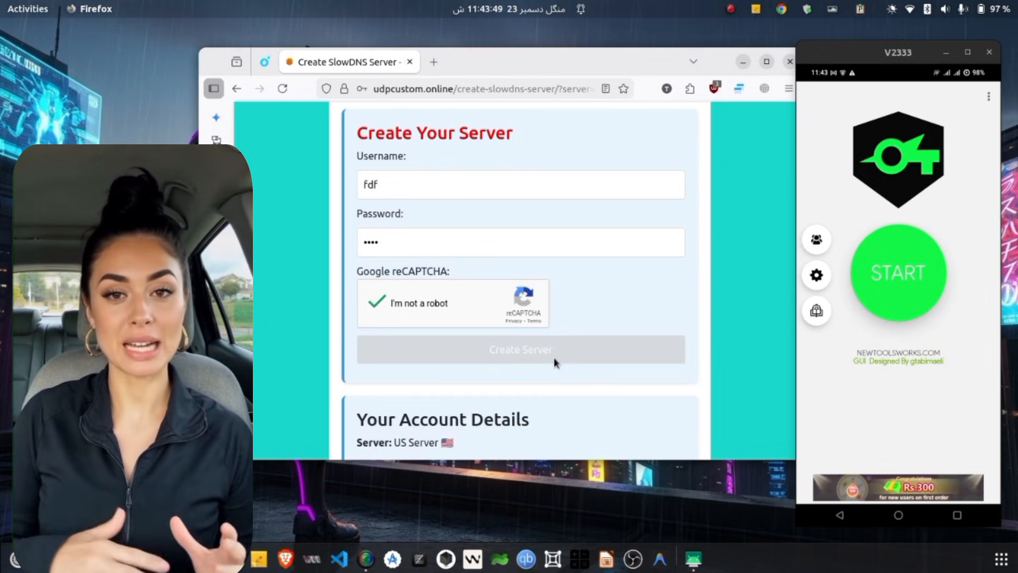
{"action": "left_click", "coordinate": [521, 350]}
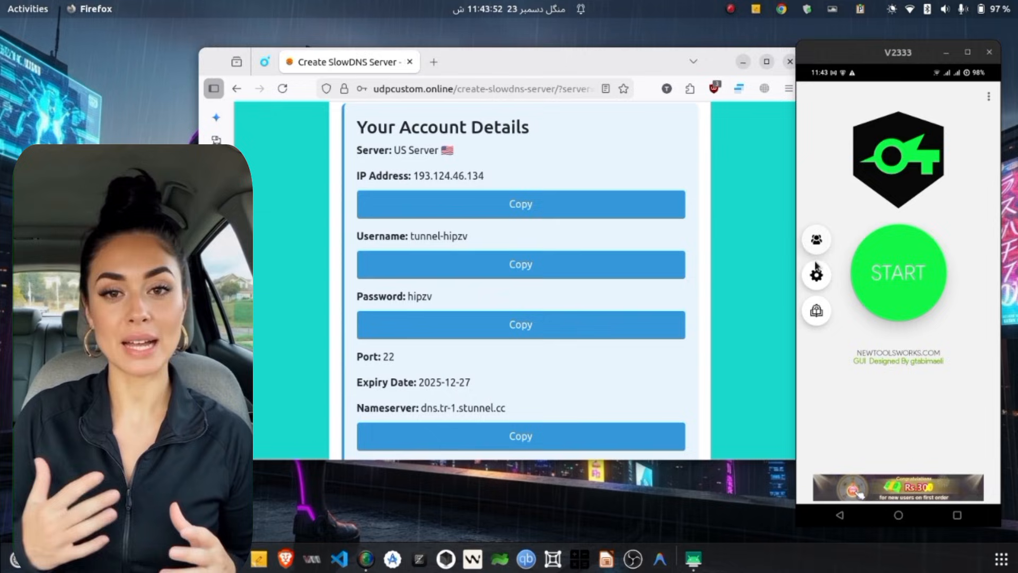
{"action": "left_click", "coordinate": [817, 275]}
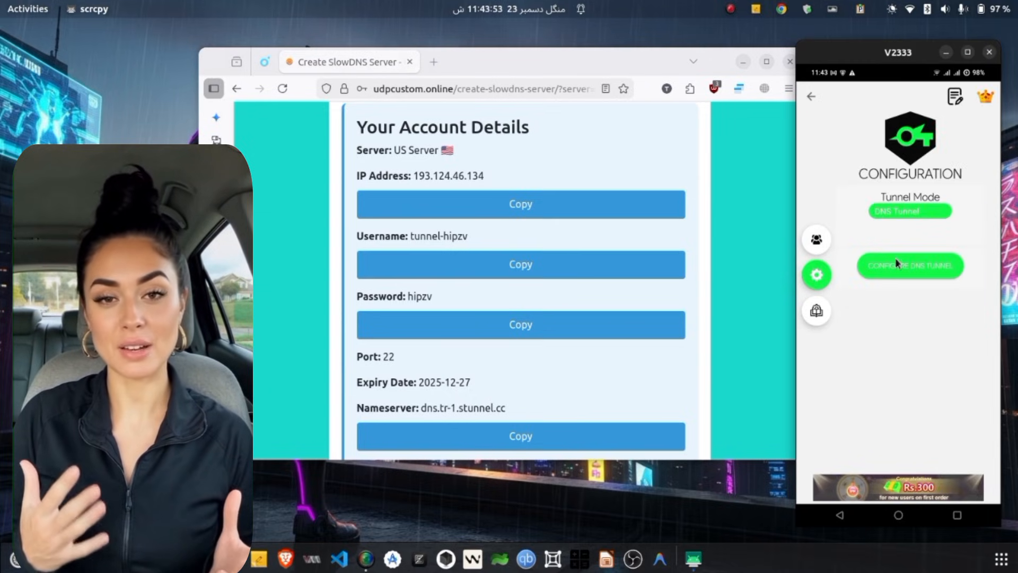
Set the DNS tunnel's DNSTT type to Custom server.
{"action": "left_click", "coordinate": [910, 266]}
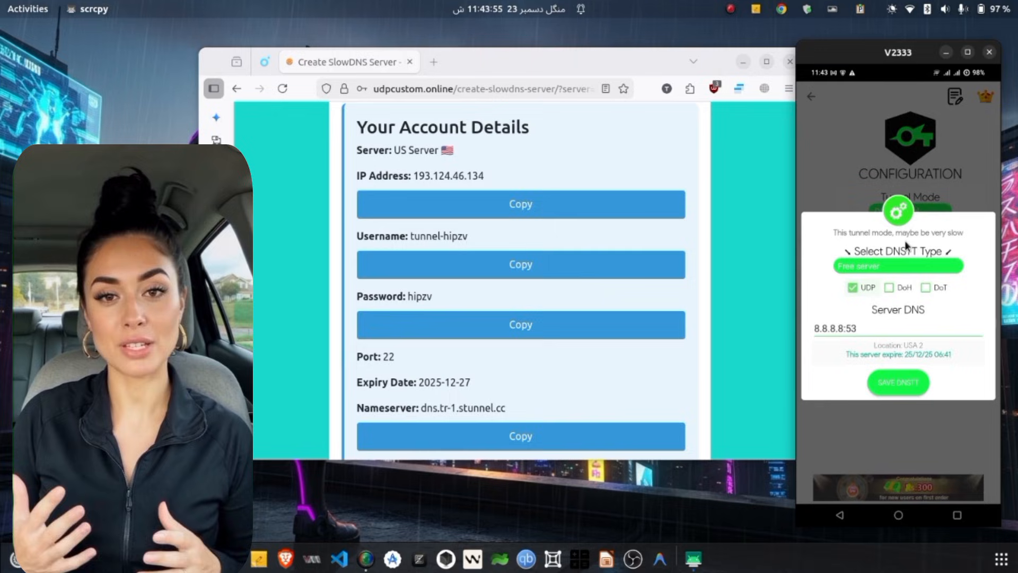
{"action": "left_click", "coordinate": [898, 265]}
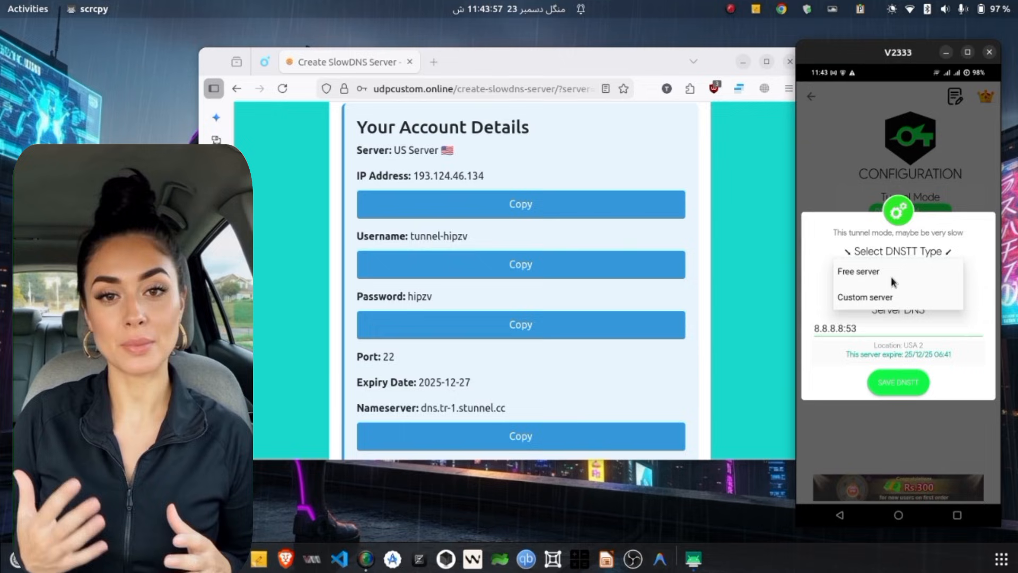
{"action": "left_click", "coordinate": [865, 297]}
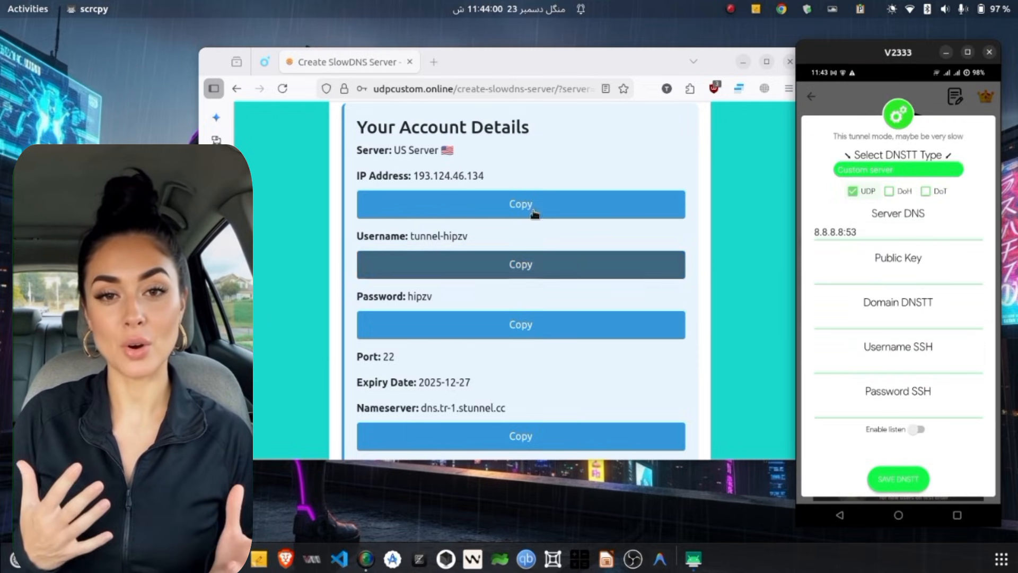
{"action": "scroll", "scroll_direction": "down", "scroll_amount": 3}
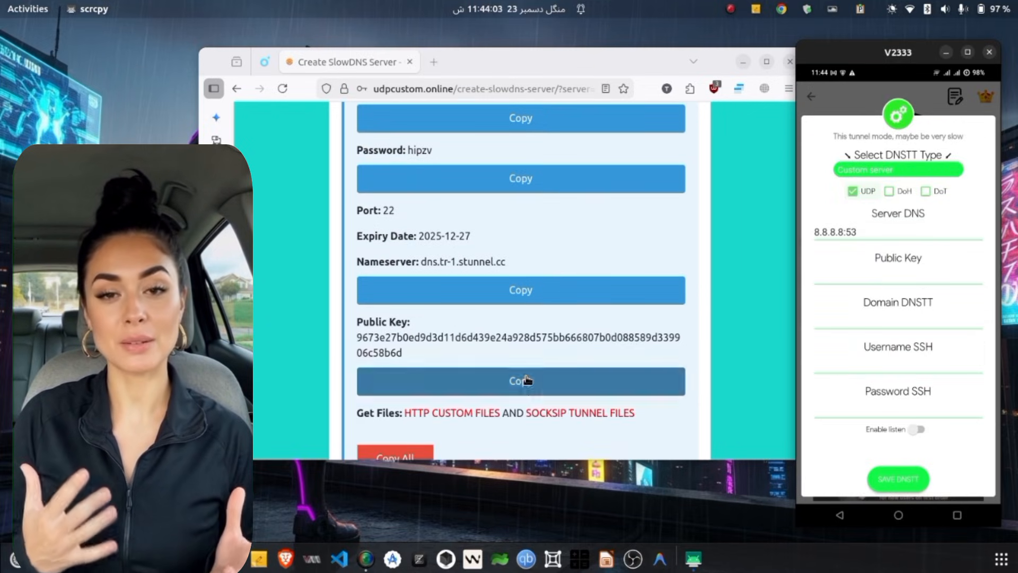
Fill in the public key, domain dns.tr-1.stunnel.cc and SSH login, save DNSTT and connect.
{"action": "left_click", "coordinate": [897, 273]}
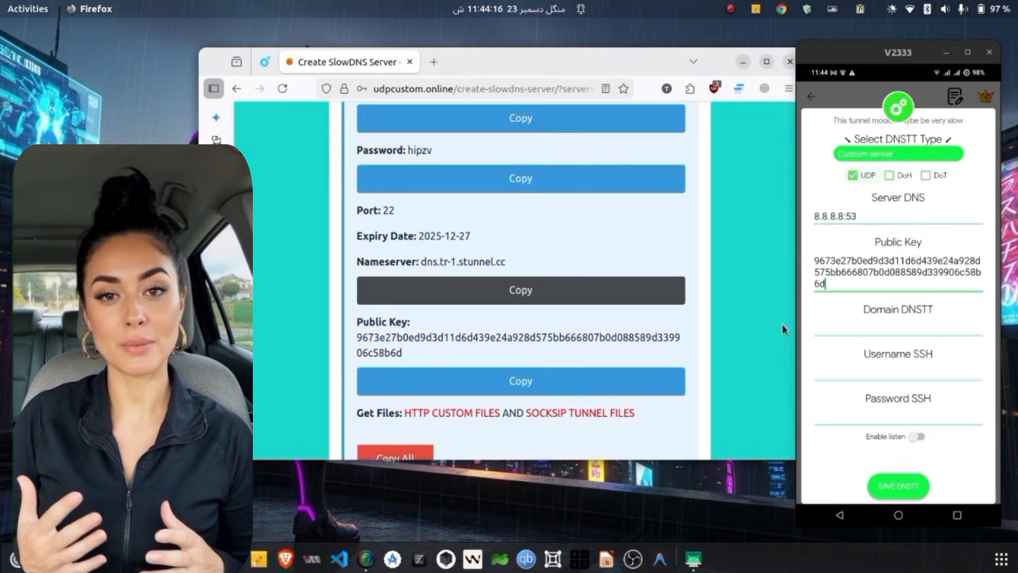
{"action": "left_click", "coordinate": [897, 309]}
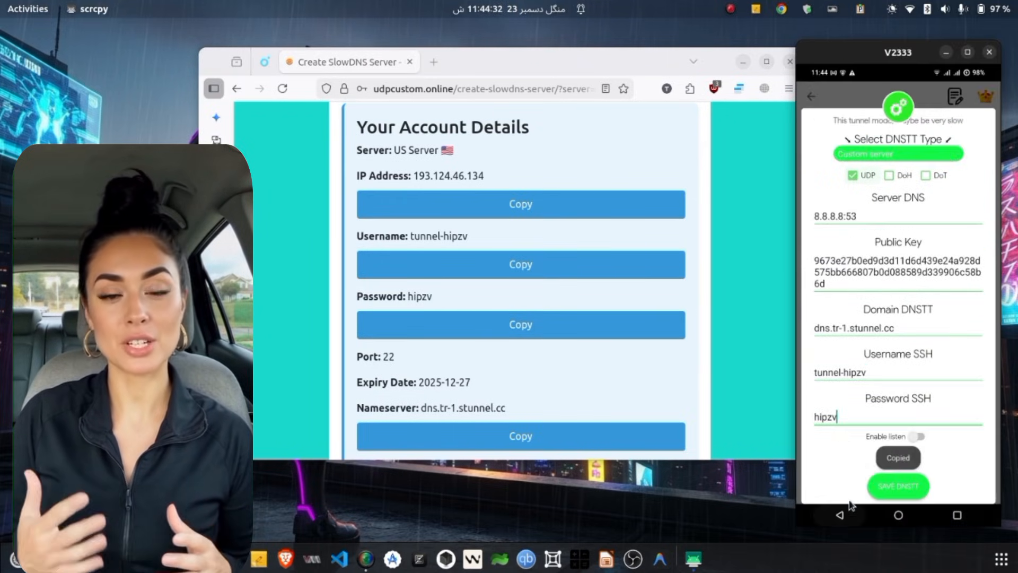
{"action": "left_click", "coordinate": [897, 485]}
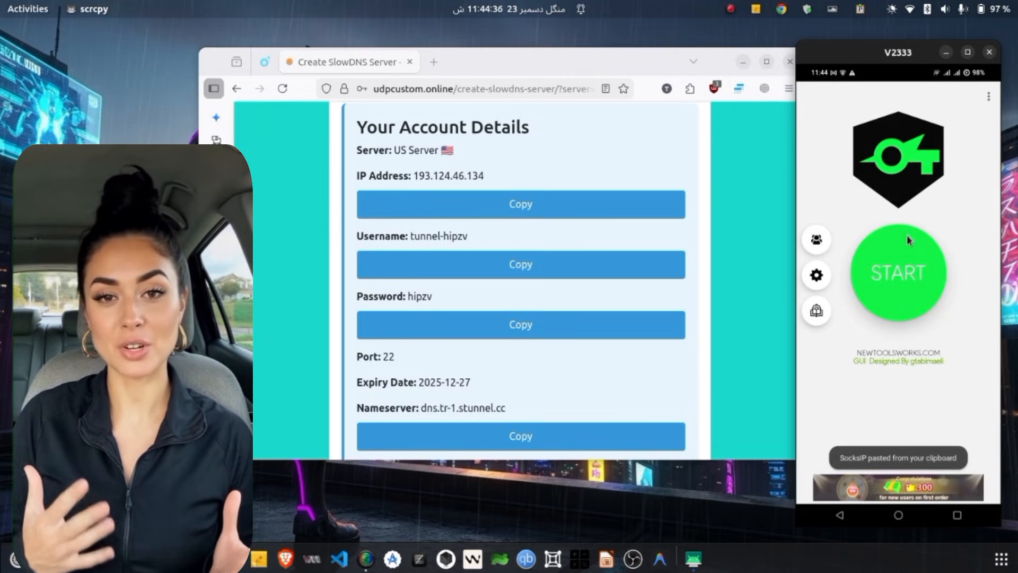
{"action": "left_click", "coordinate": [899, 274]}
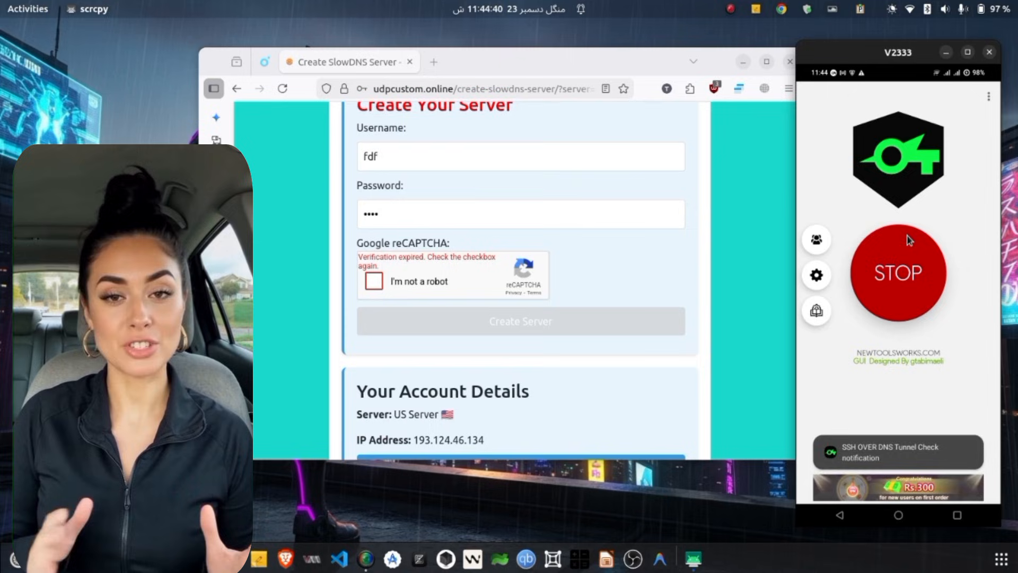
Dismiss the SSH server banner, stop the VPN, and briefly view the overflow menu.
{"action": "left_click", "coordinate": [899, 274]}
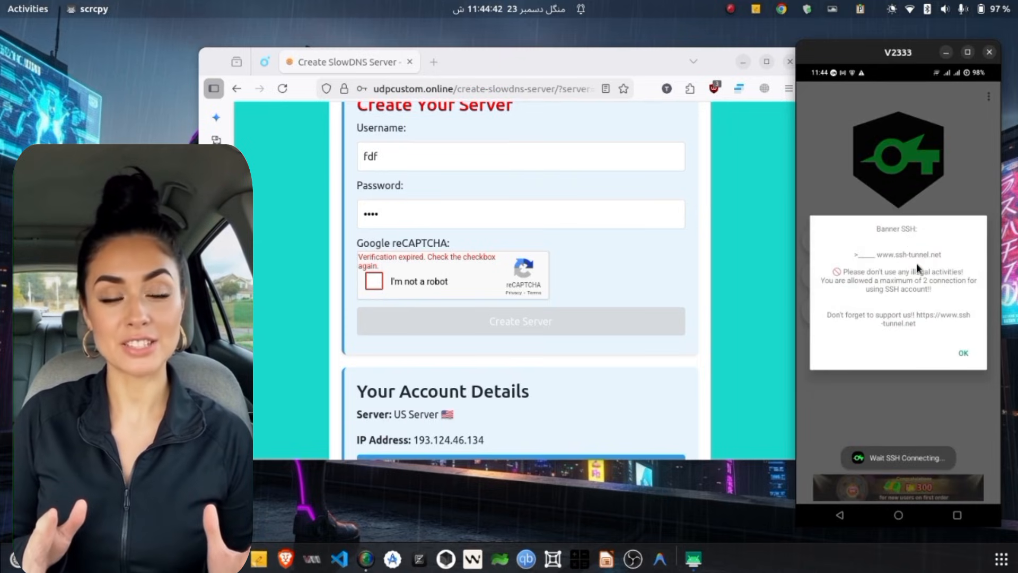
{"action": "left_click", "coordinate": [963, 353]}
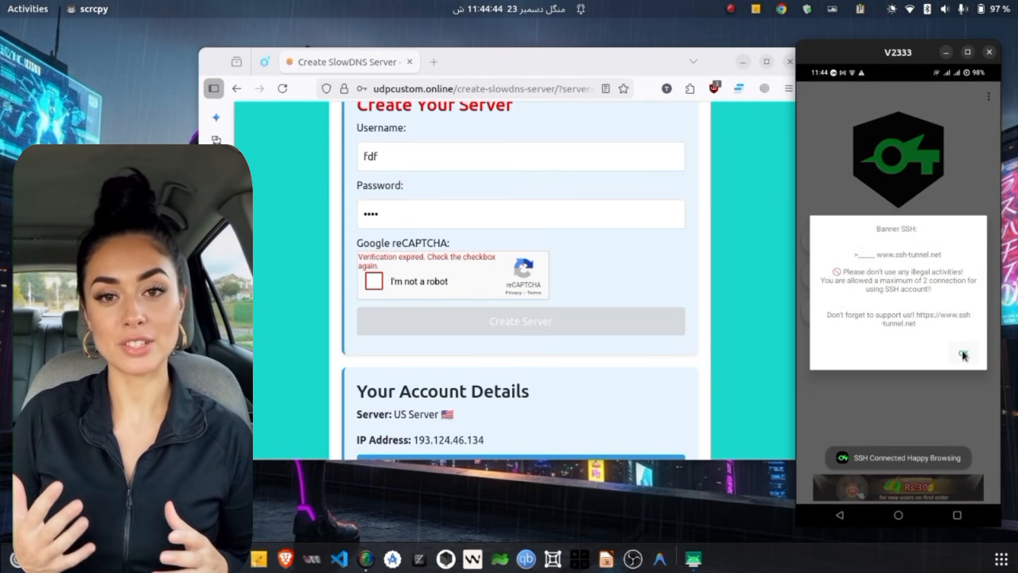
{"action": "left_click", "coordinate": [964, 353]}
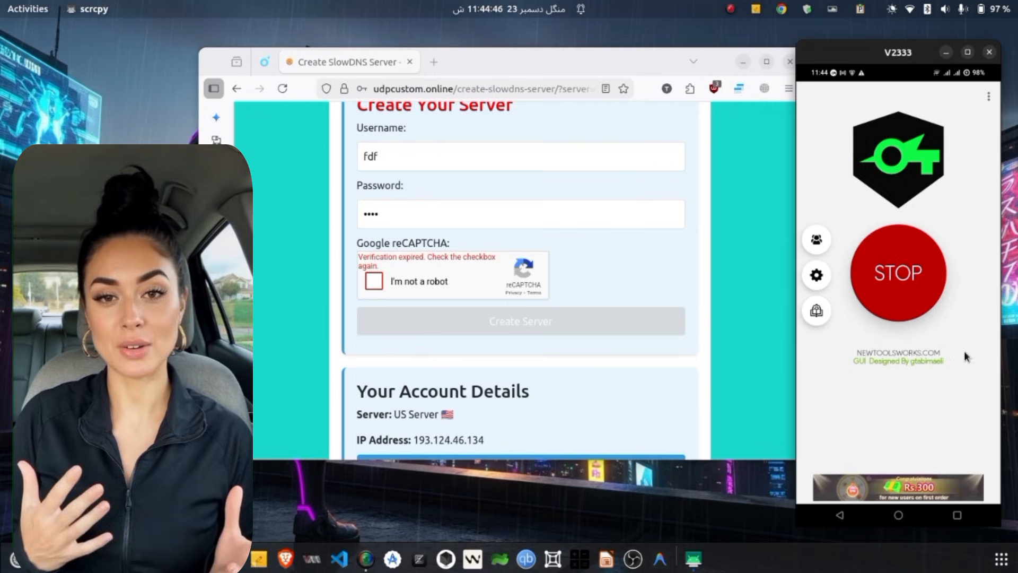
{"action": "left_click", "coordinate": [898, 273]}
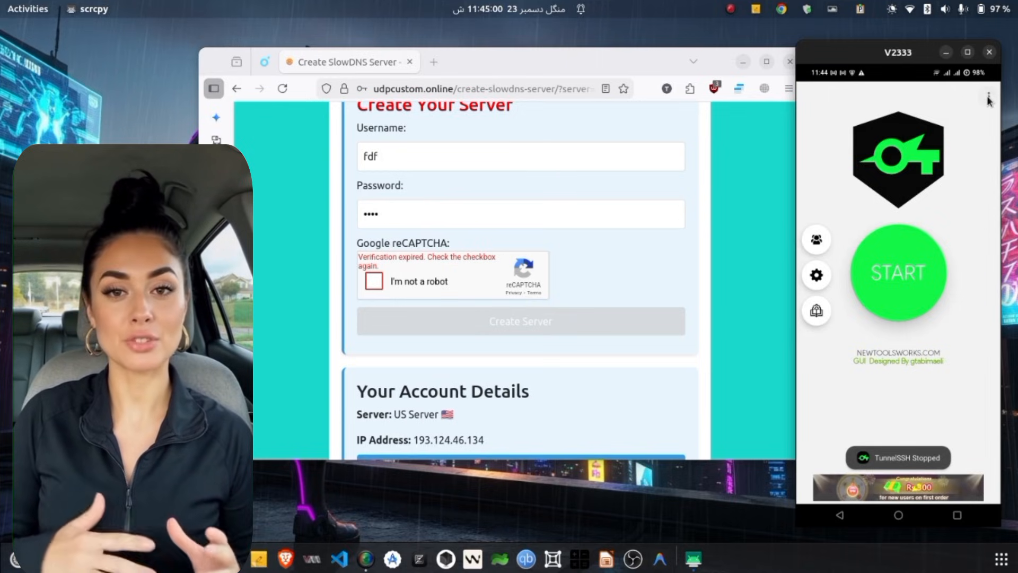
{"action": "left_click", "coordinate": [989, 99]}
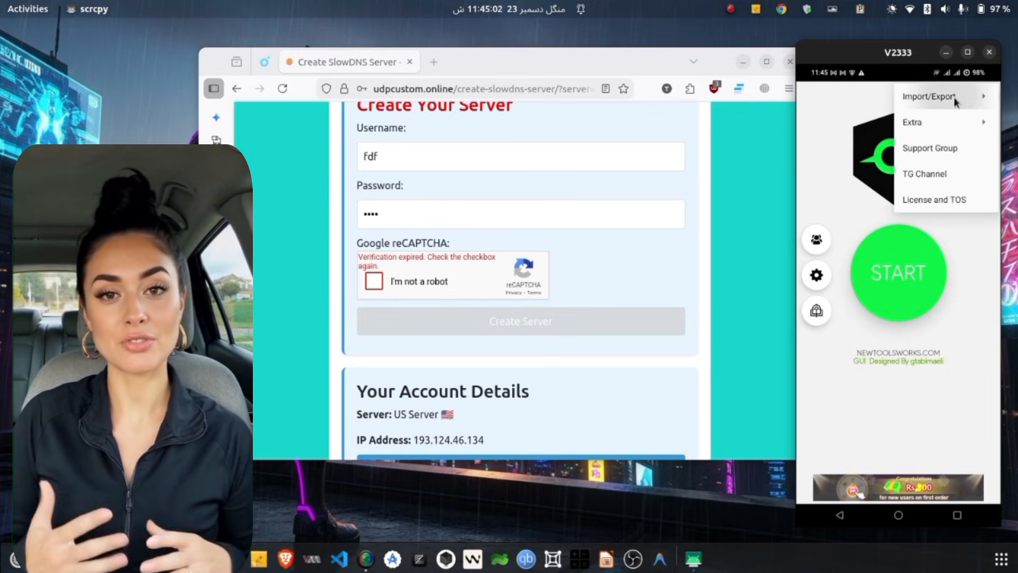
{"action": "left_click", "coordinate": [933, 97]}
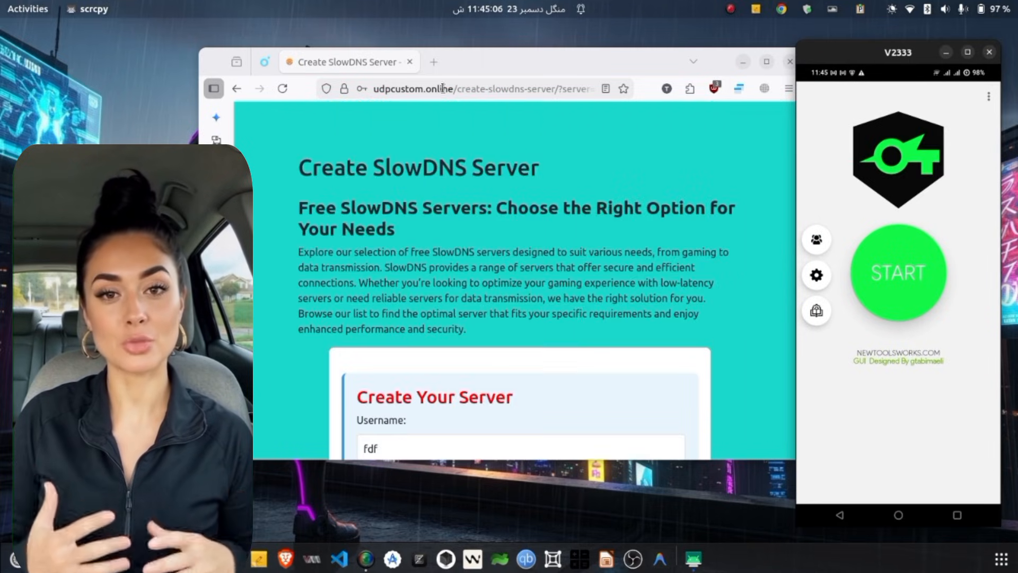
In a new tab, search Google for 'ssh ssl tun' and open the SSHSSLTUNNEL home page.
{"action": "left_click", "coordinate": [435, 62]}
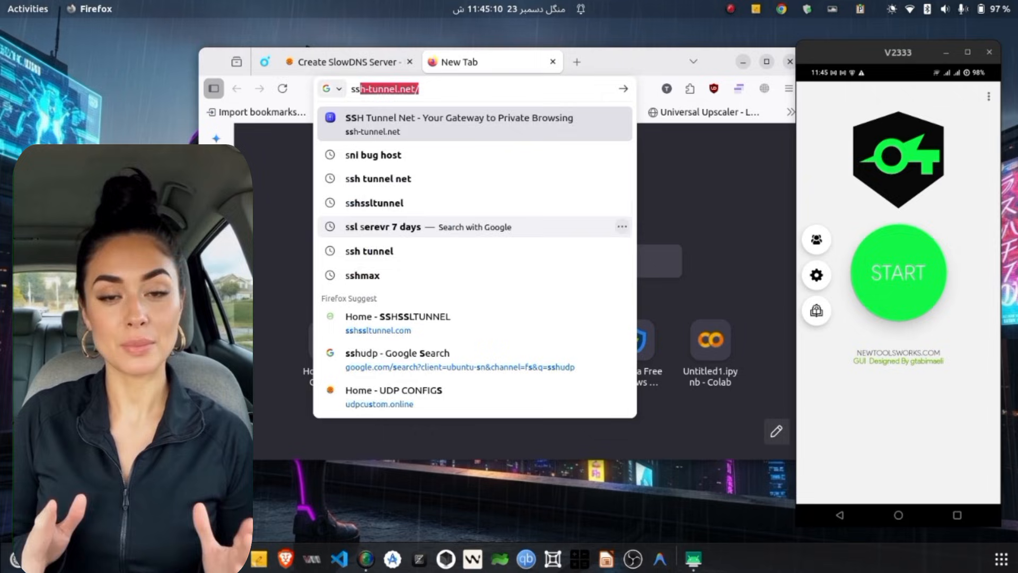
{"action": "type", "text": "ssh ssl tunnel"}
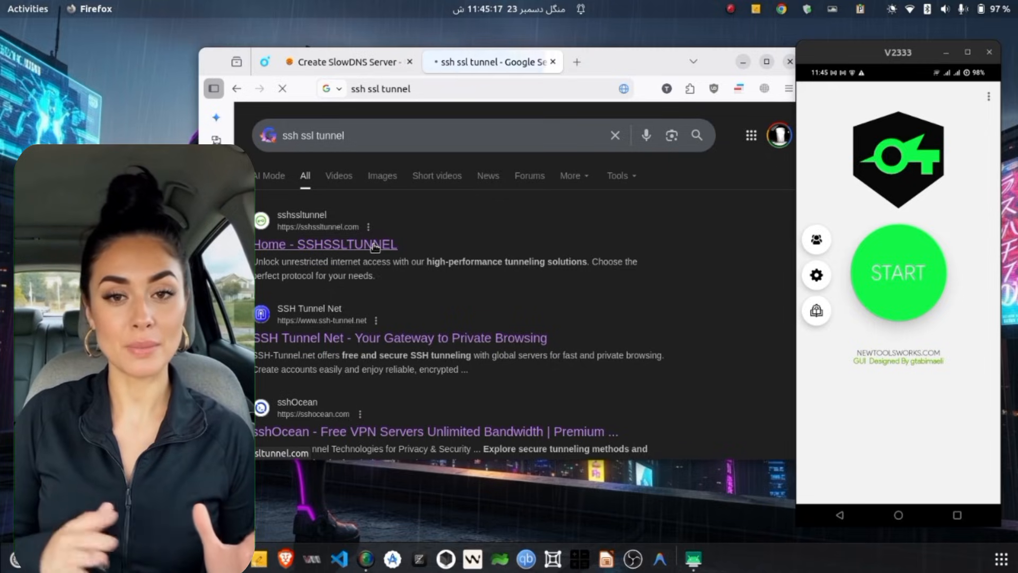
{"action": "left_click", "coordinate": [326, 244]}
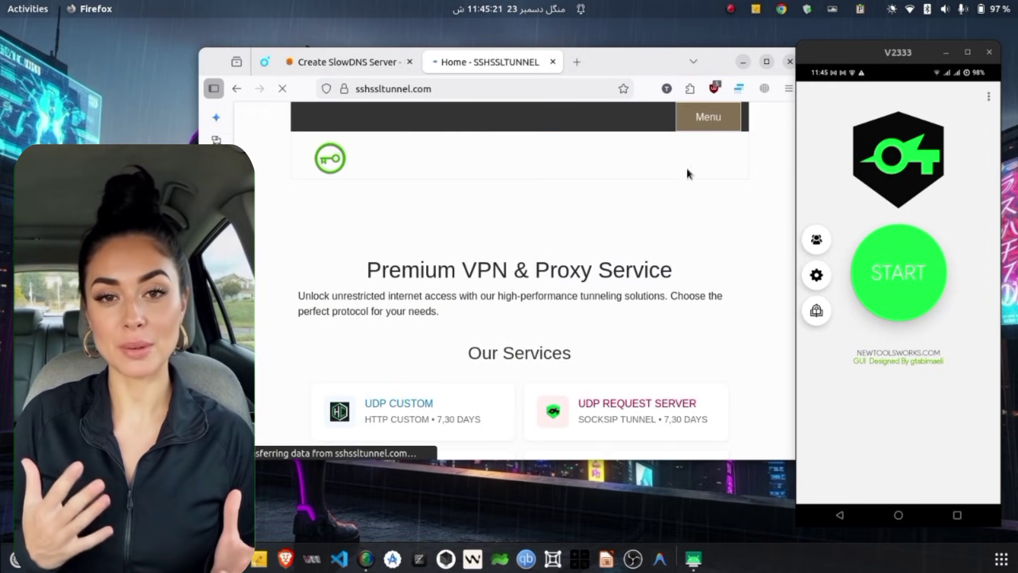
Go to SSL/TLS (Stunnel) servers and start creating an account on the United States server.
{"action": "left_click", "coordinate": [709, 116]}
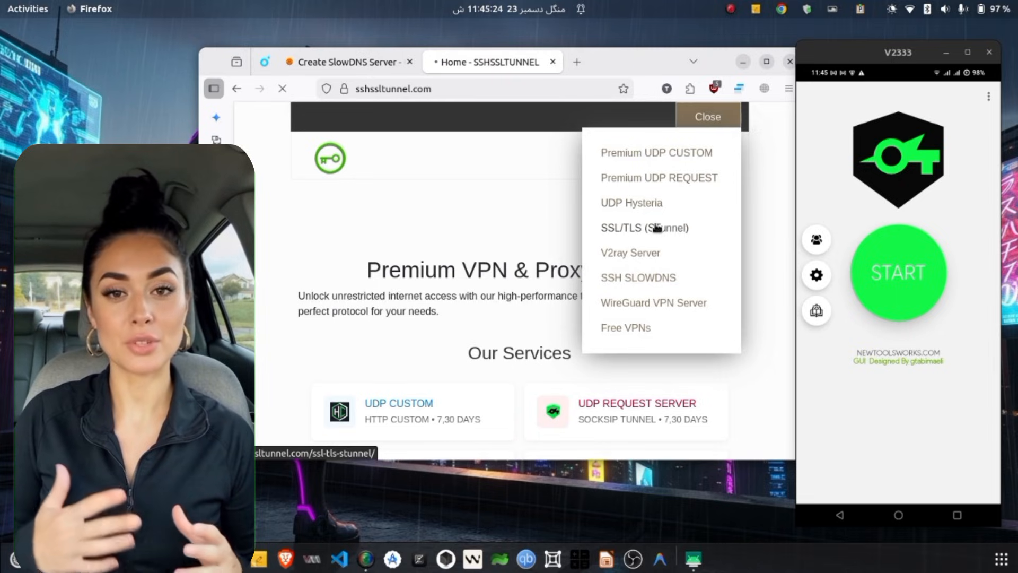
{"action": "left_click", "coordinate": [645, 227]}
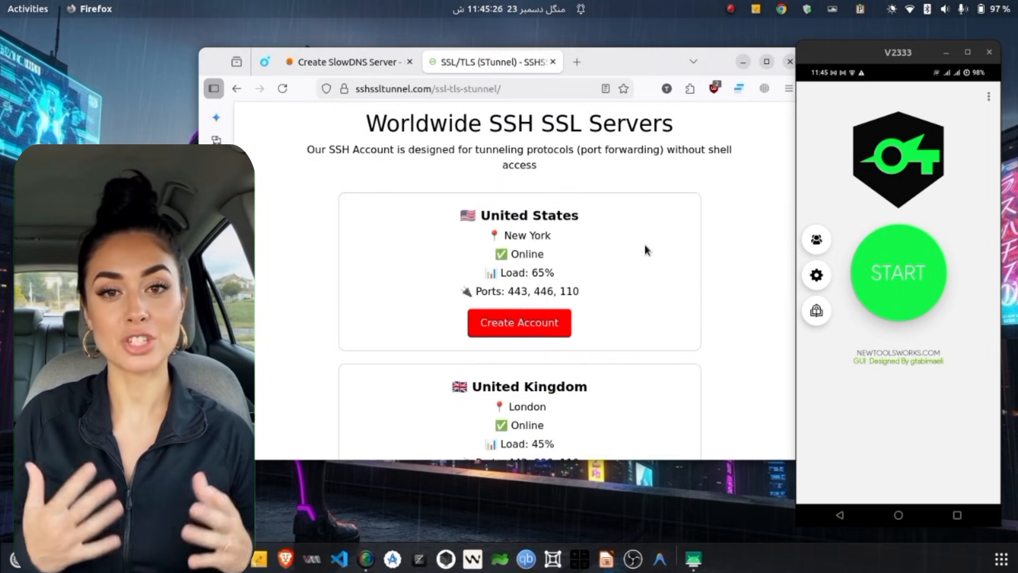
{"action": "left_click", "coordinate": [533, 322]}
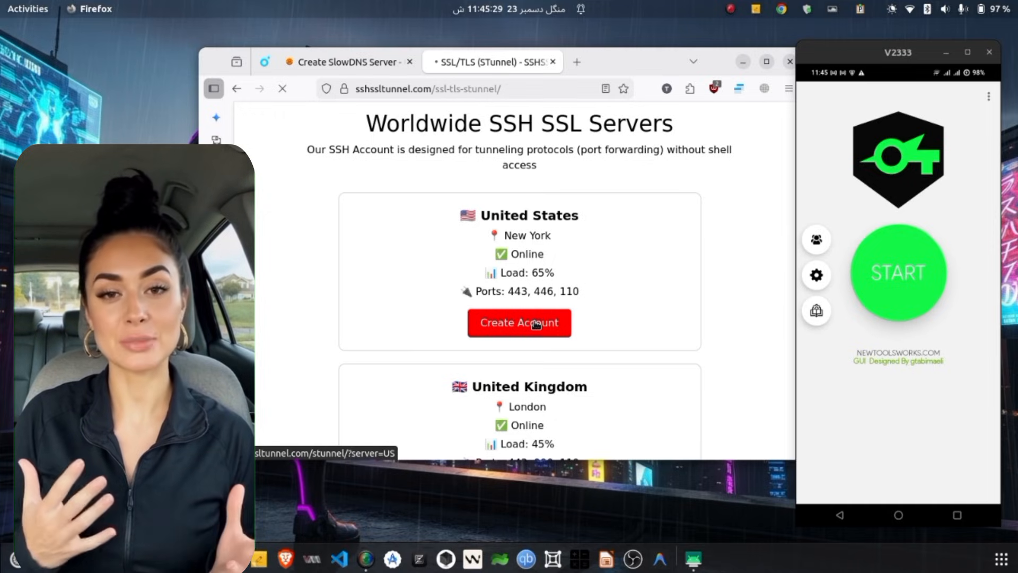
{"action": "left_click", "coordinate": [519, 322]}
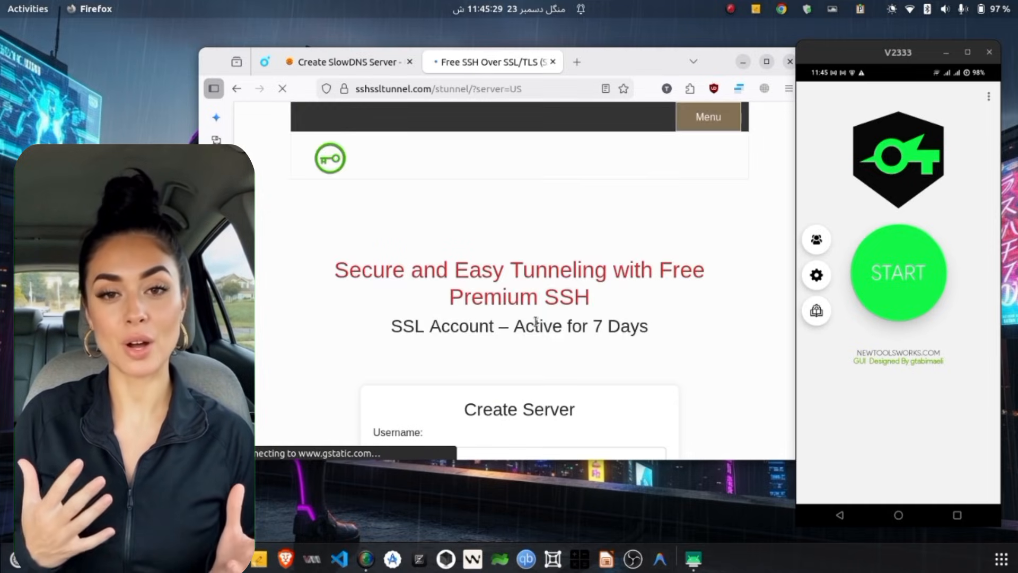
Create a free US SSL server with login 'sdfsfsf', solving the crosswalk reCAPTCHA, showing host ua2.vpnjantit.com.
{"action": "scroll", "scroll_direction": "down", "scroll_amount": 3}
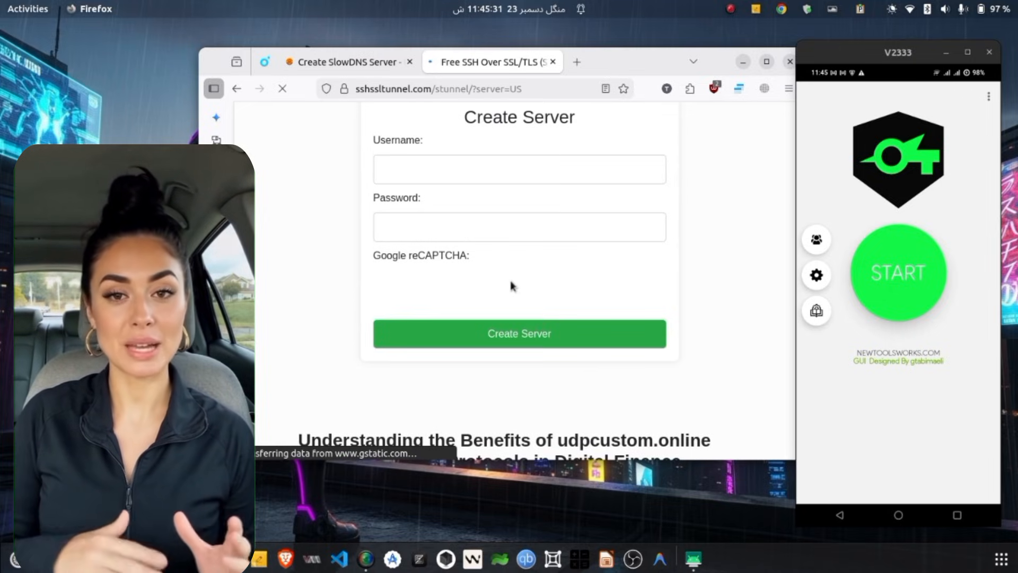
{"action": "type", "text": "sdfsfsf"}
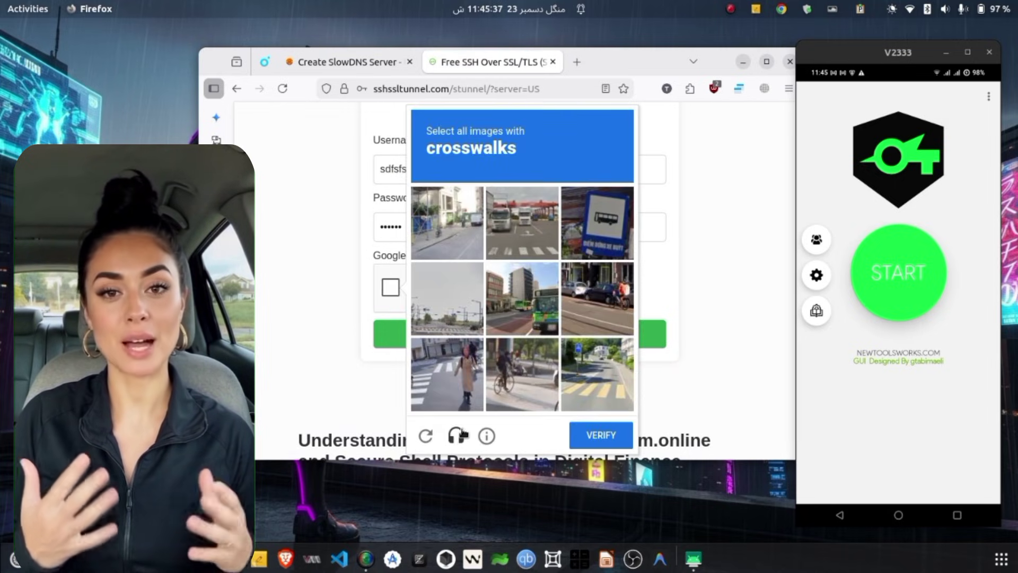
{"action": "left_click", "coordinate": [522, 223]}
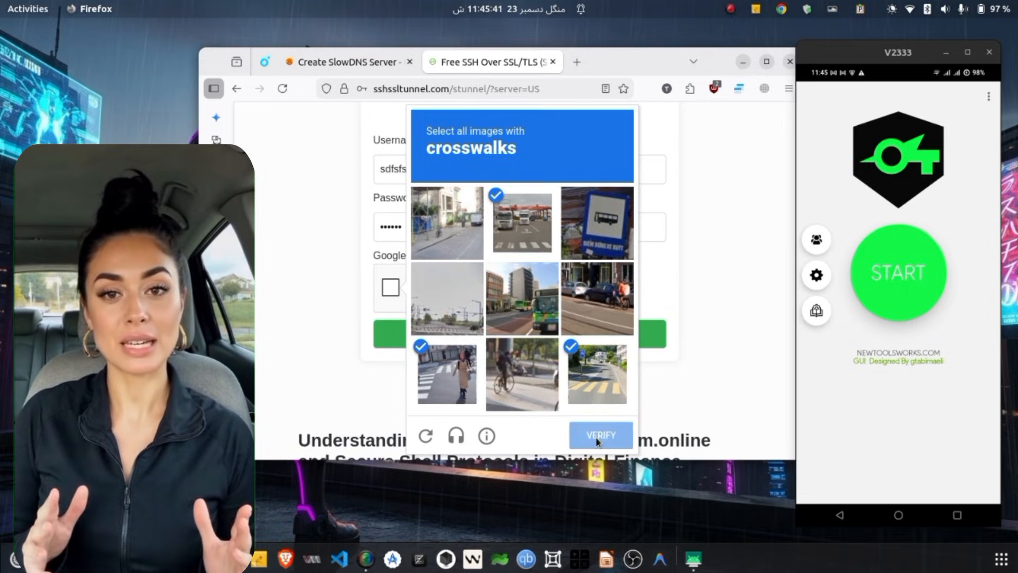
{"action": "left_click", "coordinate": [600, 435]}
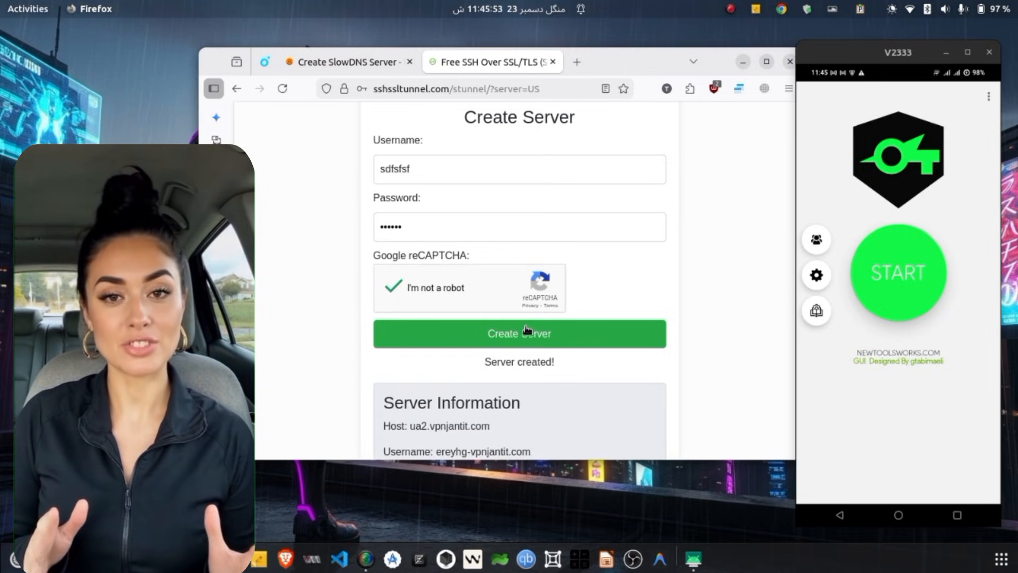
{"action": "scroll", "scroll_direction": "down", "scroll_amount": 3}
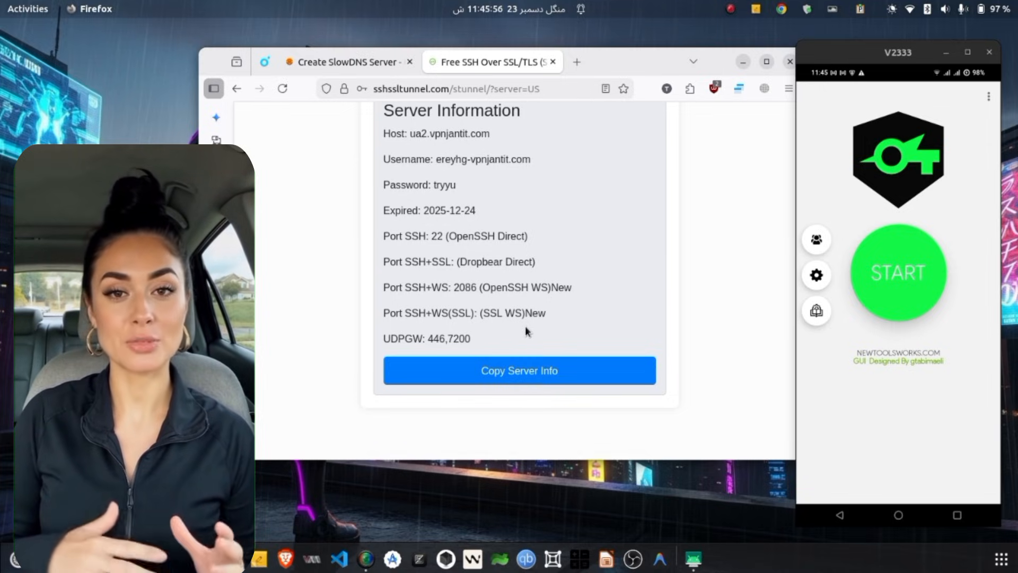
{"action": "mouse_move", "coordinate": [539, 329]}
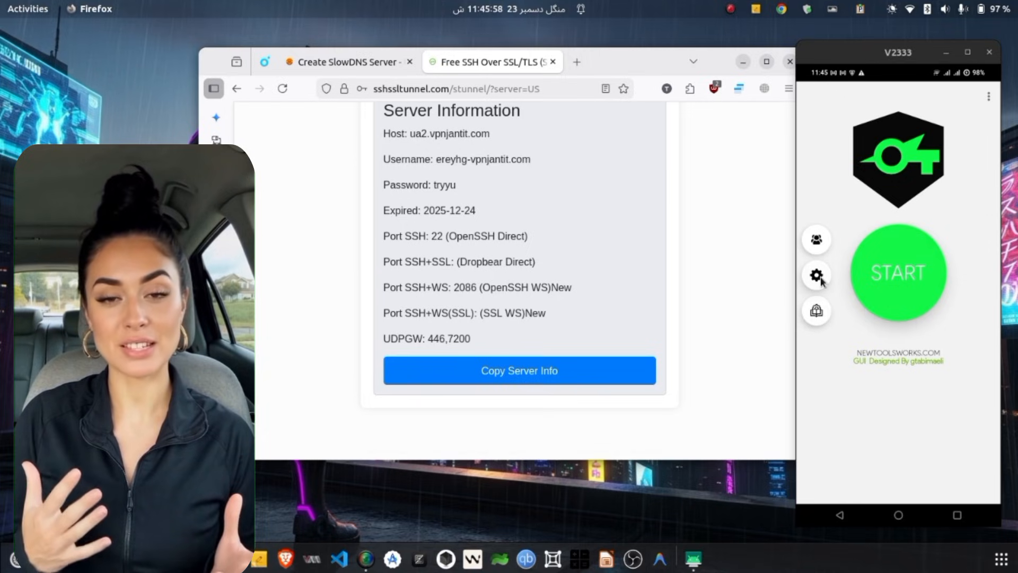
{"action": "left_click", "coordinate": [817, 274]}
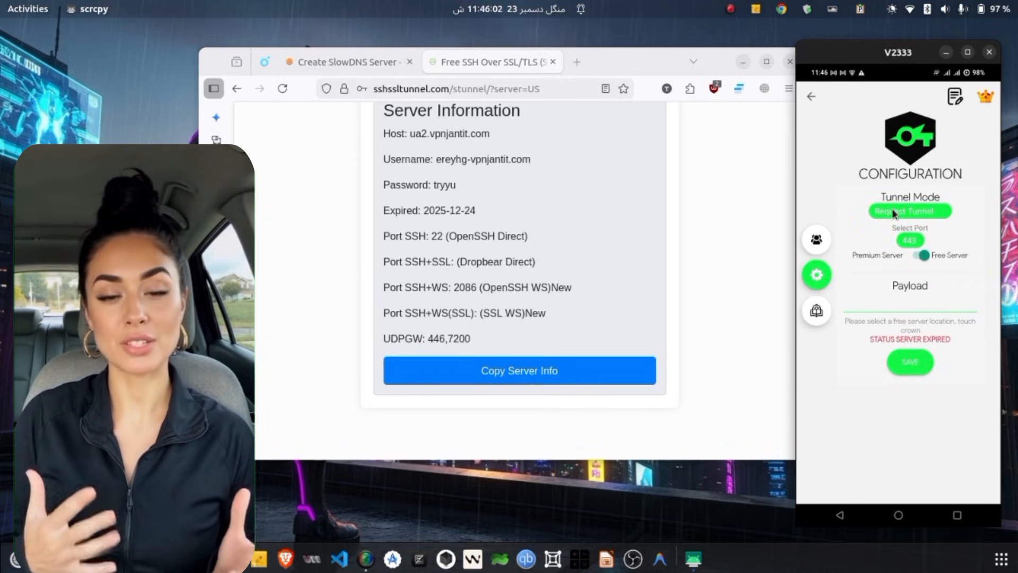
Toggle the Tunnel Mode list a few times, leaving it open on Request Tunnel.
{"action": "left_click", "coordinate": [910, 210]}
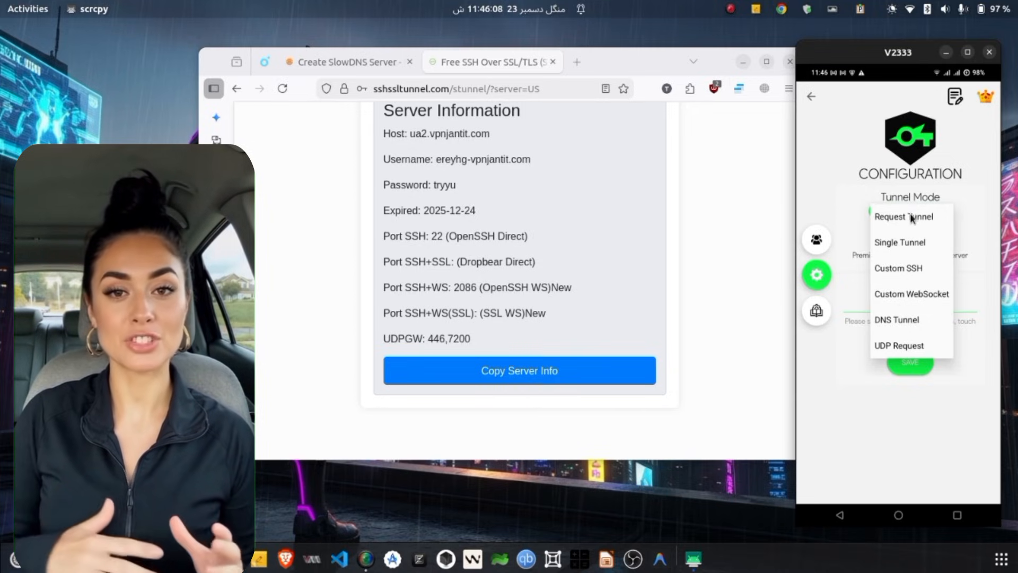
{"action": "left_click", "coordinate": [903, 216]}
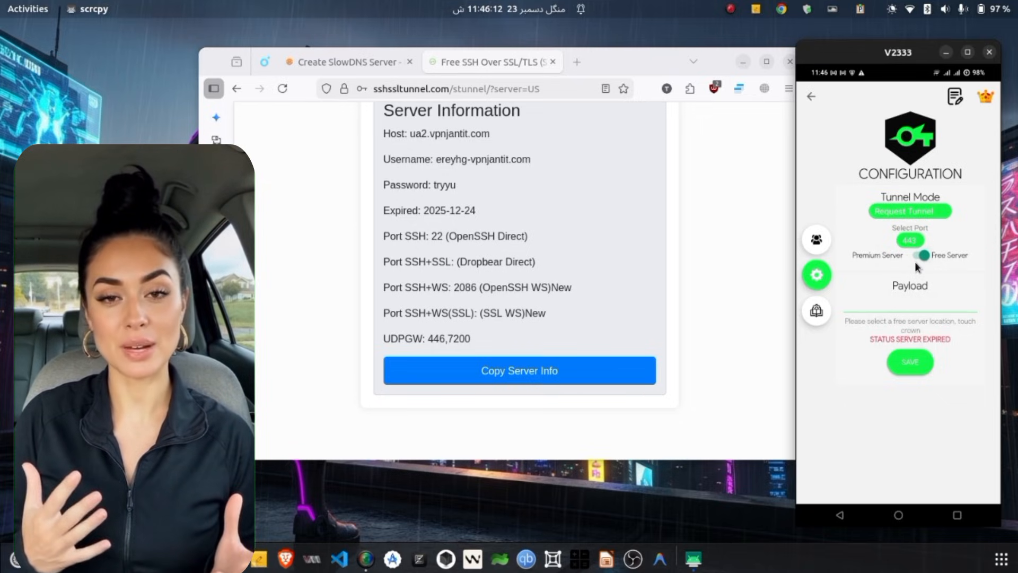
{"action": "left_click", "coordinate": [910, 210]}
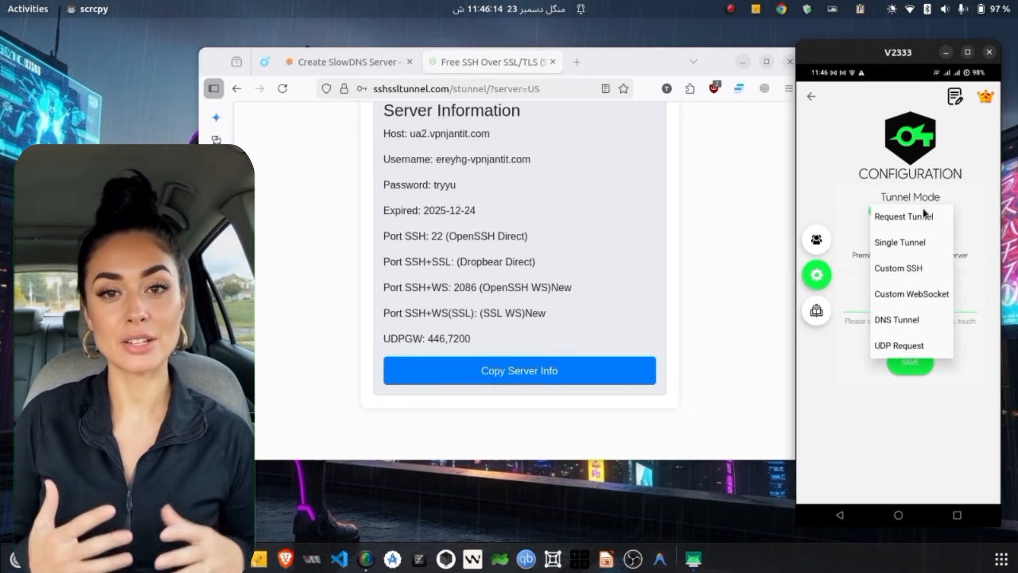
{"action": "left_click", "coordinate": [904, 216]}
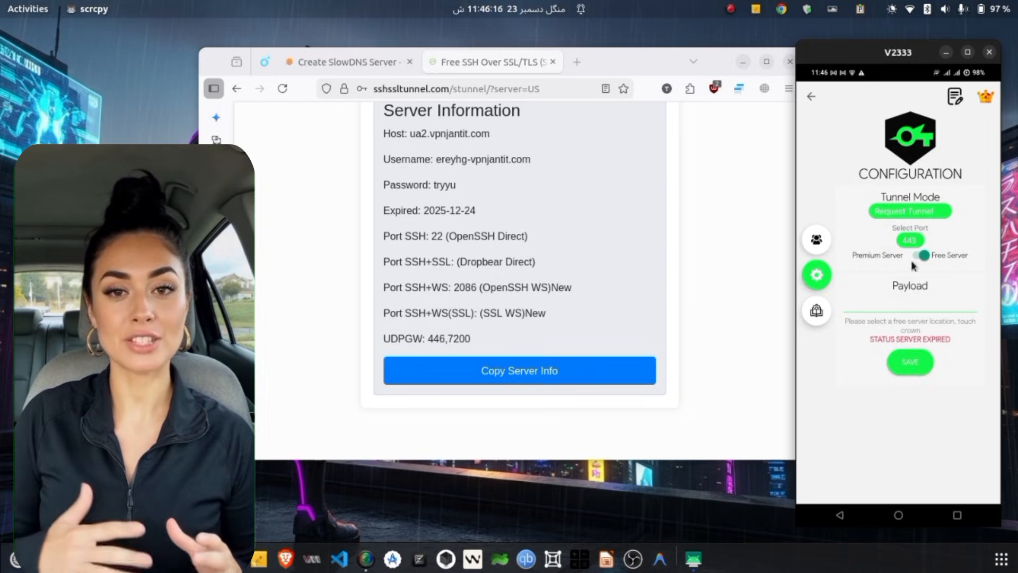
{"action": "left_click", "coordinate": [910, 210]}
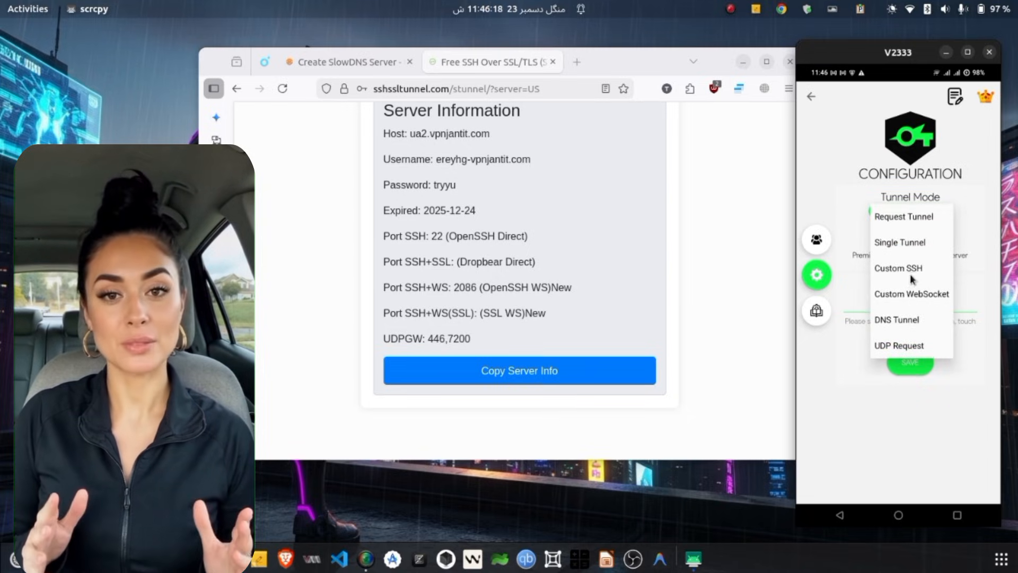
Switch to Custom SSH and choose the SSH Payload+Direct (Dropbear) transport.
{"action": "left_click", "coordinate": [897, 268]}
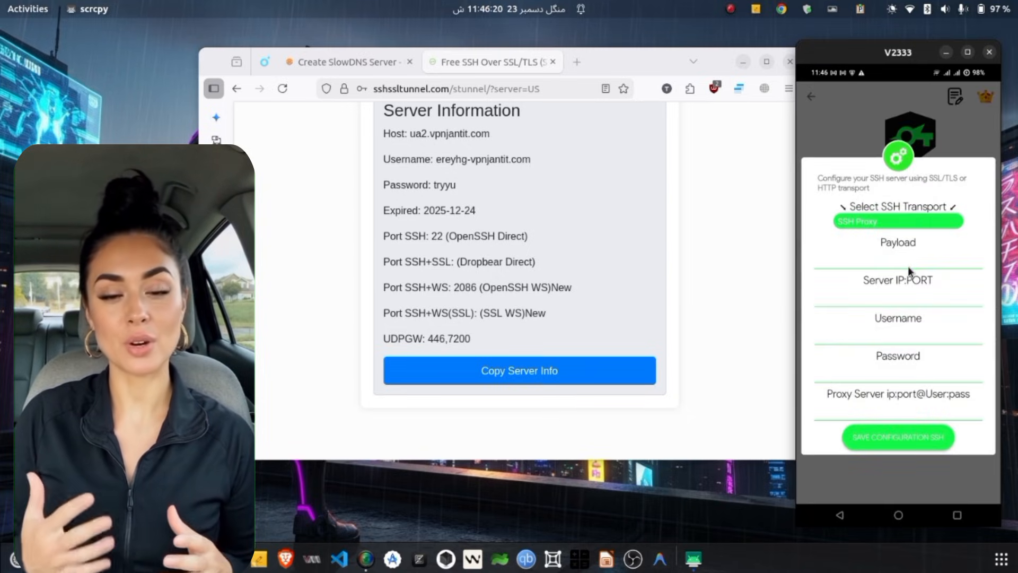
{"action": "left_click", "coordinate": [897, 221]}
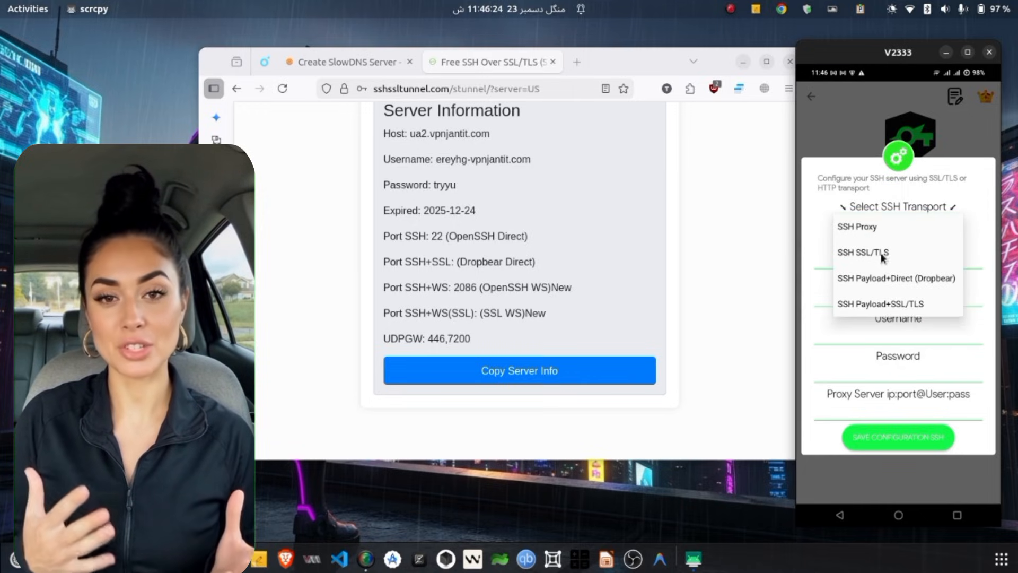
{"action": "mouse_move", "coordinate": [886, 220]}
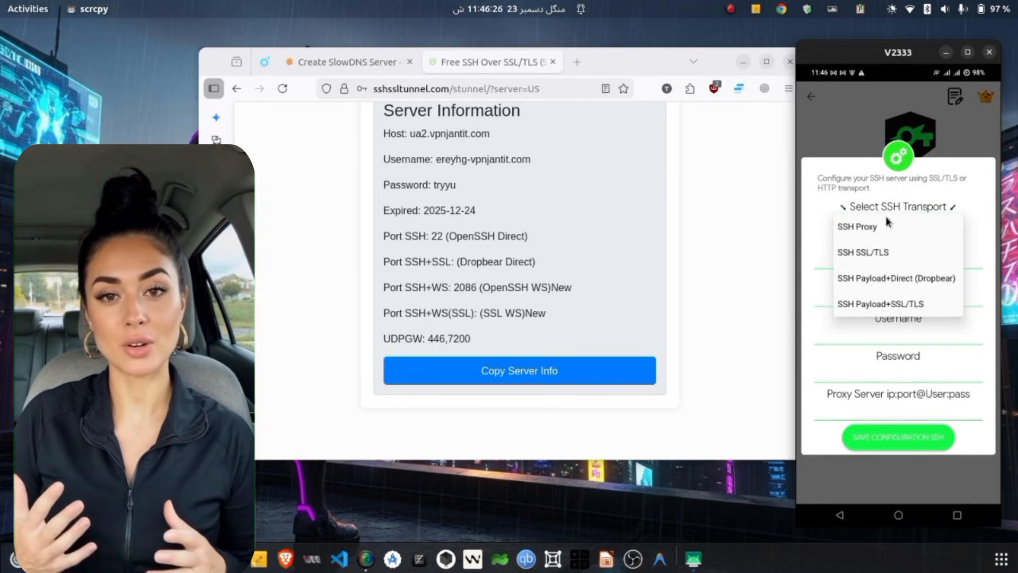
{"action": "left_click", "coordinate": [862, 253]}
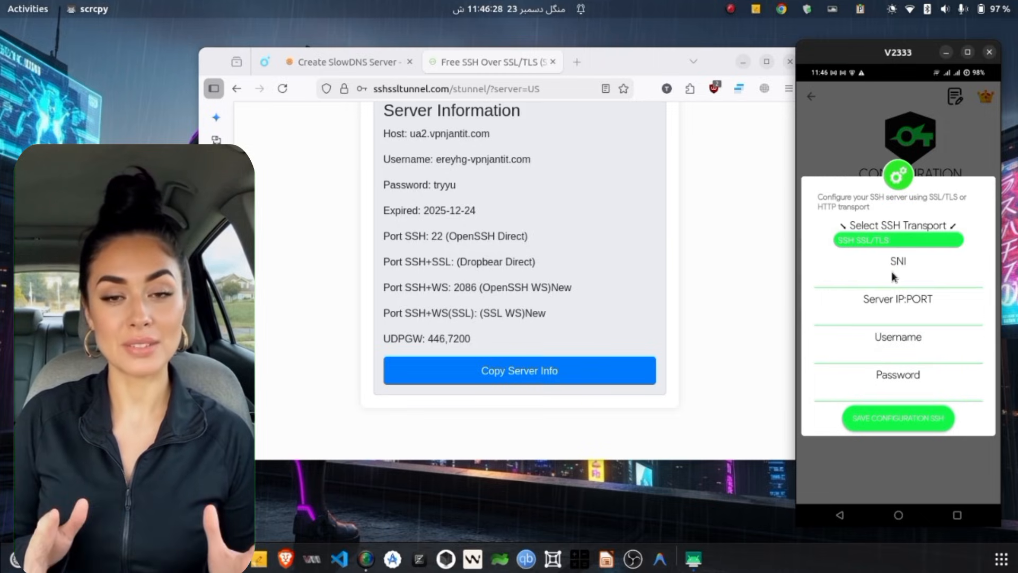
{"action": "left_click", "coordinate": [897, 238]}
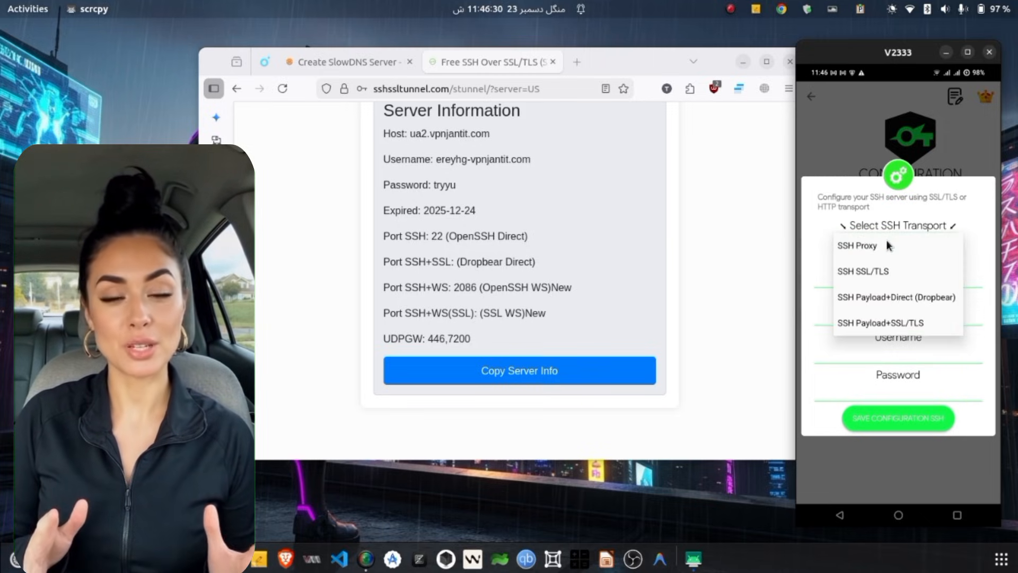
{"action": "mouse_move", "coordinate": [884, 263]}
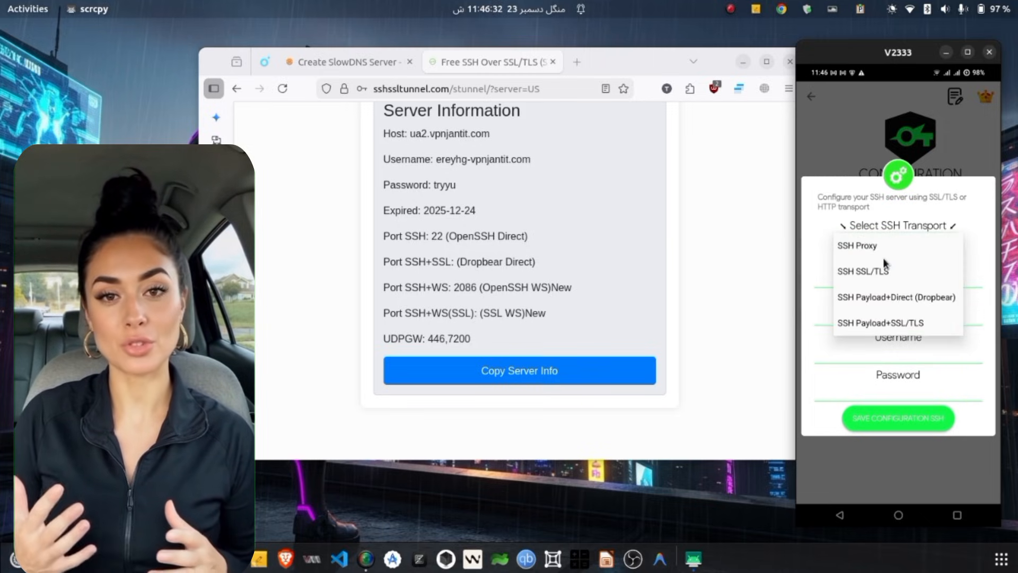
{"action": "left_click", "coordinate": [896, 297]}
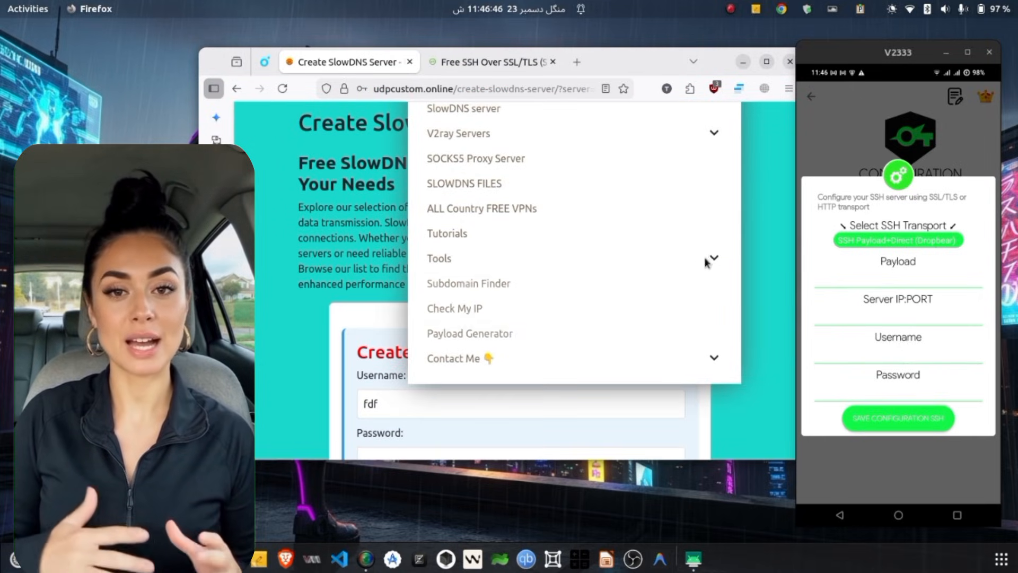
{"action": "left_click", "coordinate": [470, 333]}
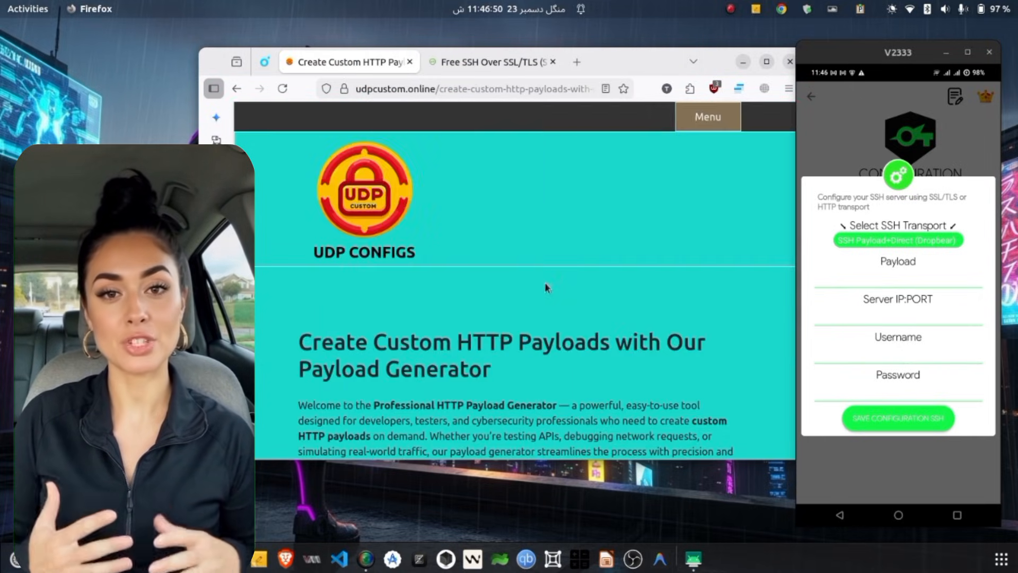
{"action": "scroll", "scroll_direction": "down", "scroll_amount": 3}
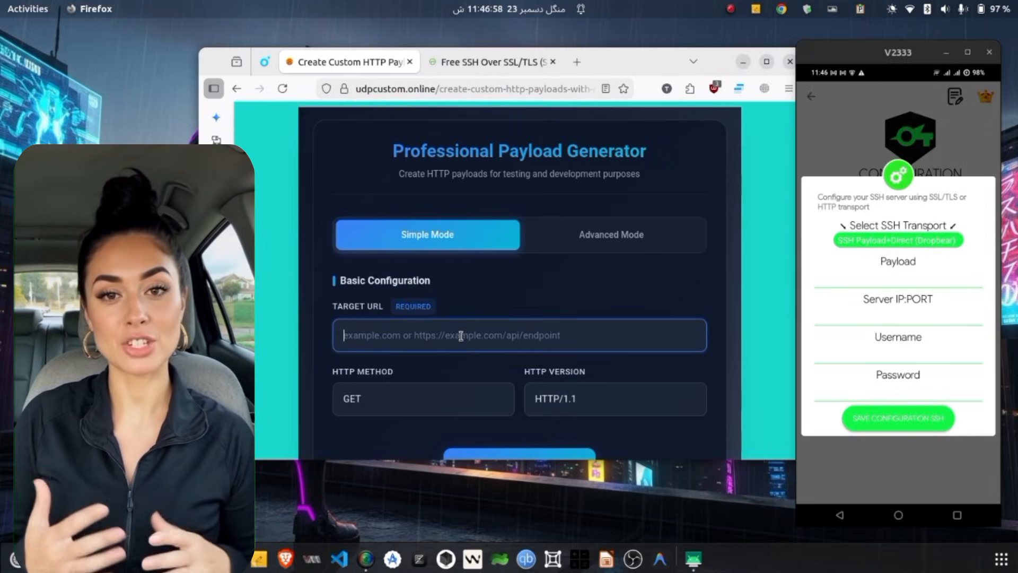
{"action": "type", "text": "www.whatsa"}
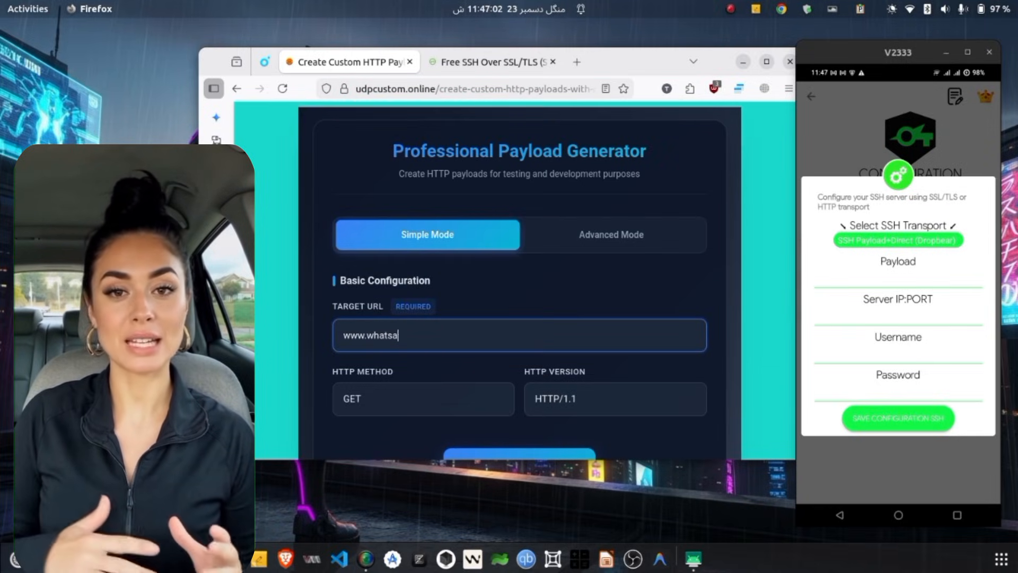
{"action": "scroll", "scroll_direction": "down", "scroll_amount": 3}
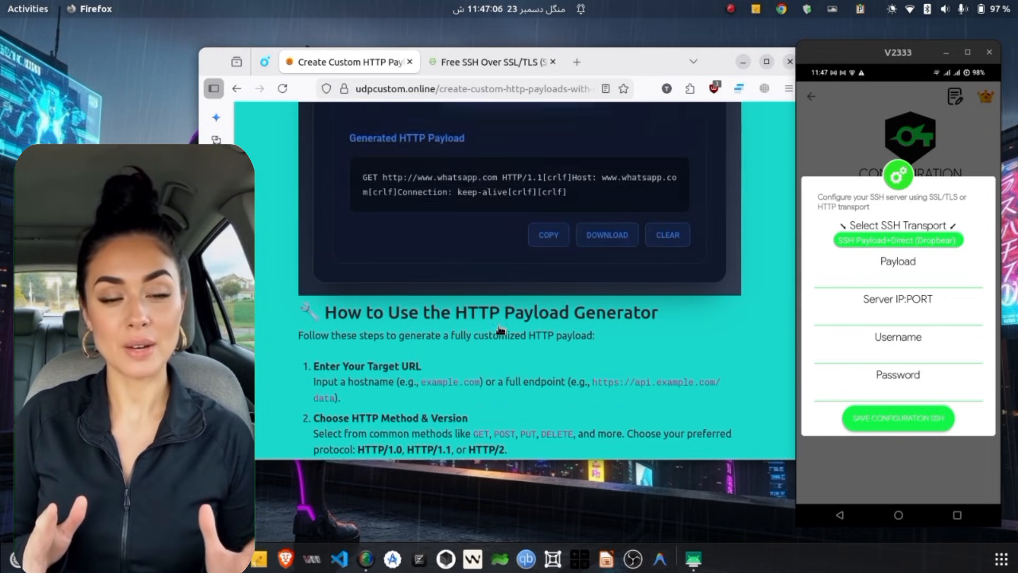
{"action": "left_click", "coordinate": [548, 235]}
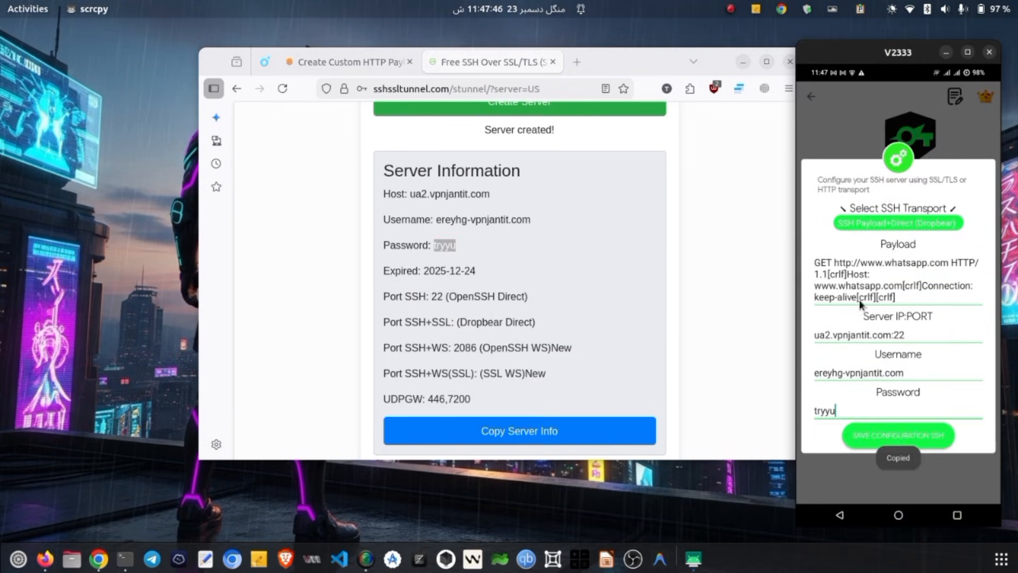
Switch the transport to SSH SSL/TLS and change the server port to 443.
{"action": "left_click", "coordinate": [897, 223]}
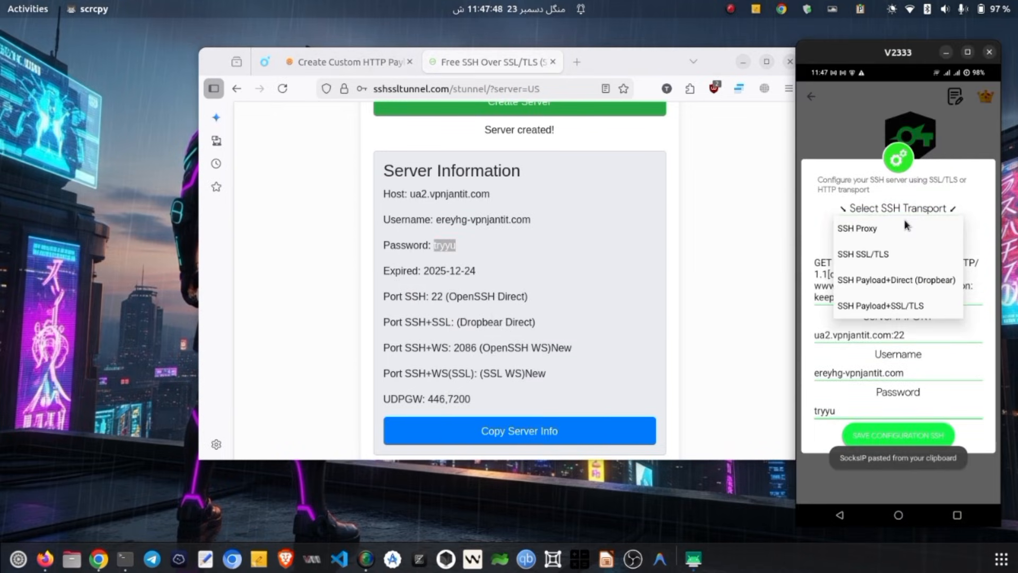
{"action": "left_click", "coordinate": [862, 254]}
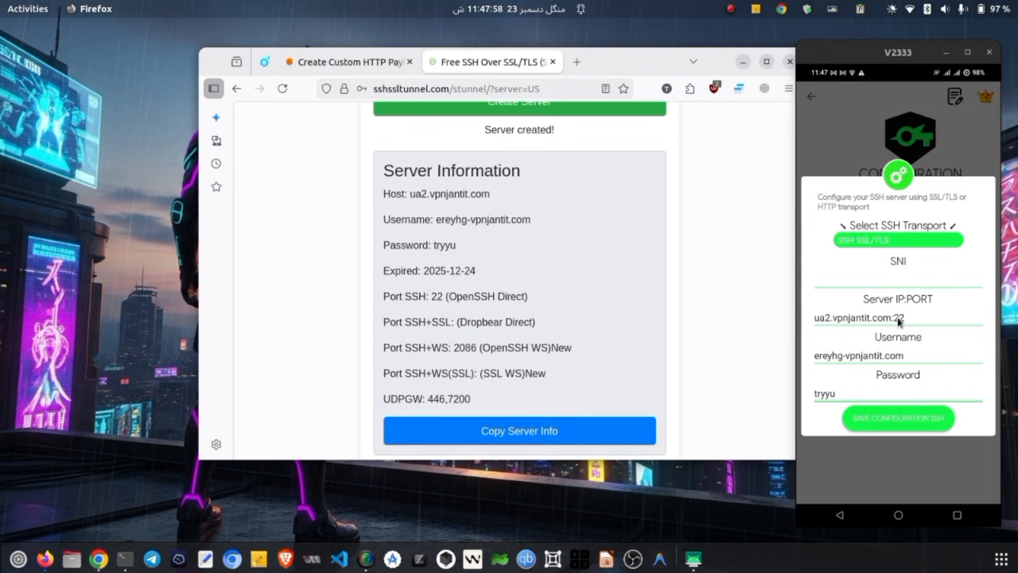
{"action": "left_click", "coordinate": [897, 318]}
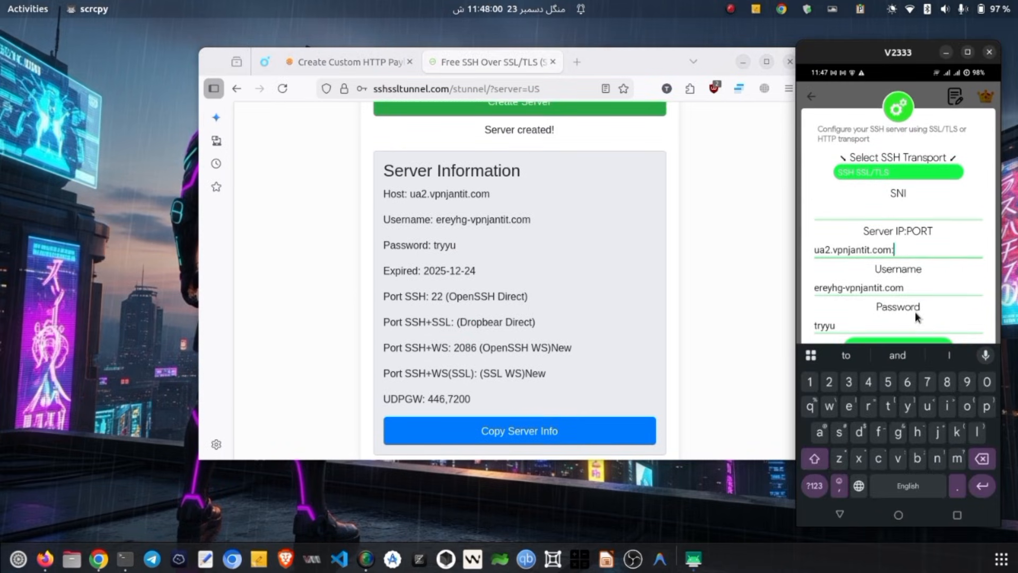
{"action": "type", "text": "443"}
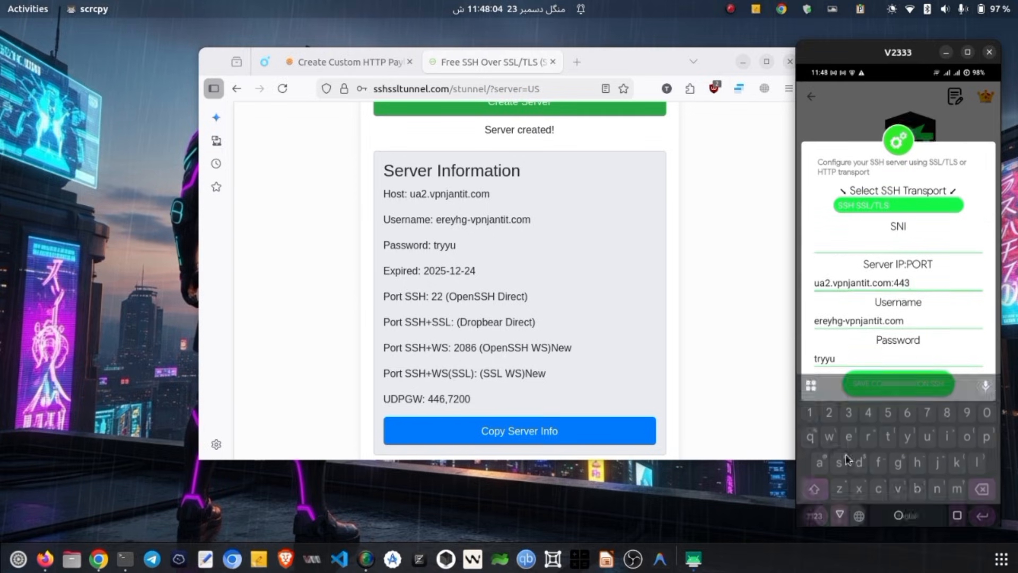
Switch the transport to SSH Proxy and start filling the Proxy Server field.
{"action": "left_click", "coordinate": [897, 205]}
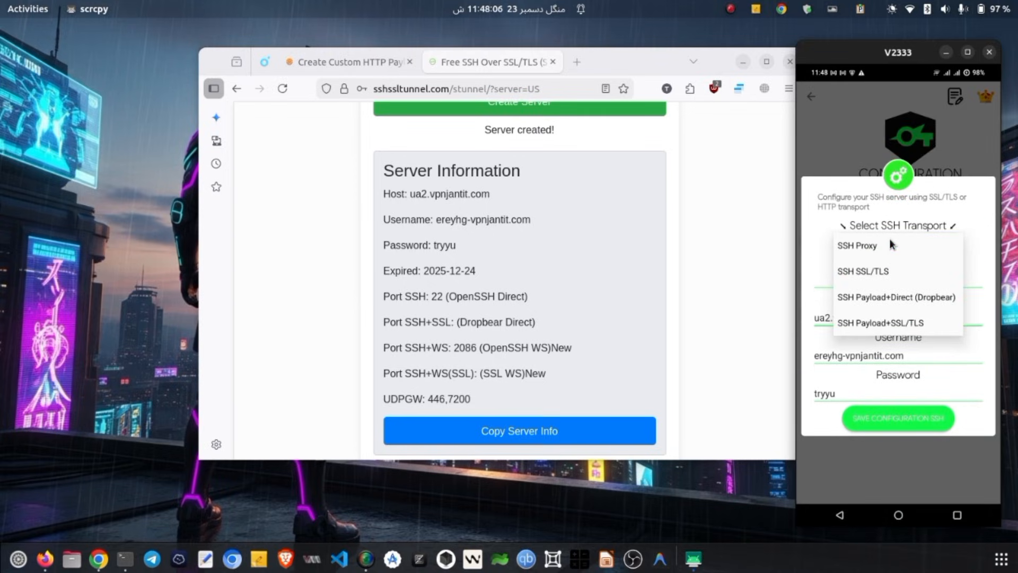
{"action": "left_click", "coordinate": [857, 246]}
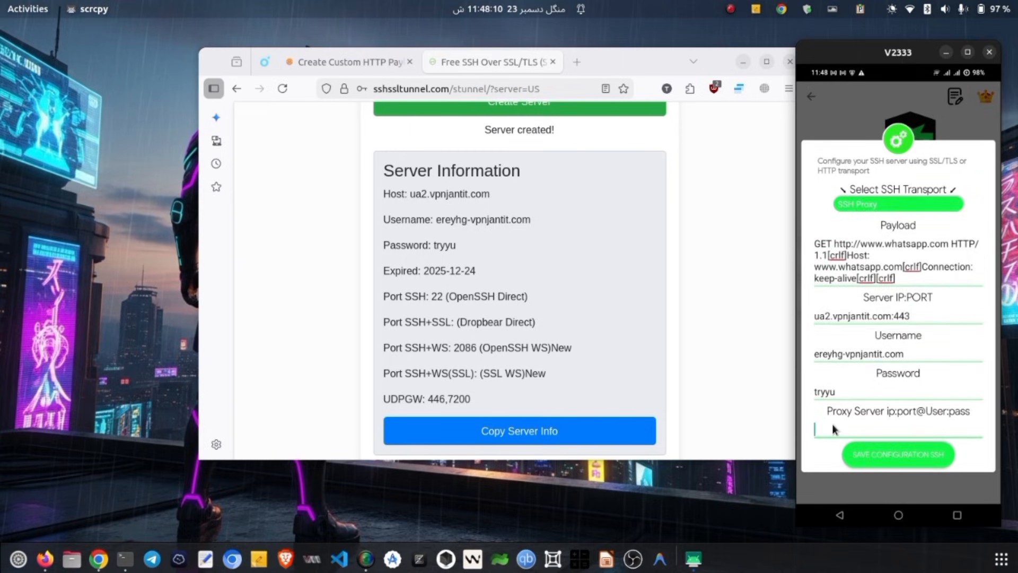
{"action": "left_click", "coordinate": [897, 431]}
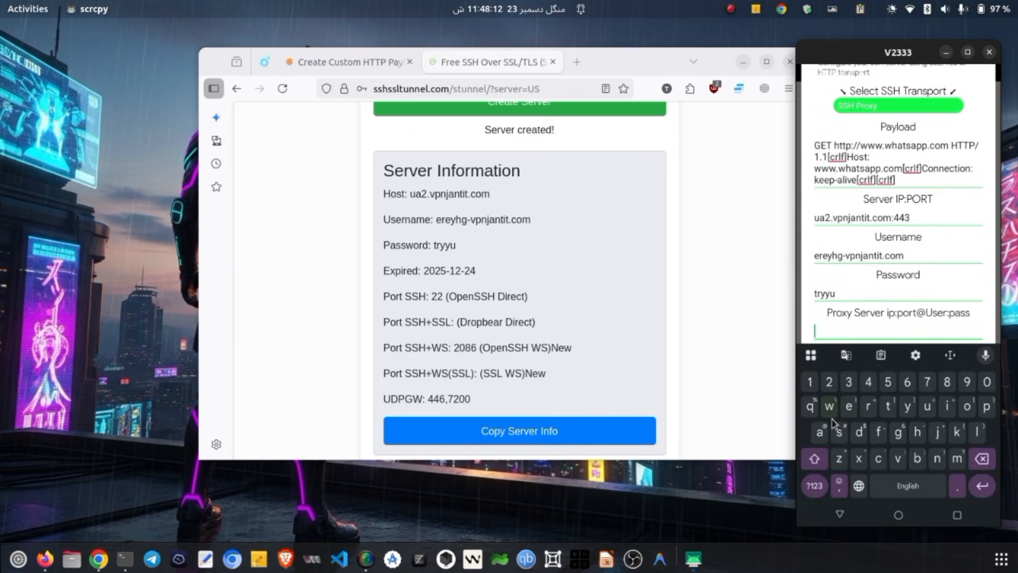
{"action": "type", "text": "add p"}
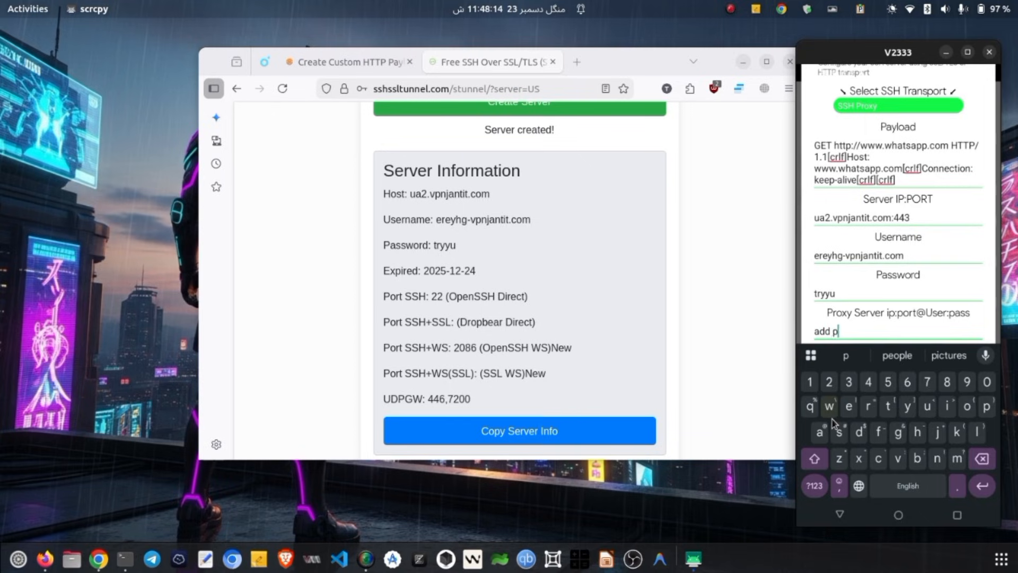
{"action": "type", "text": "roxy her"}
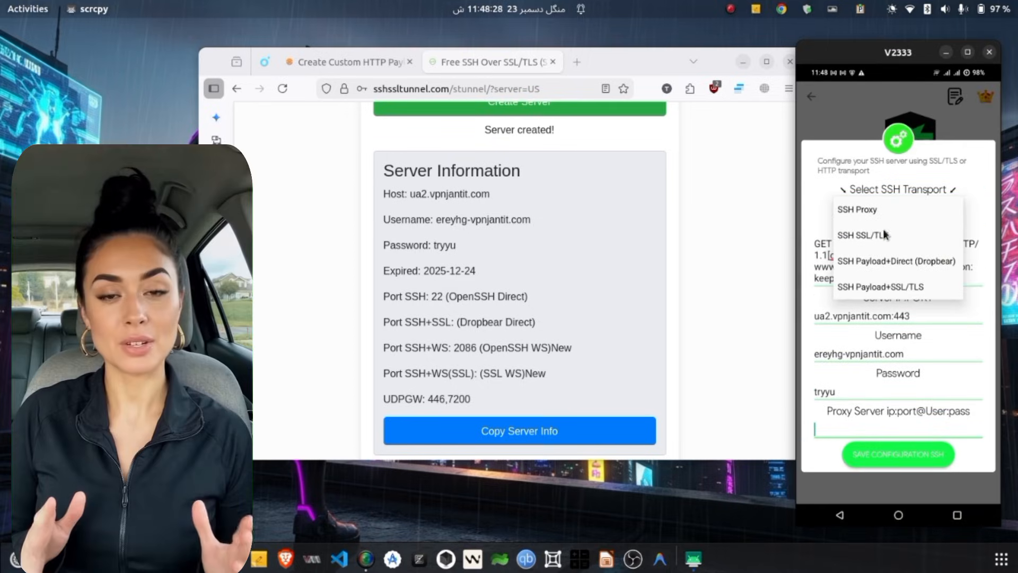
{"action": "left_click", "coordinate": [881, 287]}
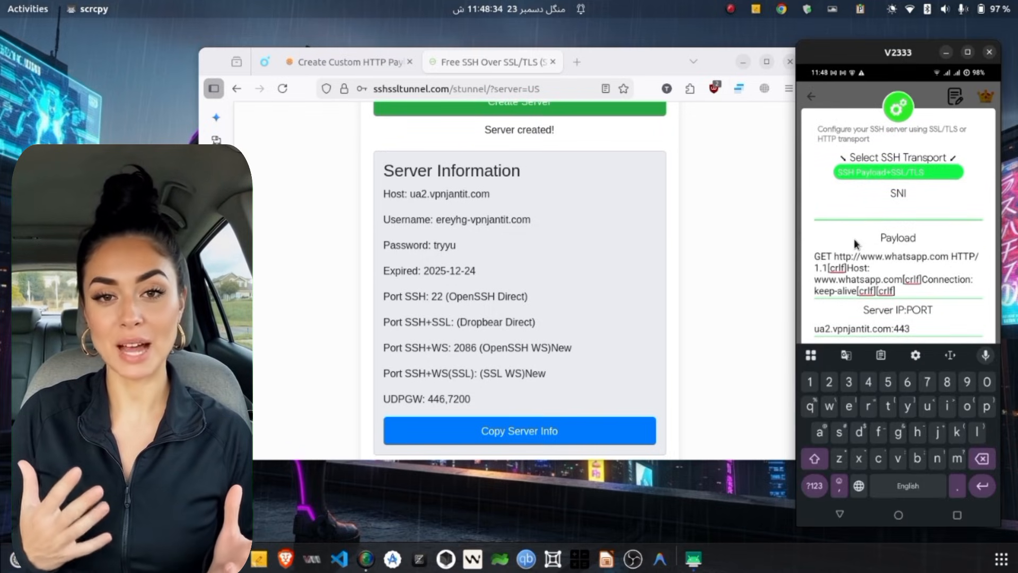
{"action": "type", "text": "www."}
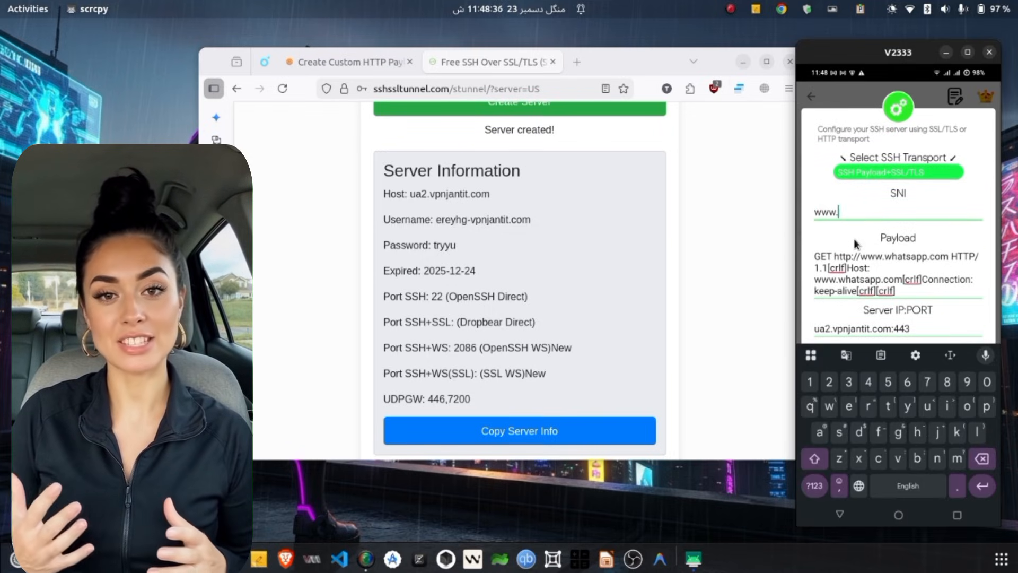
{"action": "type", "text": "google"}
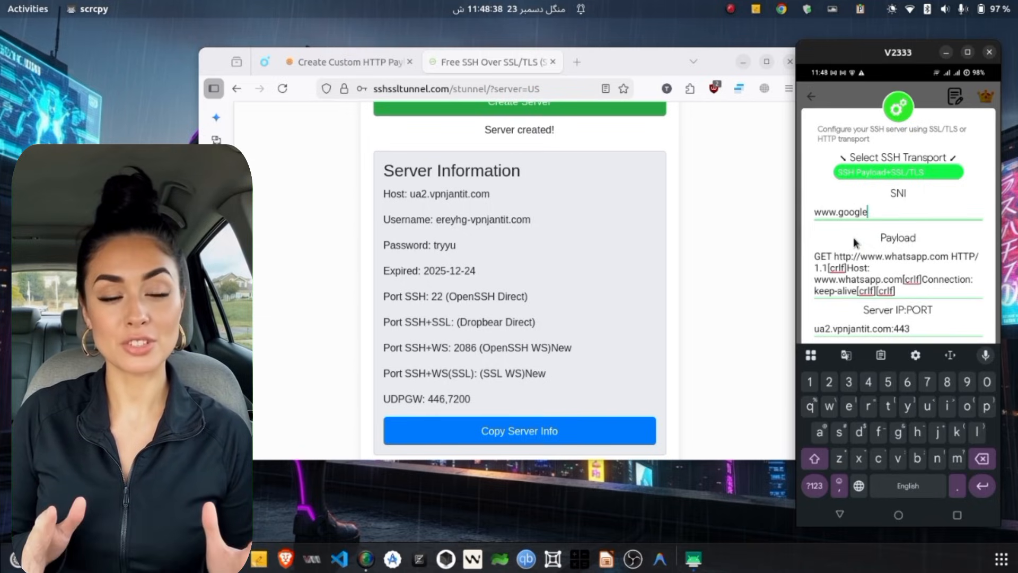
{"action": "type", "text": ".com"}
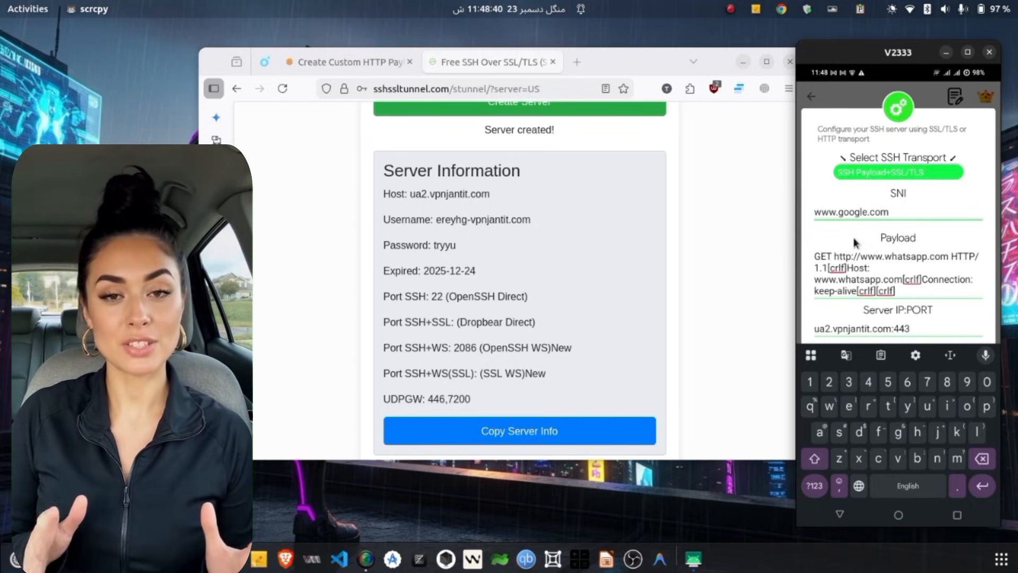
{"action": "left_click", "coordinate": [897, 212]}
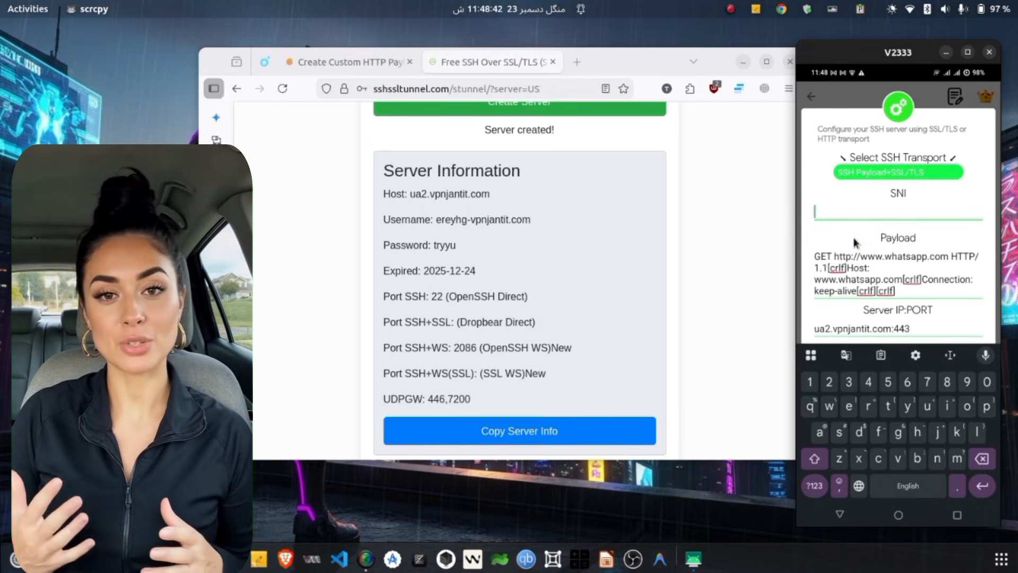
{"action": "type", "text": "add a vali"}
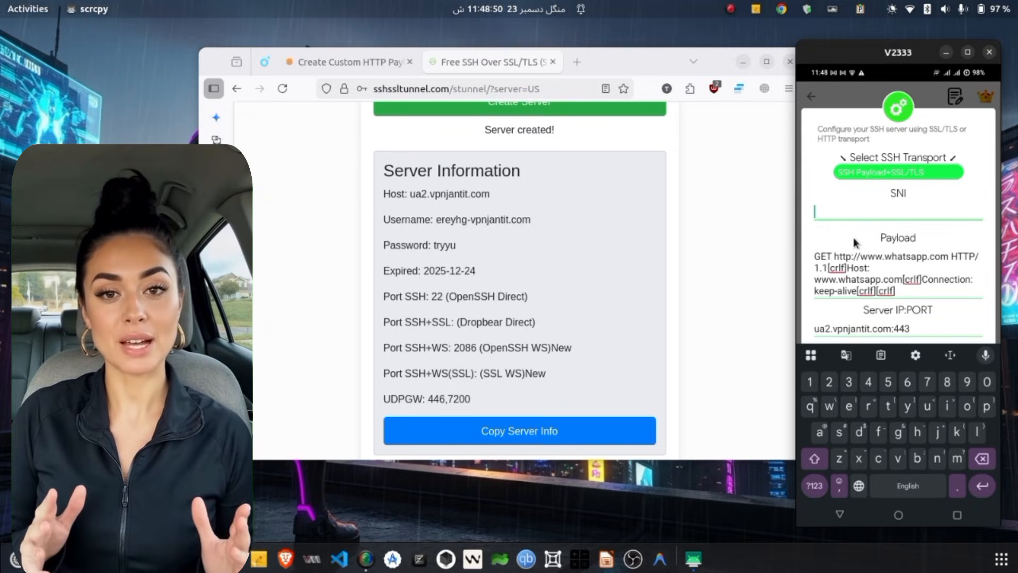
{"action": "left_click", "coordinate": [897, 172]}
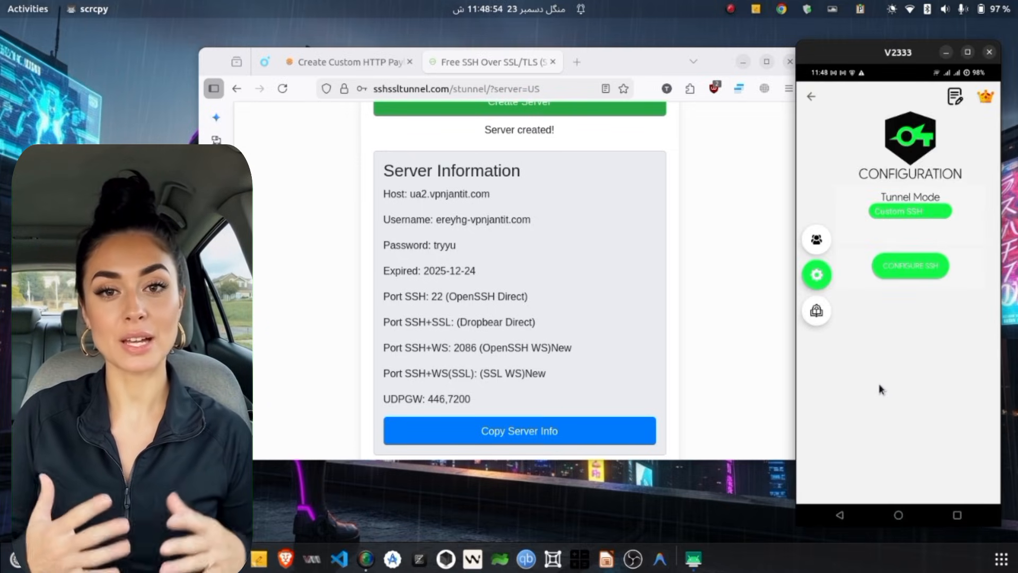
Set the tunnel mode to Request Tunnel with a free server and save the settings.
{"action": "left_click", "coordinate": [910, 210]}
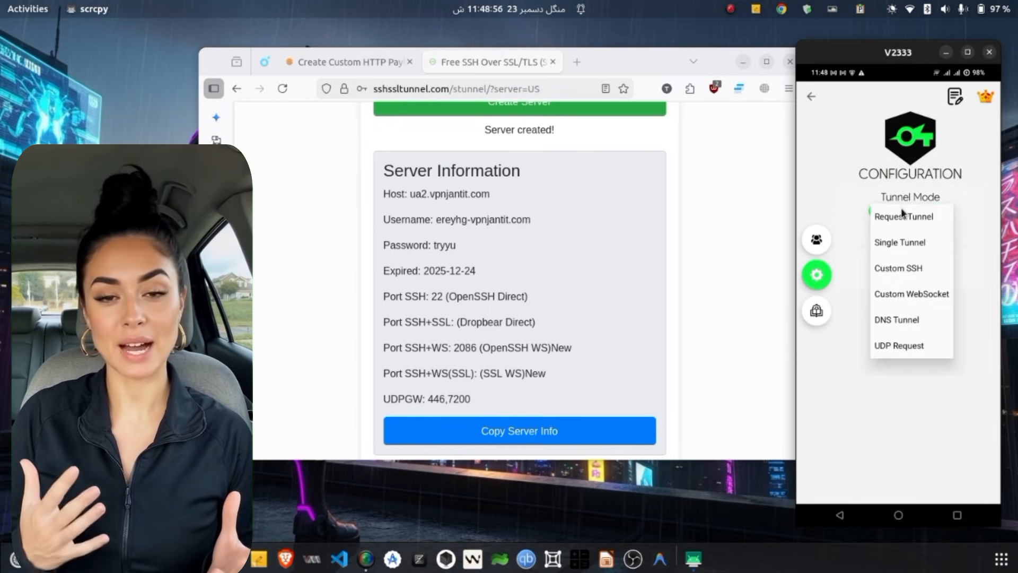
{"action": "left_click", "coordinate": [904, 216]}
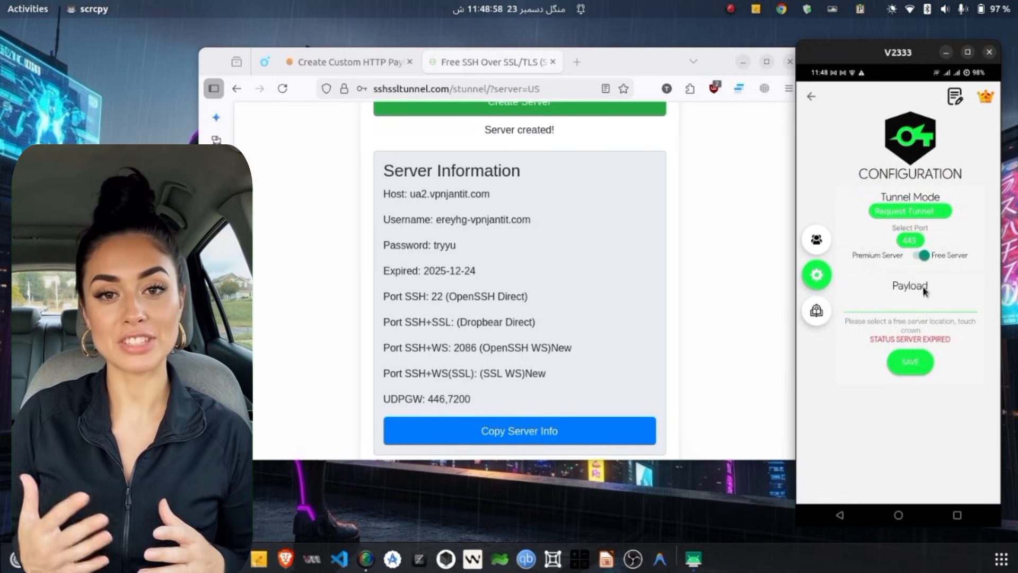
{"action": "left_click", "coordinate": [920, 255]}
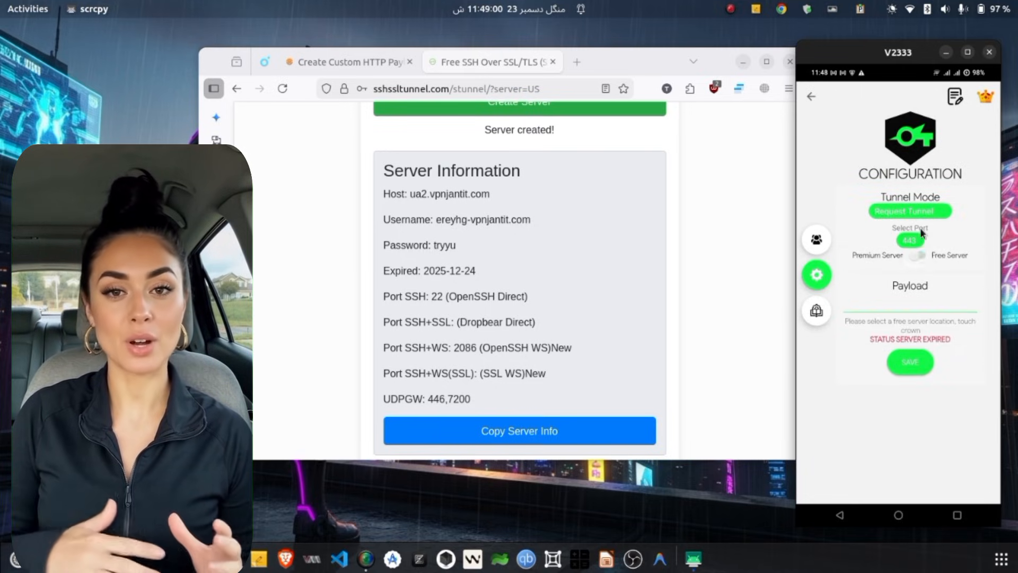
{"action": "left_click", "coordinate": [910, 299]}
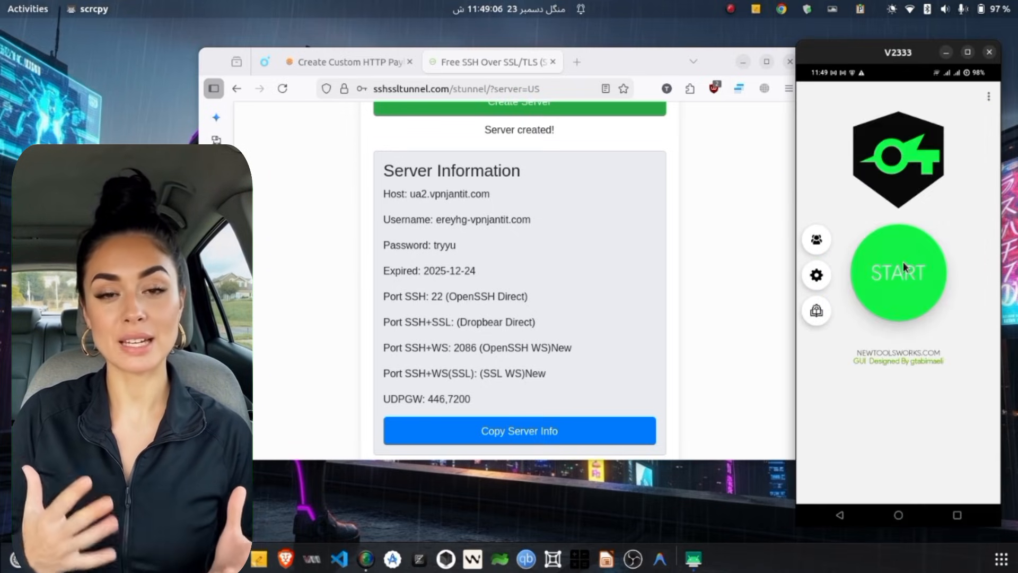
Start the tunnel and have a free server added automatically when prompted.
{"action": "left_click", "coordinate": [900, 273]}
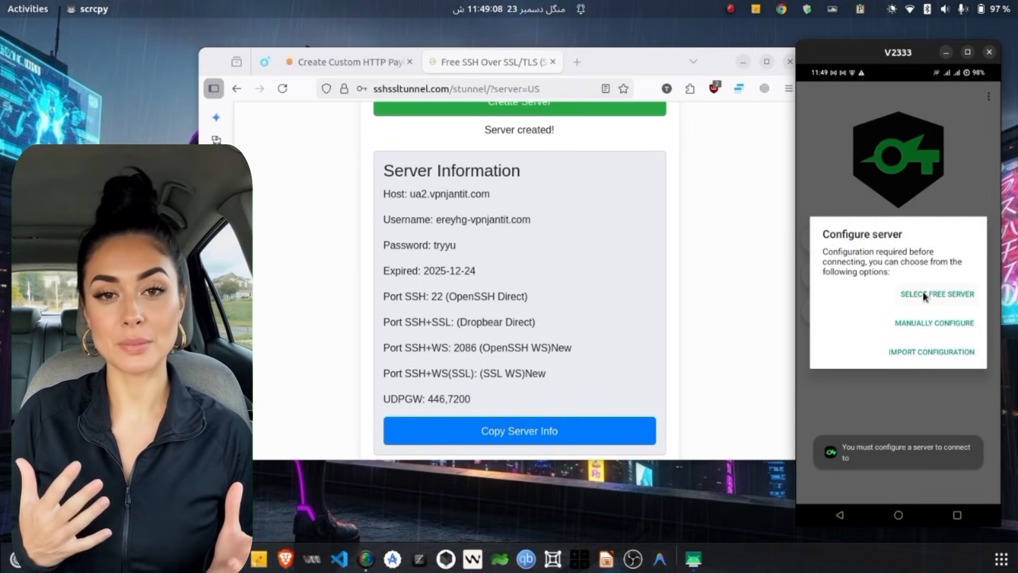
{"action": "left_click", "coordinate": [936, 294]}
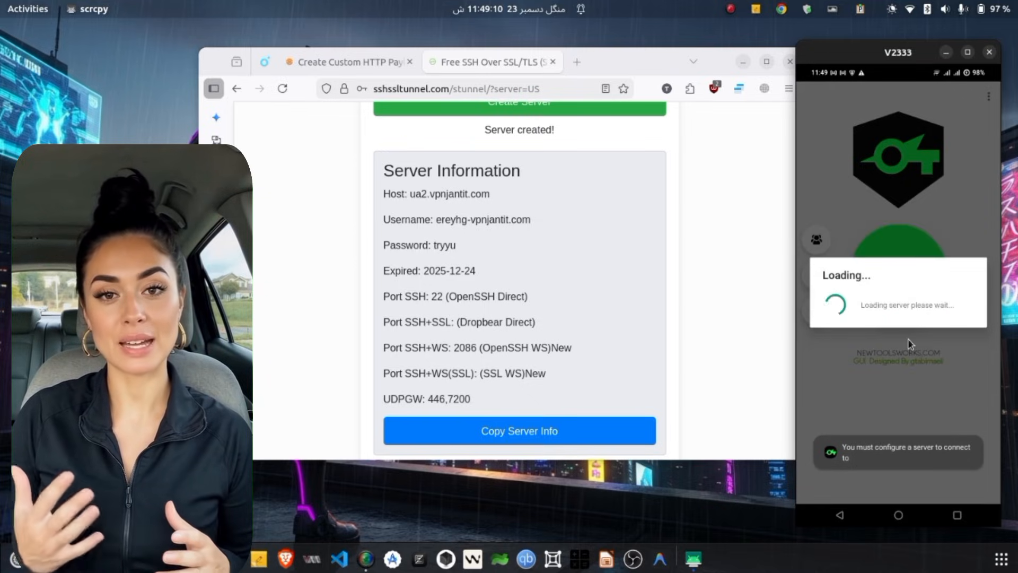
{"action": "mouse_move", "coordinate": [897, 354]}
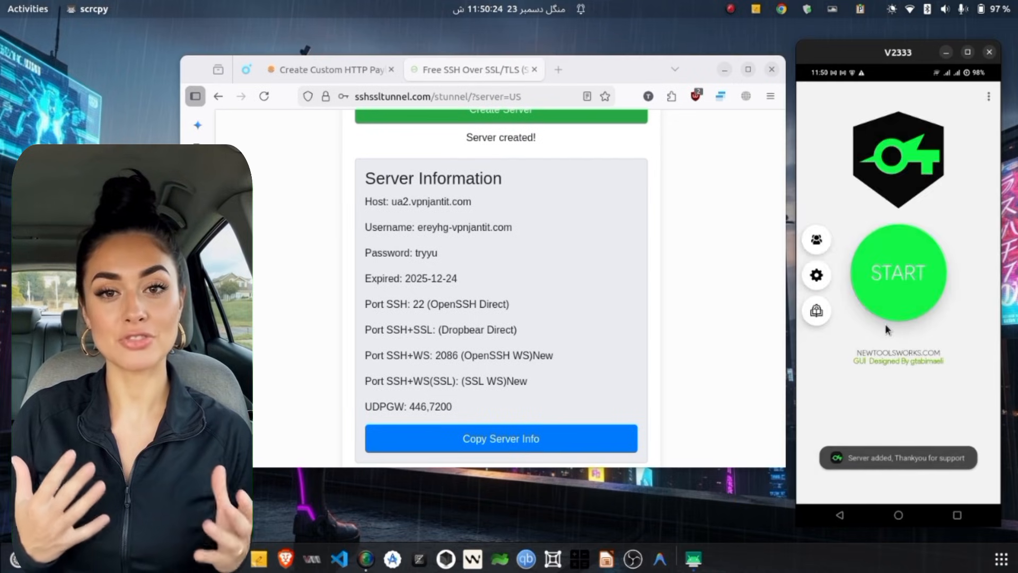
Relaunch SocksIP Tunnel from its Play Store page and go to its configuration screen.
{"action": "left_click", "coordinate": [900, 272]}
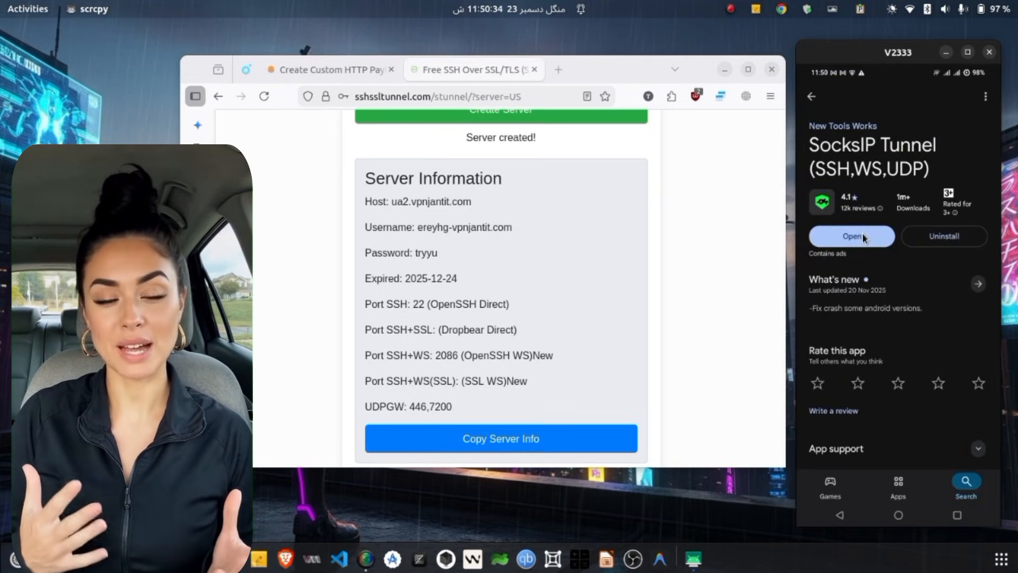
{"action": "left_click", "coordinate": [851, 235]}
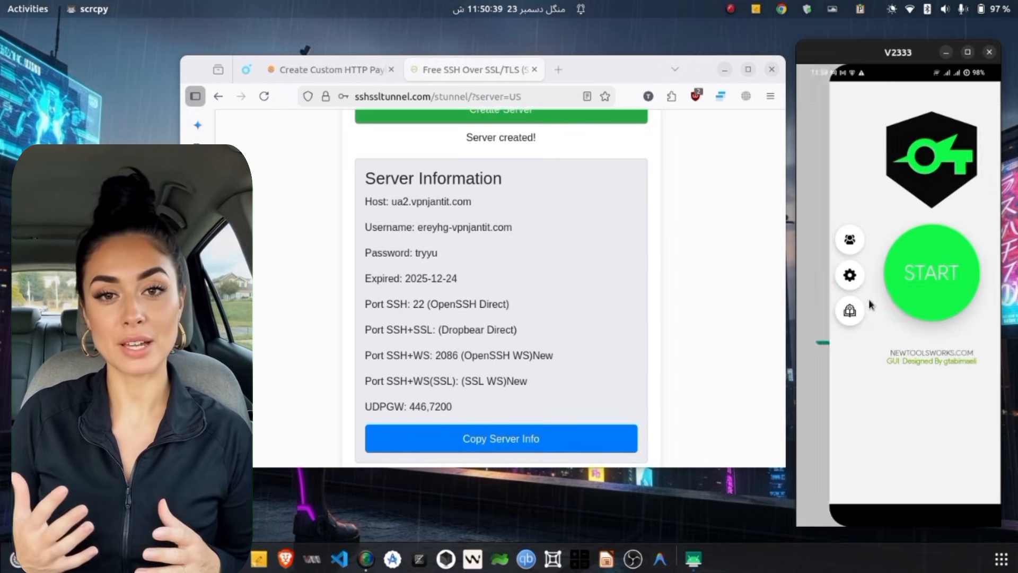
{"action": "left_click", "coordinate": [849, 274]}
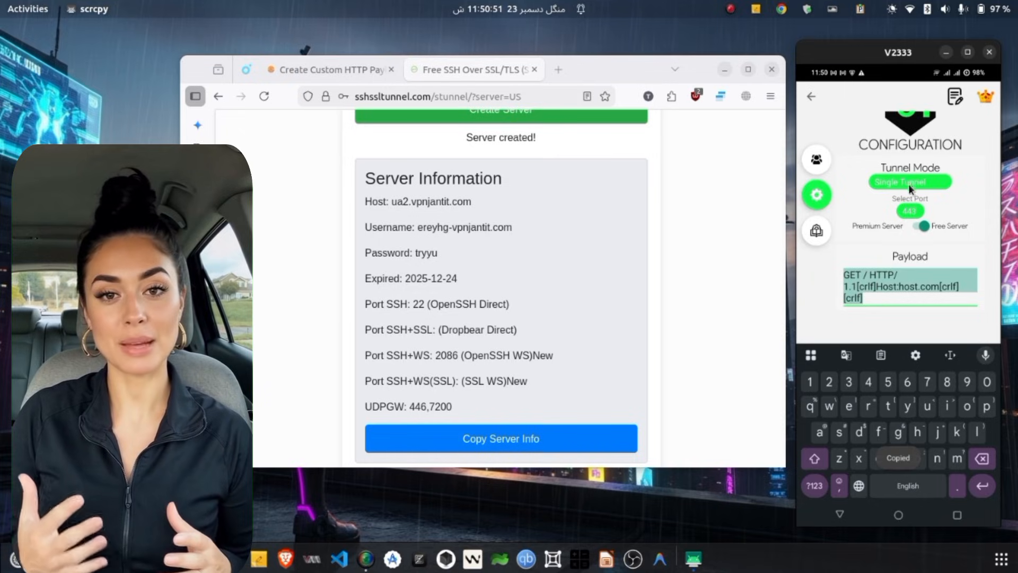
Set Request Tunnel mode, accept the video ad, connect briefly and then stop the VPN.
{"action": "left_click", "coordinate": [910, 182]}
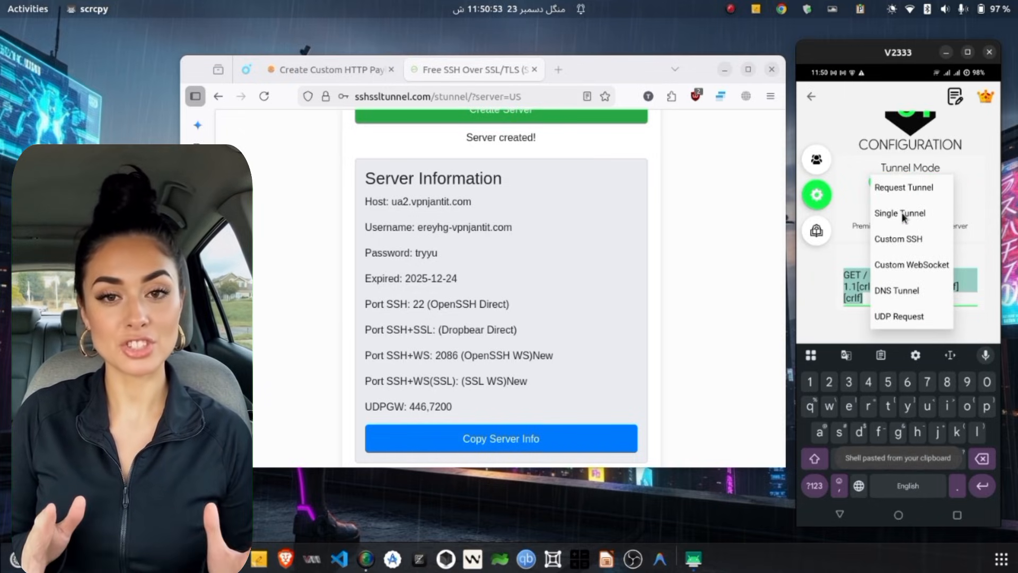
{"action": "left_click", "coordinate": [901, 213]}
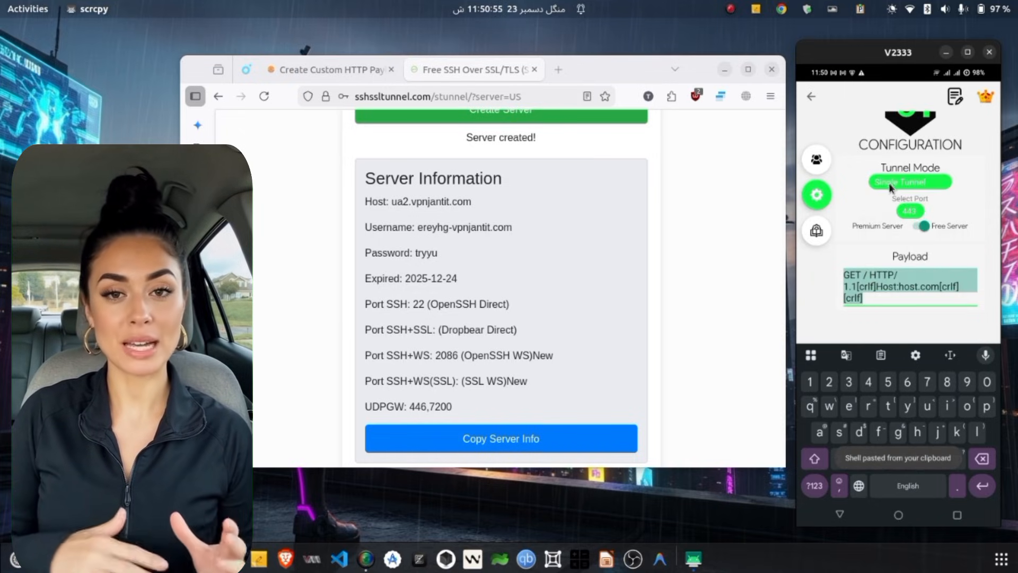
{"action": "left_click", "coordinate": [910, 182]}
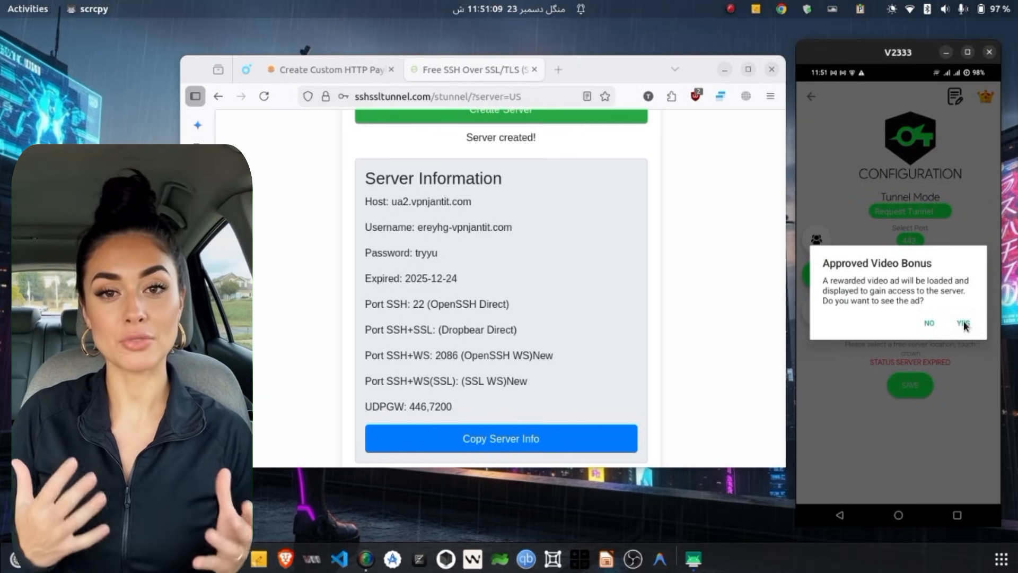
{"action": "left_click", "coordinate": [962, 322]}
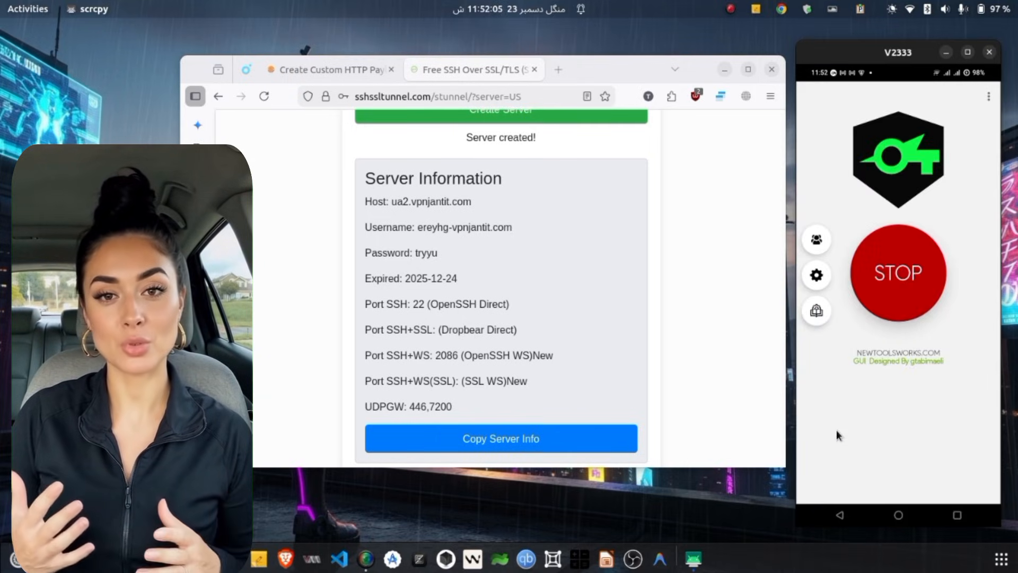
{"action": "left_click", "coordinate": [899, 273]}
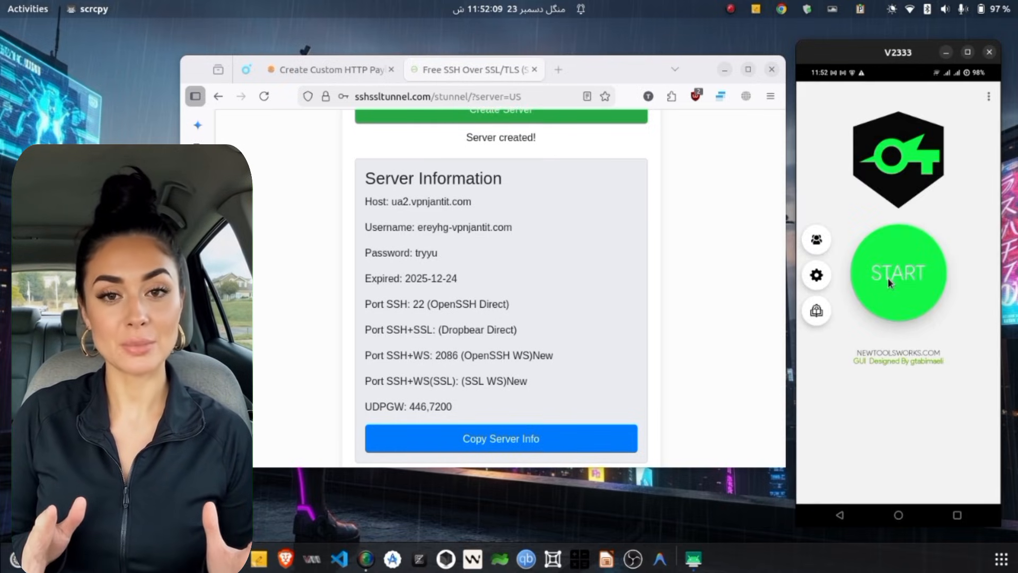
Peek at the app's options menu and minimize the Firefox window.
{"action": "left_click", "coordinate": [984, 97]}
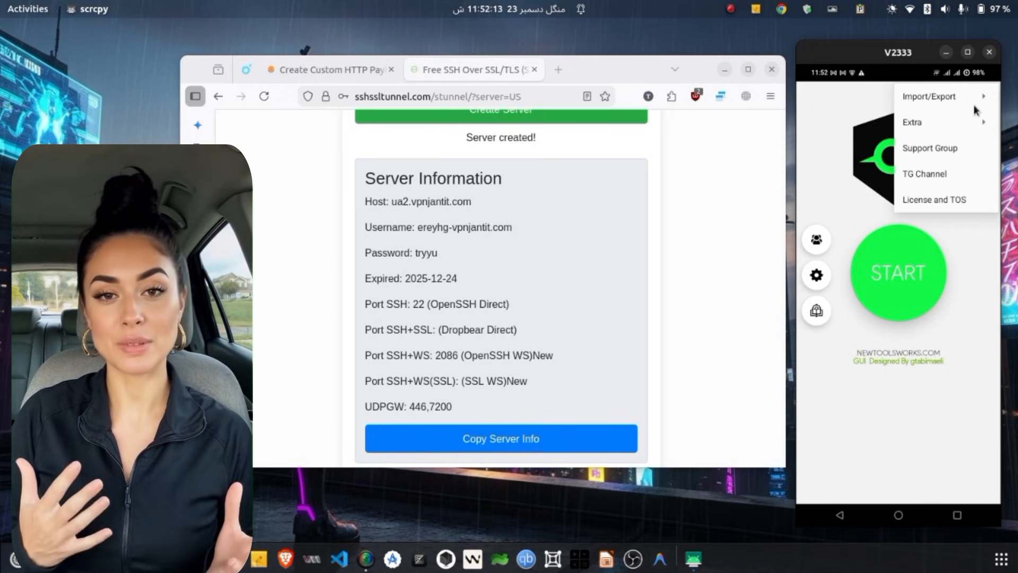
{"action": "left_click", "coordinate": [929, 96]}
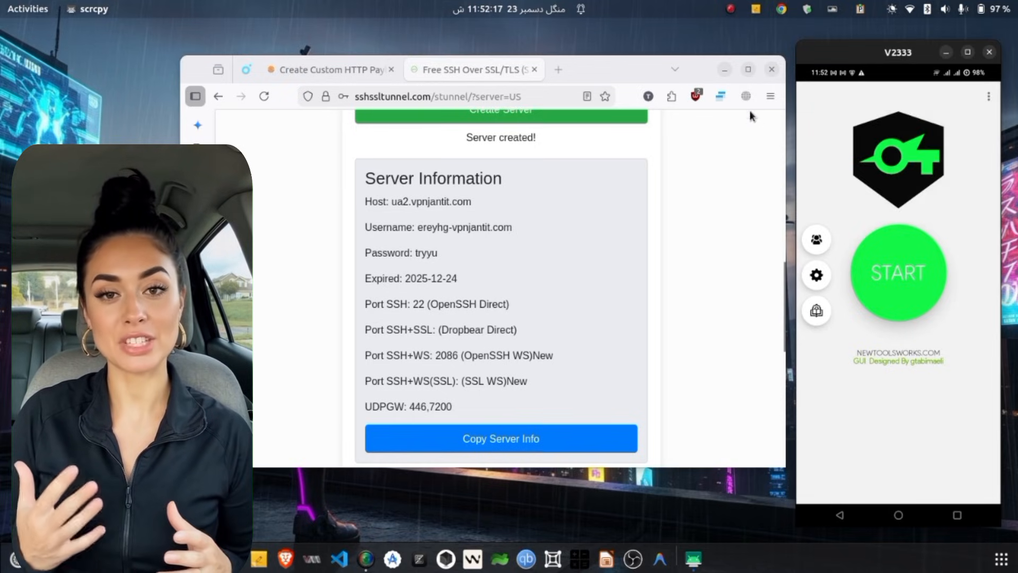
{"action": "left_click", "coordinate": [772, 69]}
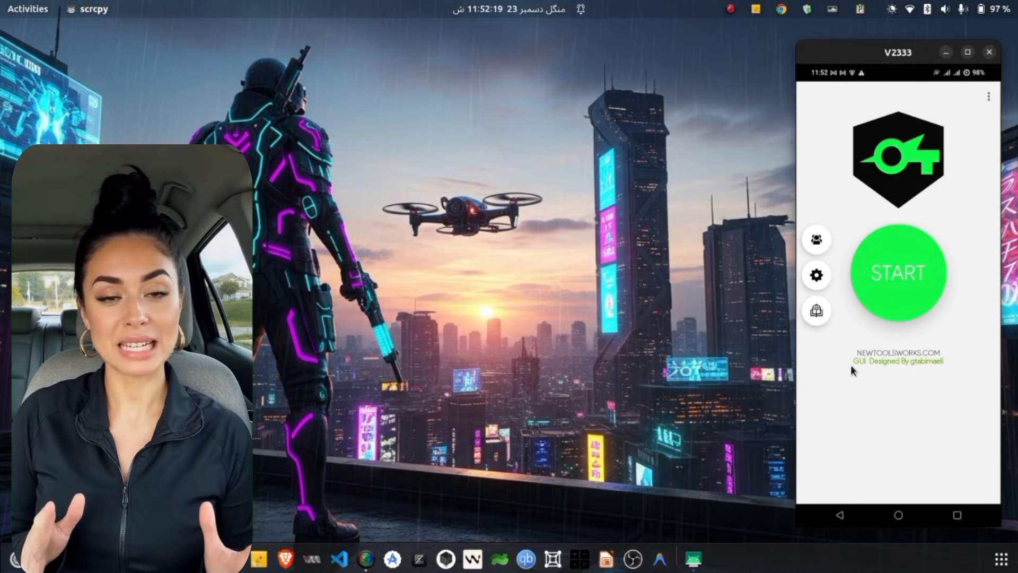
Set the tunnel mode to Custom WebSocket and add a free WS server via the video ad.
{"action": "left_click", "coordinate": [816, 274]}
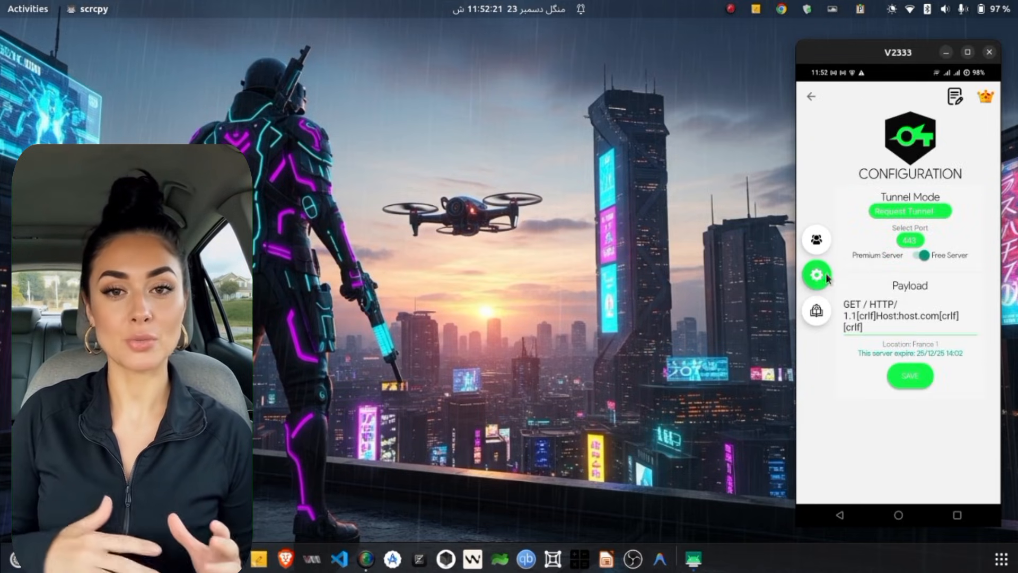
{"action": "left_click", "coordinate": [910, 210]}
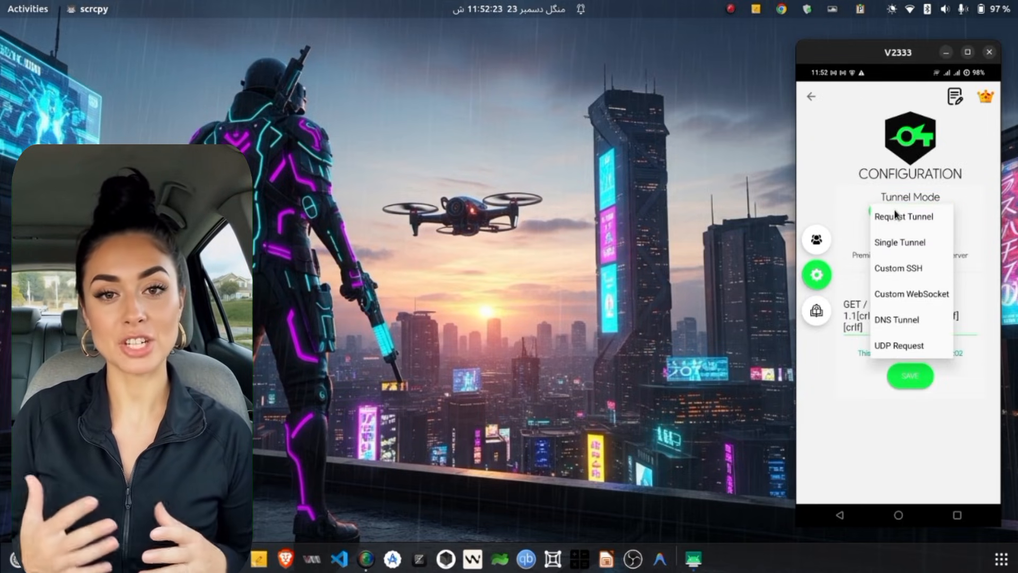
{"action": "left_click", "coordinate": [897, 268]}
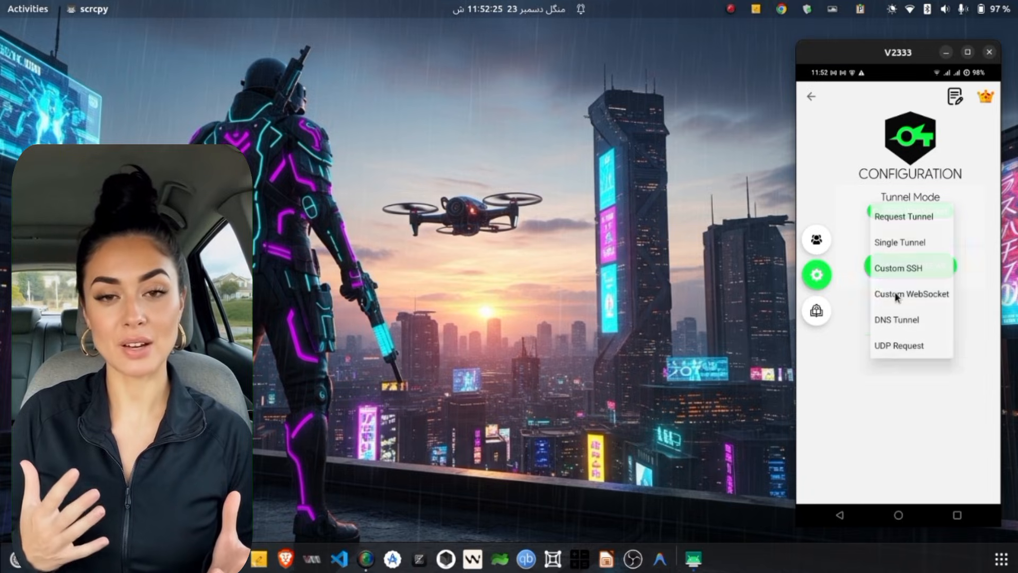
{"action": "left_click", "coordinate": [912, 294]}
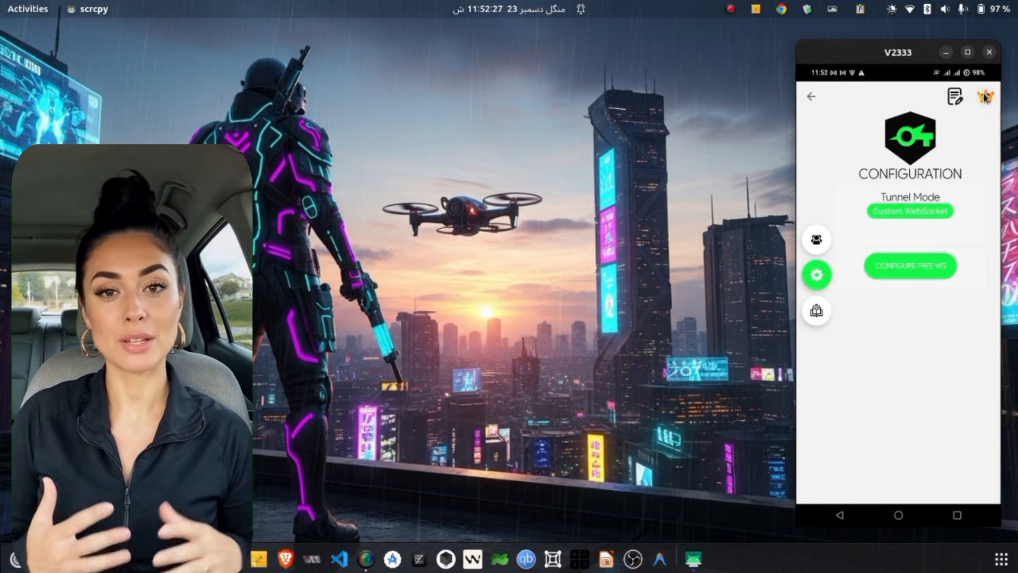
{"action": "mouse_move", "coordinate": [984, 97]}
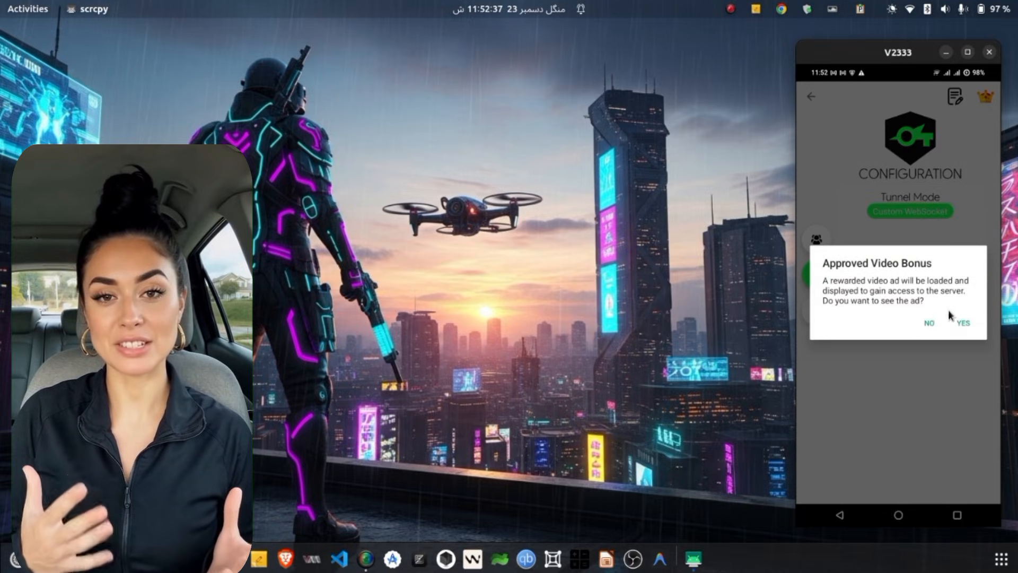
{"action": "left_click", "coordinate": [963, 323]}
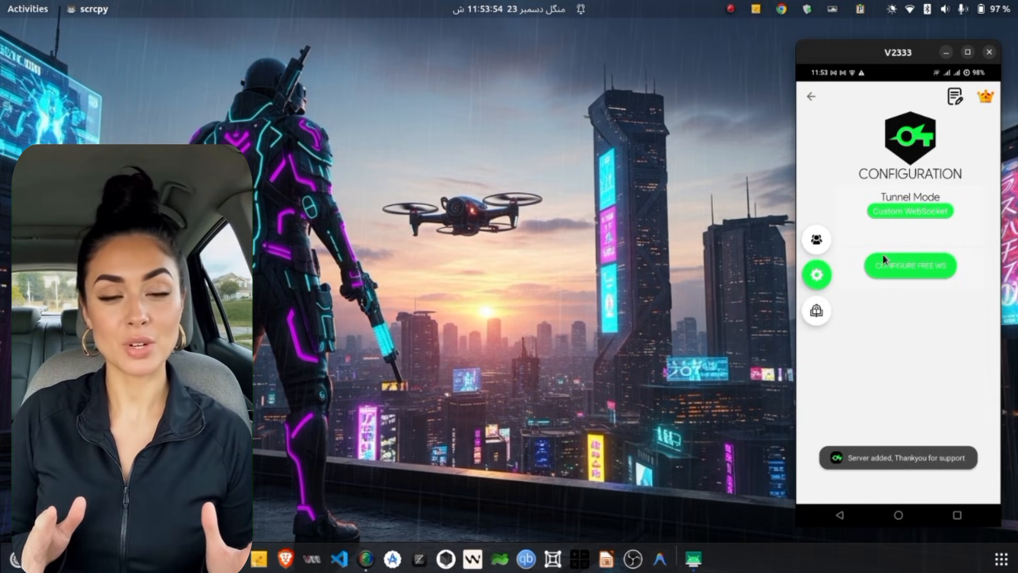
{"action": "mouse_move", "coordinate": [821, 104]}
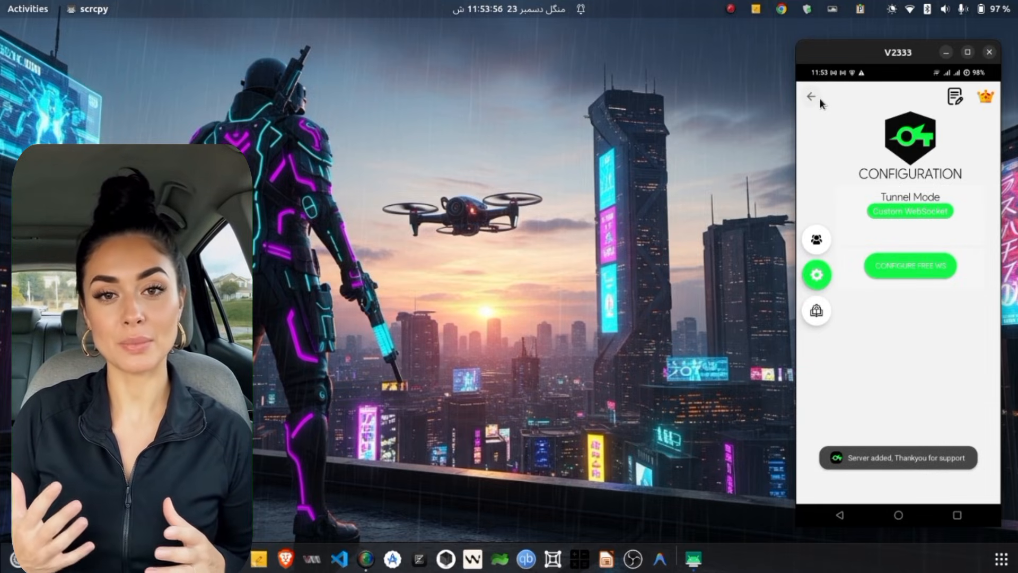
Return to the main screen to connect through the free WebSocket server.
{"action": "left_click", "coordinate": [910, 265]}
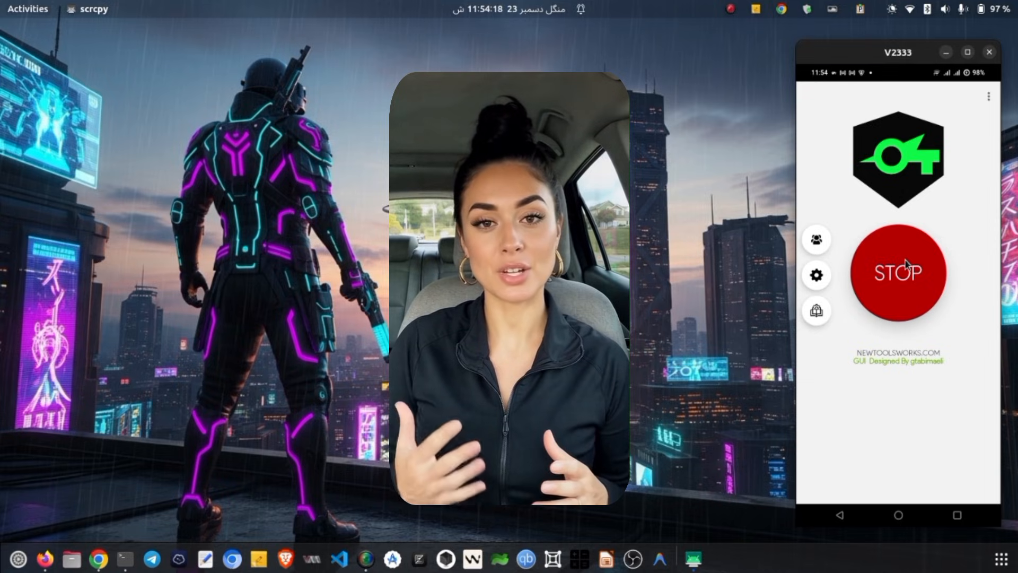
{"action": "mouse_move", "coordinate": [876, 386]}
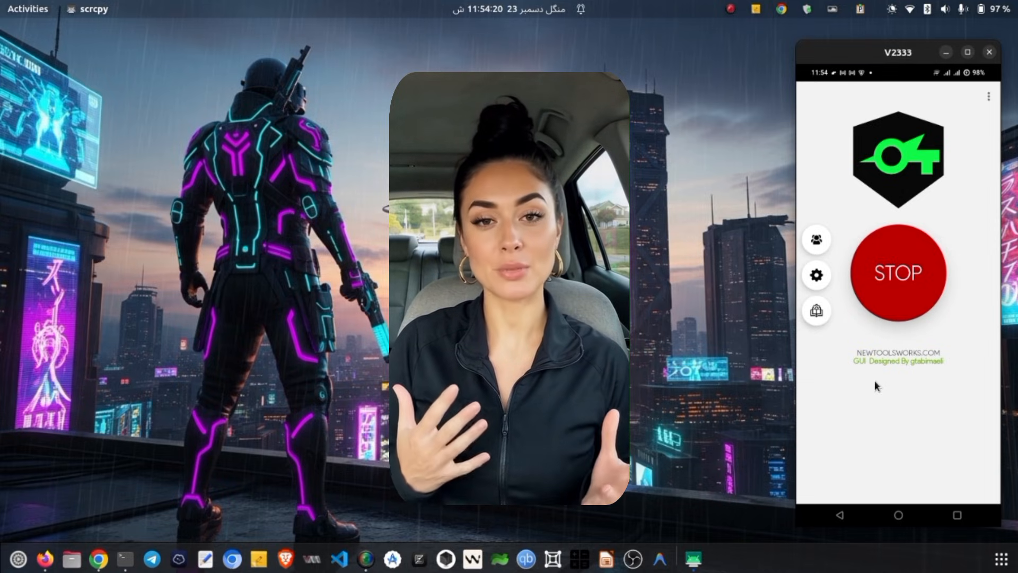